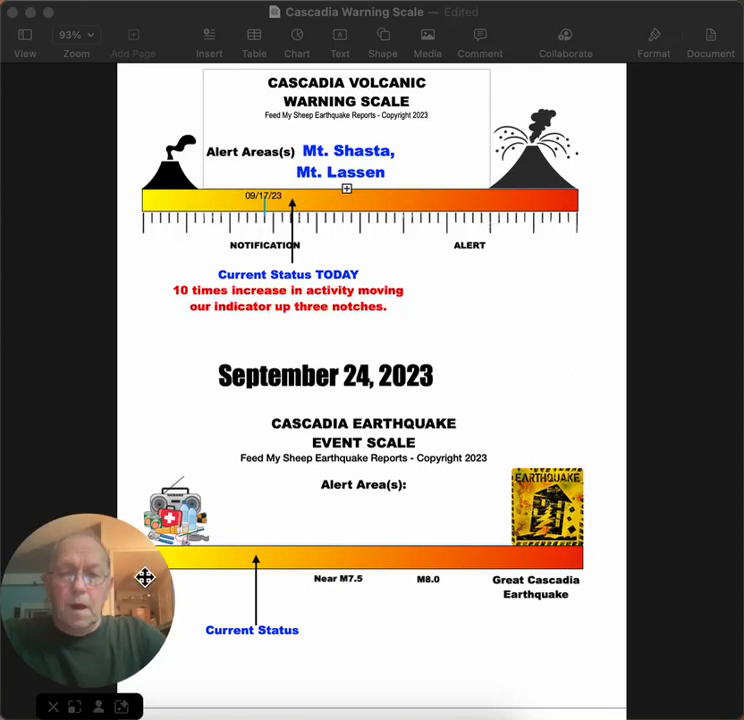
Step: Scroll to the W Mt Lassen 16/09 post and enlarge its seismogram image
left_click_drag(144, 576, 530, 340)
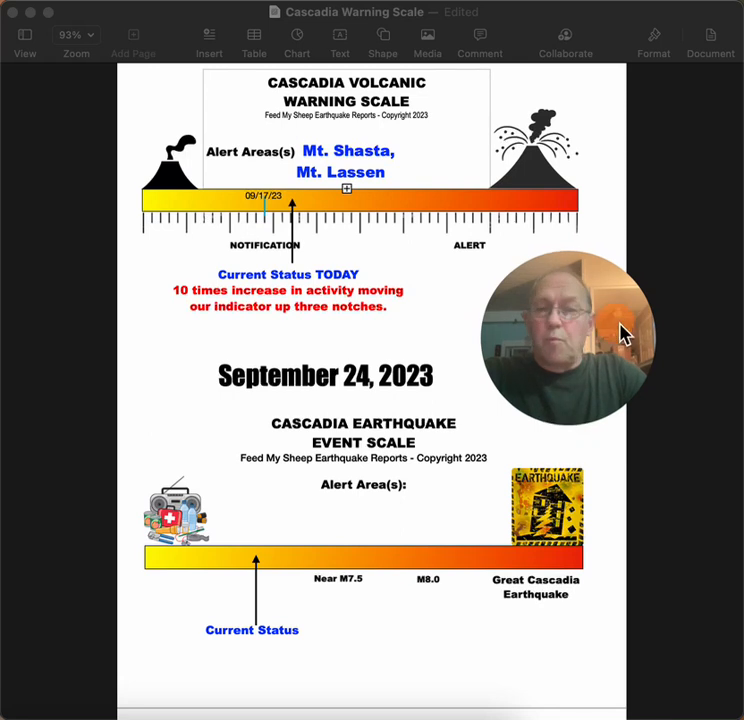
mouse_move(460, 332)
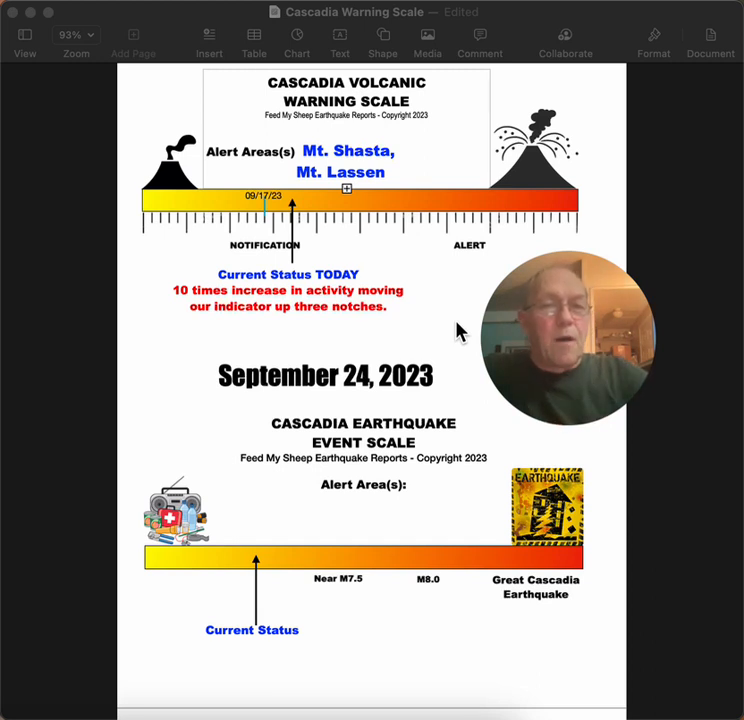
mouse_move(430, 292)
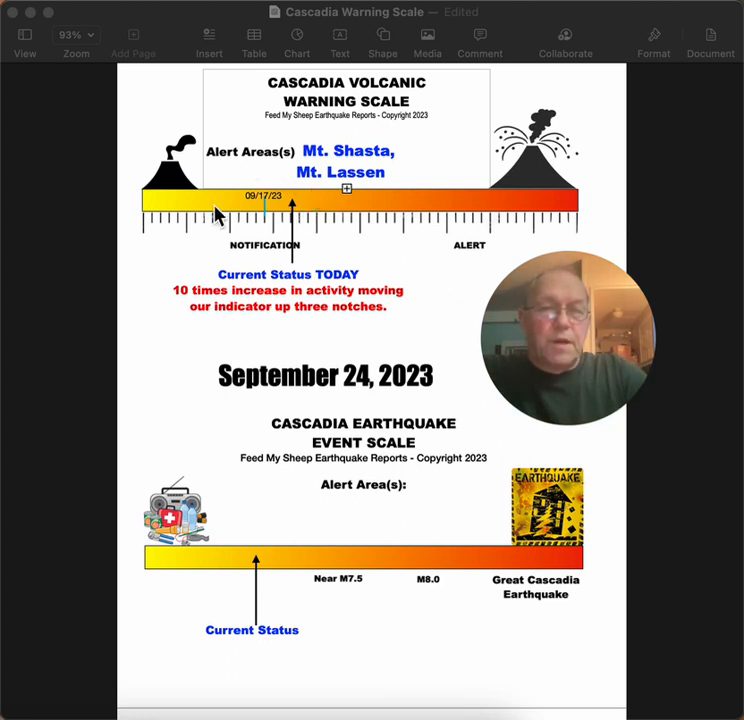
mouse_move(244, 268)
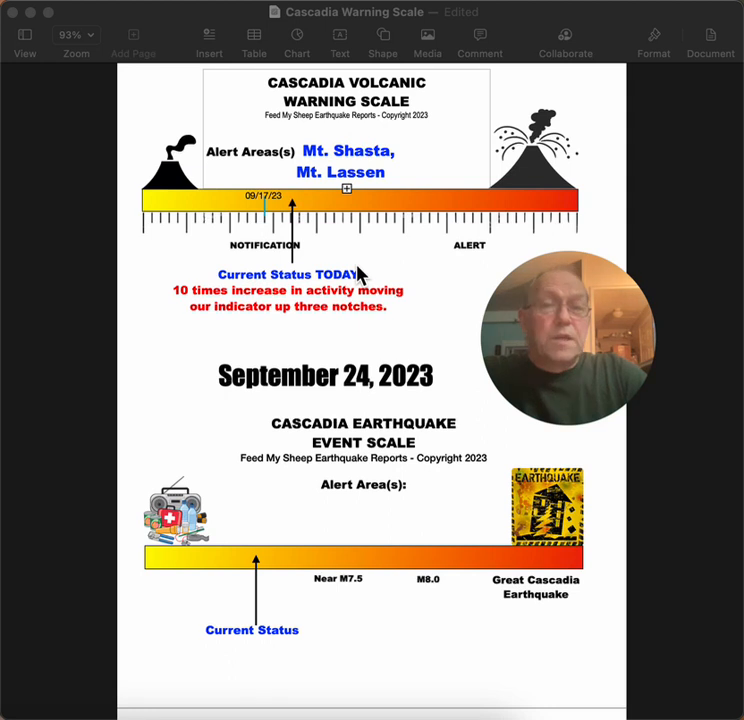
mouse_move(396, 272)
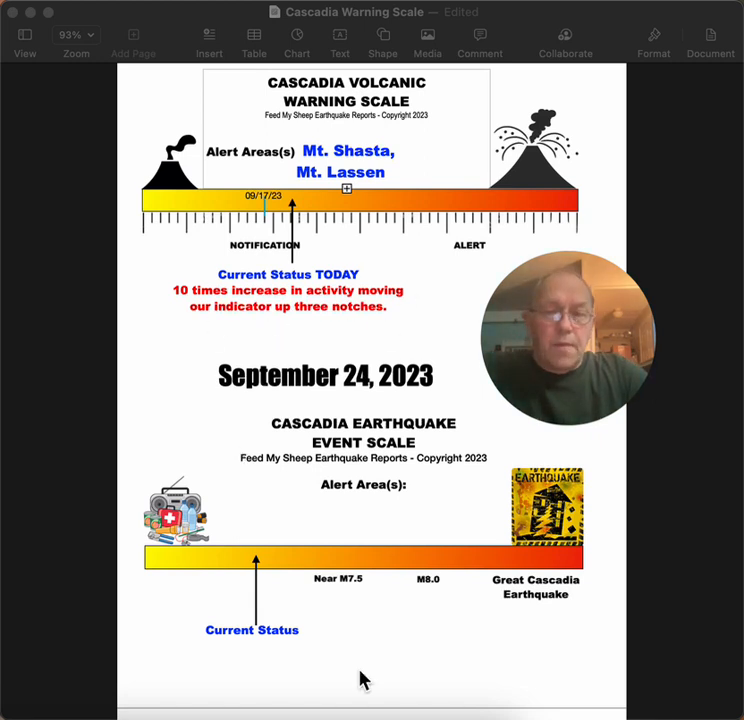
mouse_move(260, 228)
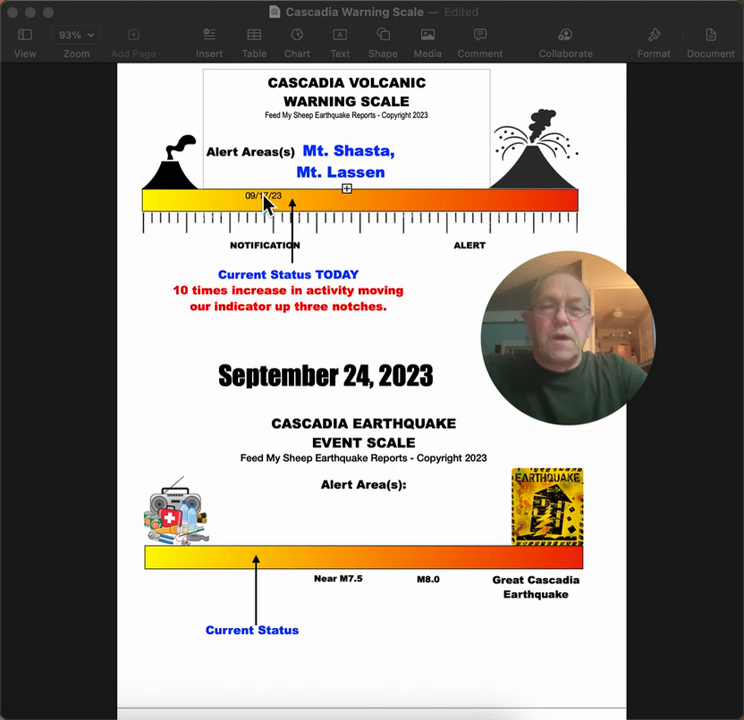
mouse_move(300, 236)
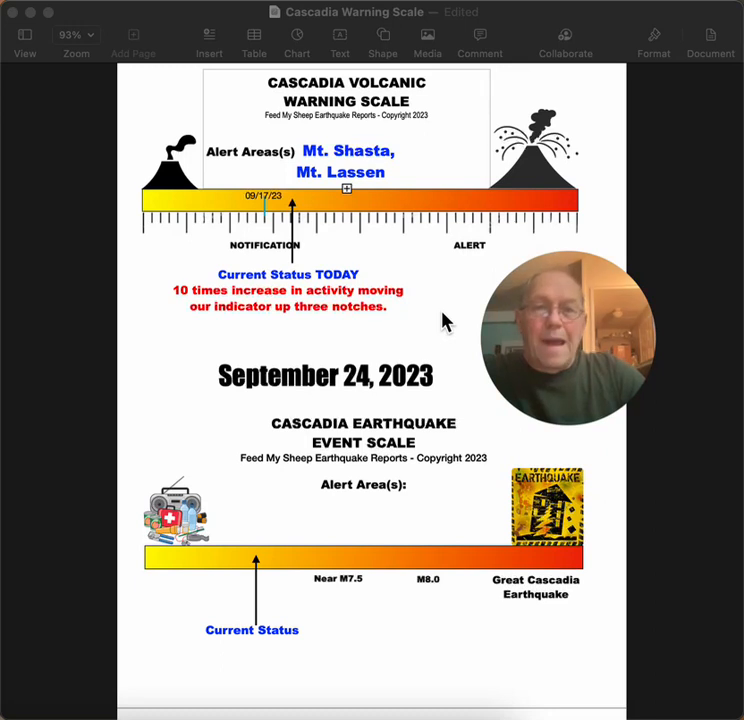
mouse_move(420, 348)
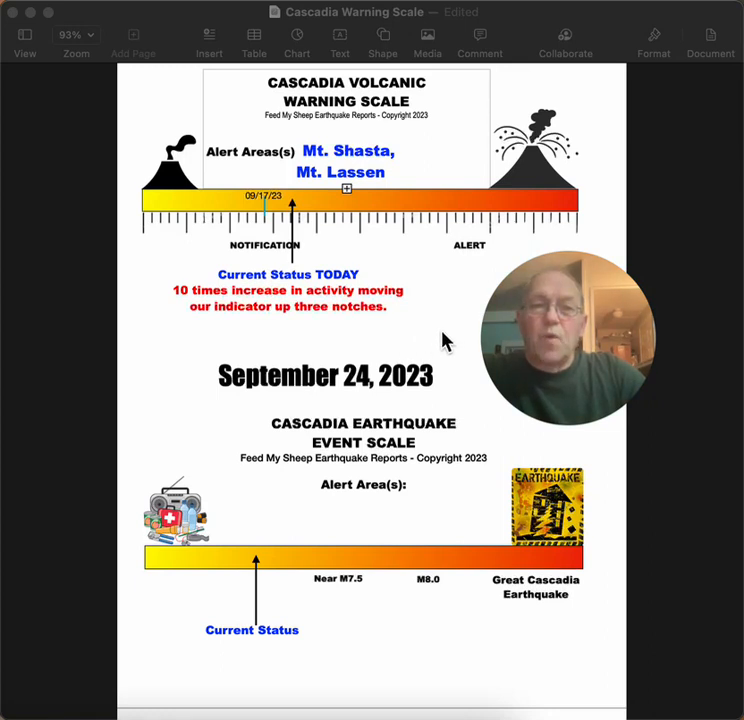
mouse_move(448, 350)
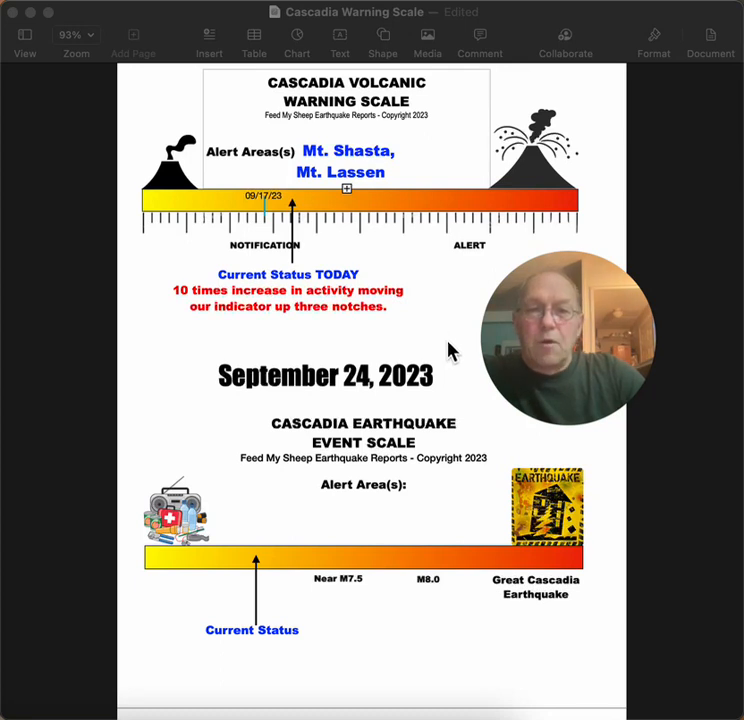
mouse_move(416, 356)
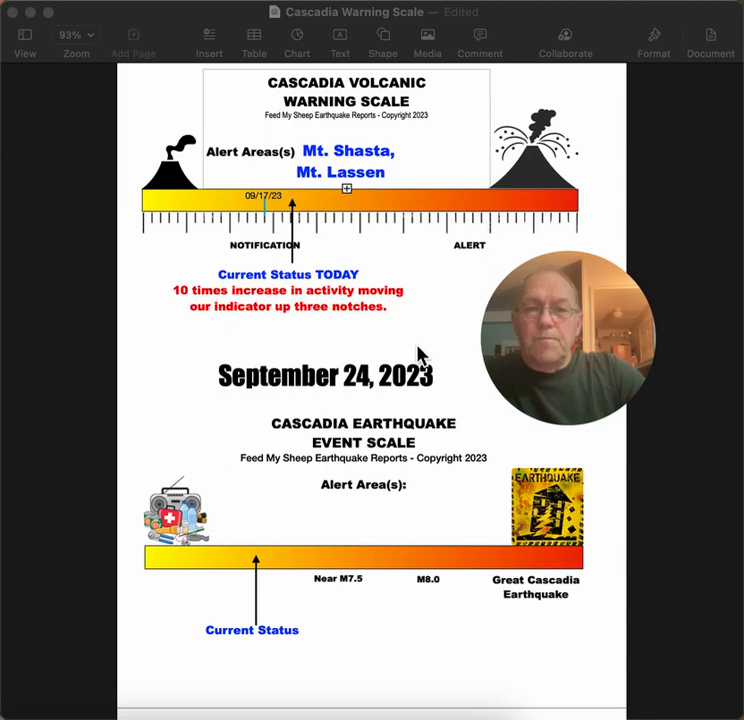
mouse_move(240, 352)
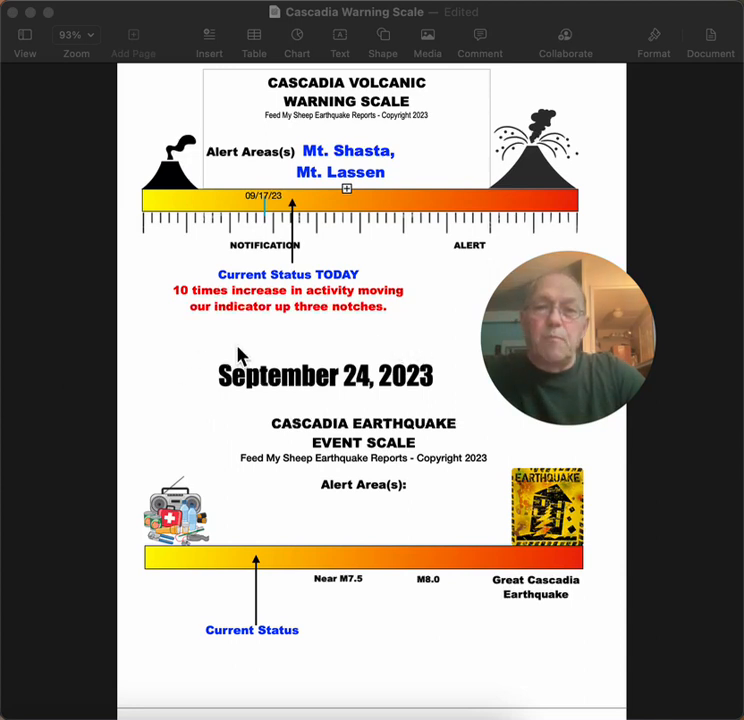
mouse_move(318, 344)
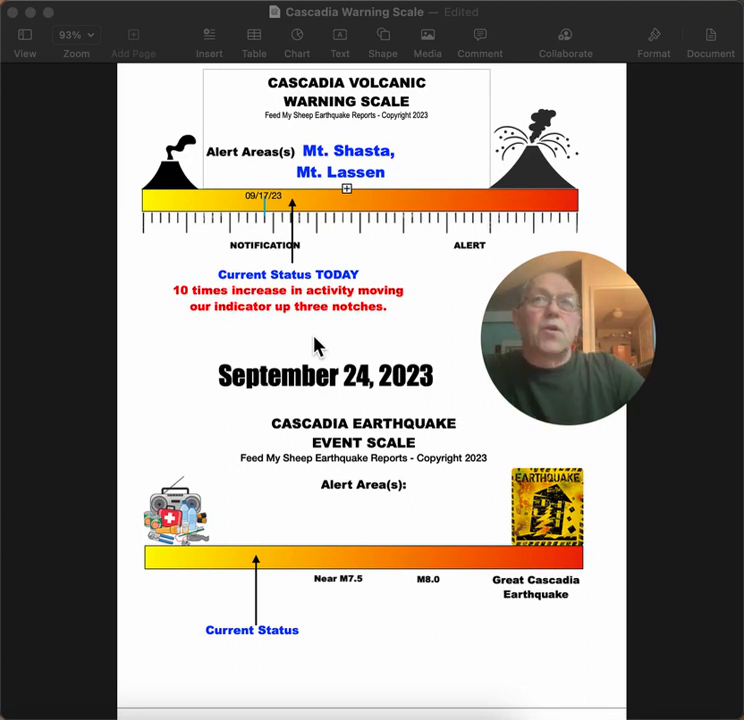
mouse_move(450, 348)
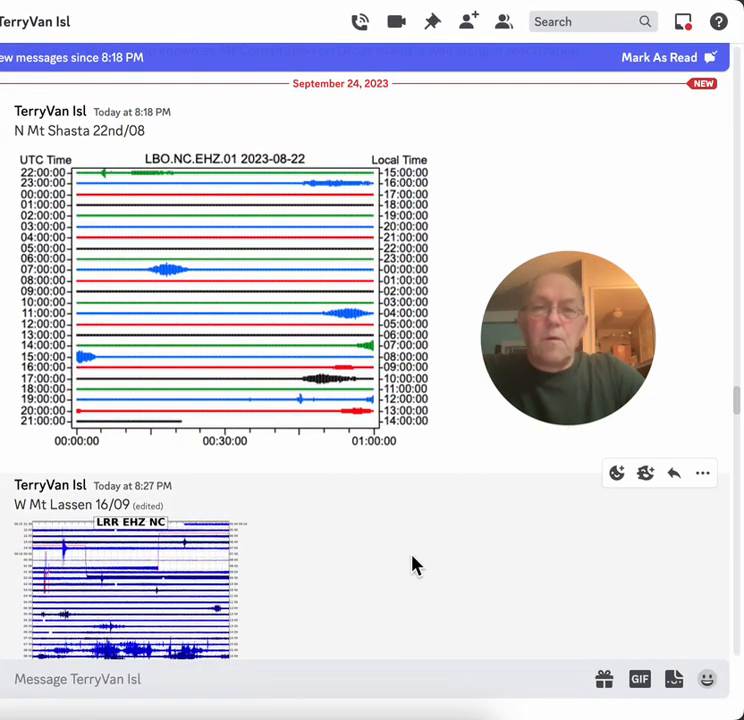
mouse_move(252, 234)
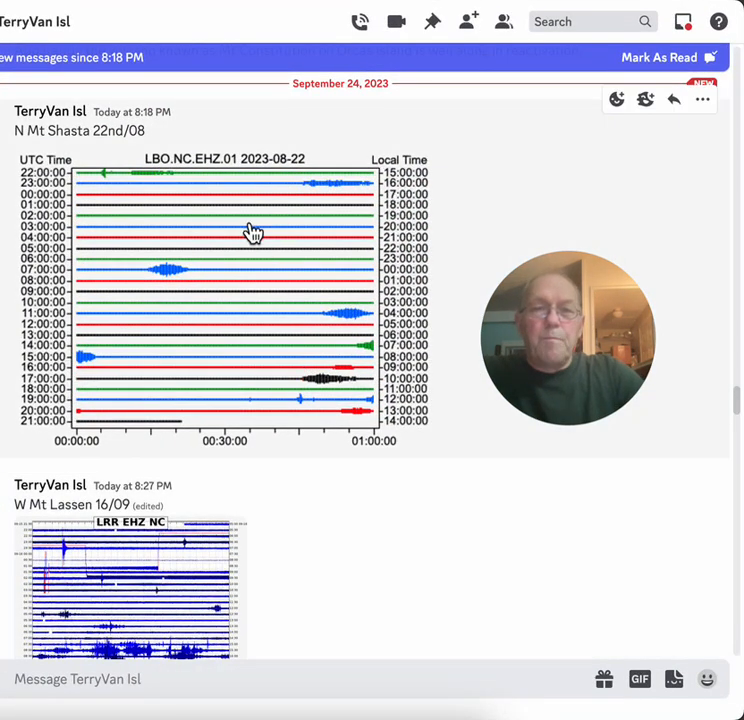
mouse_move(314, 258)
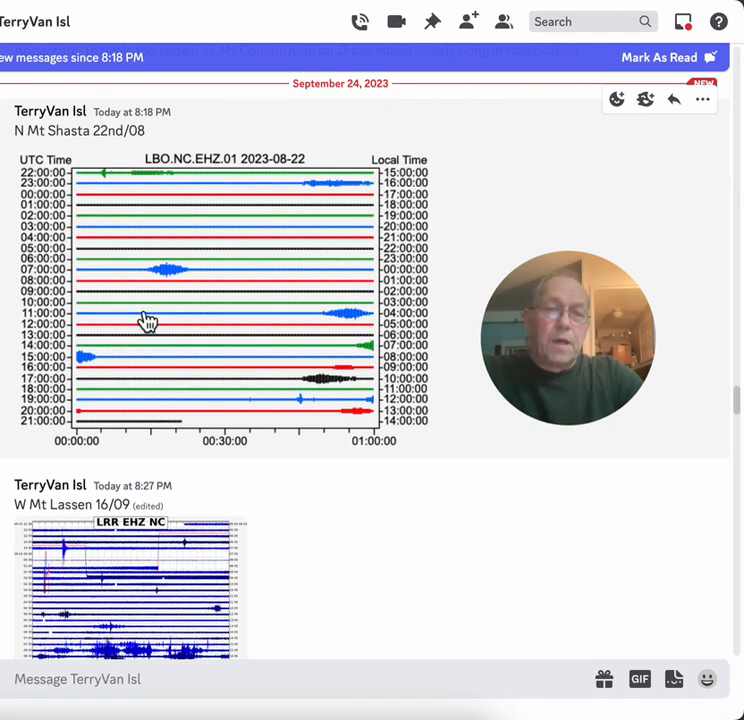
mouse_move(284, 340)
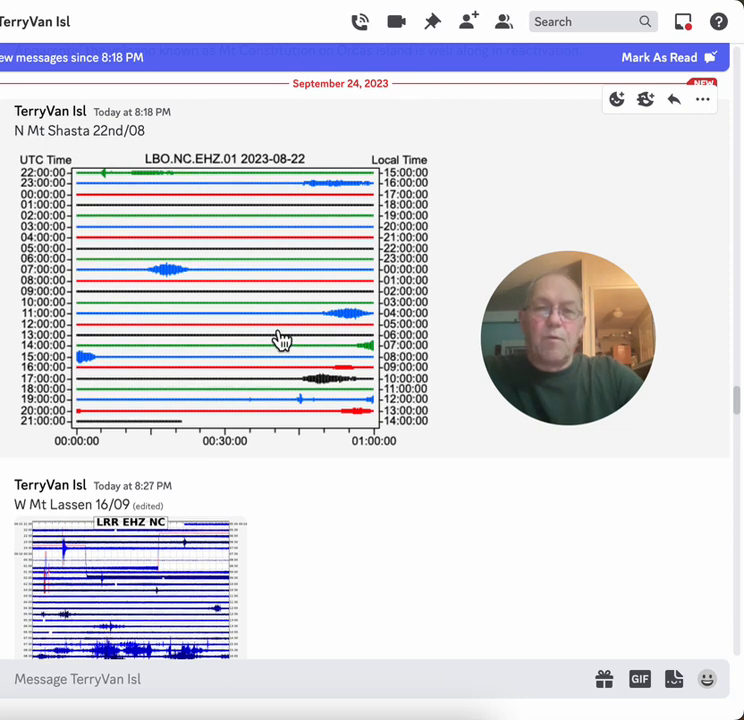
scroll("down", 3)
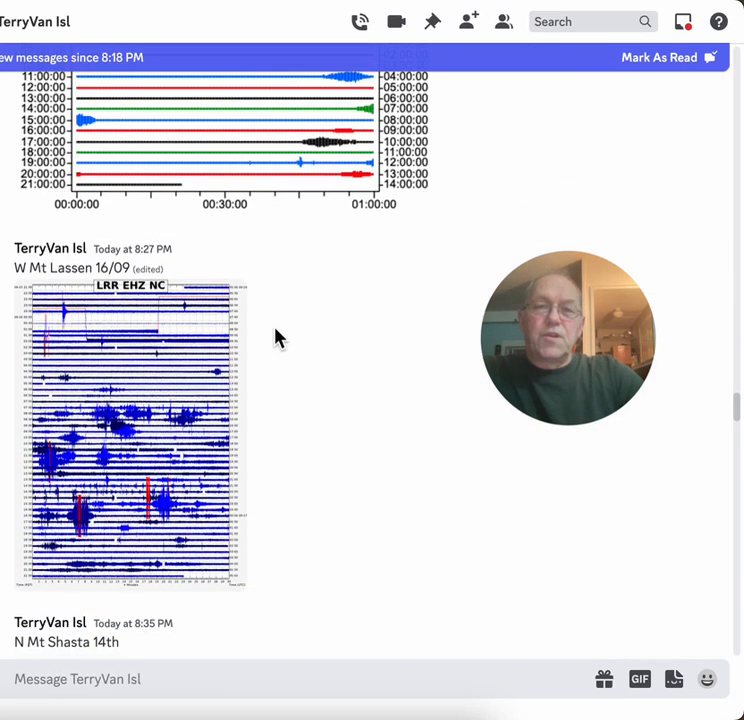
scroll("down", 3)
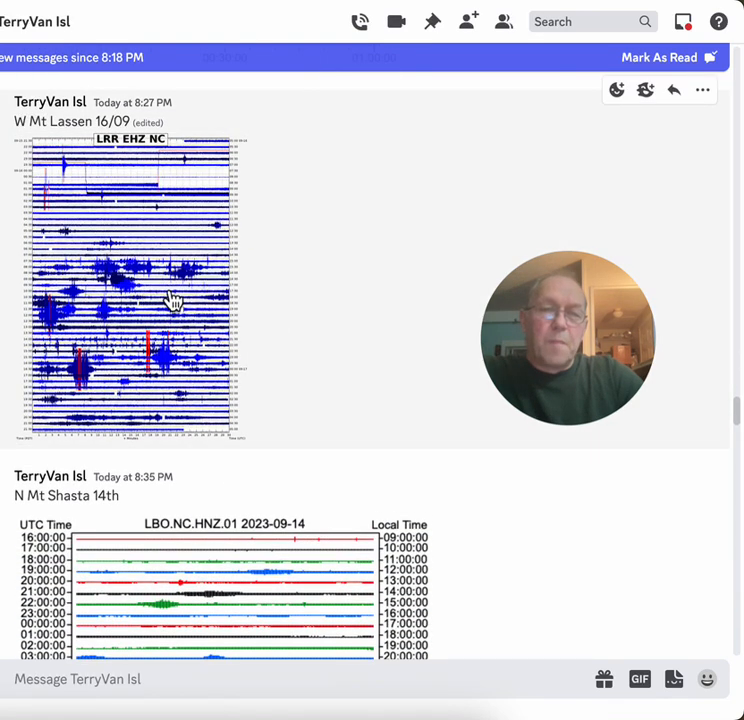
left_click(130, 284)
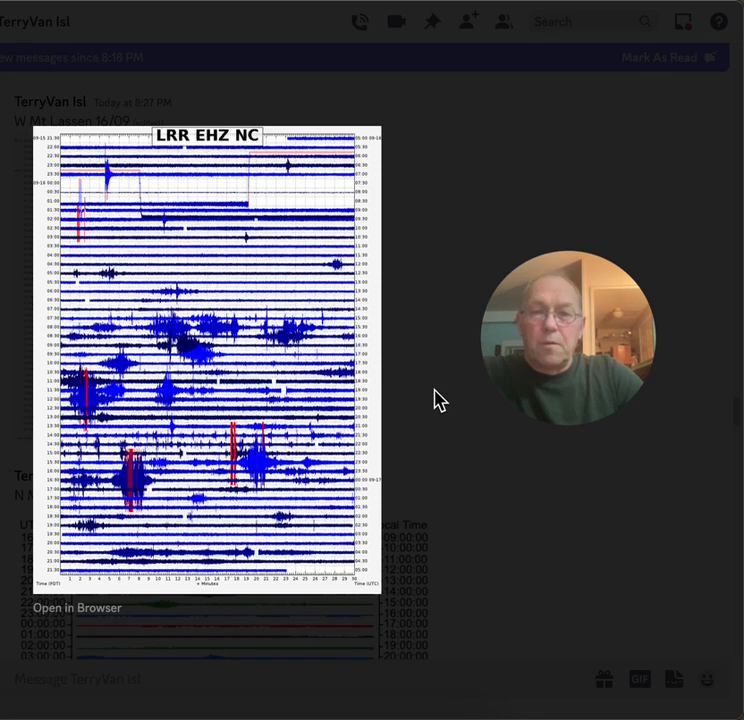
Step: Scroll down the chat from the Lassen reading to the N Mt Shasta 14th seismogram post
scroll("down", 3)
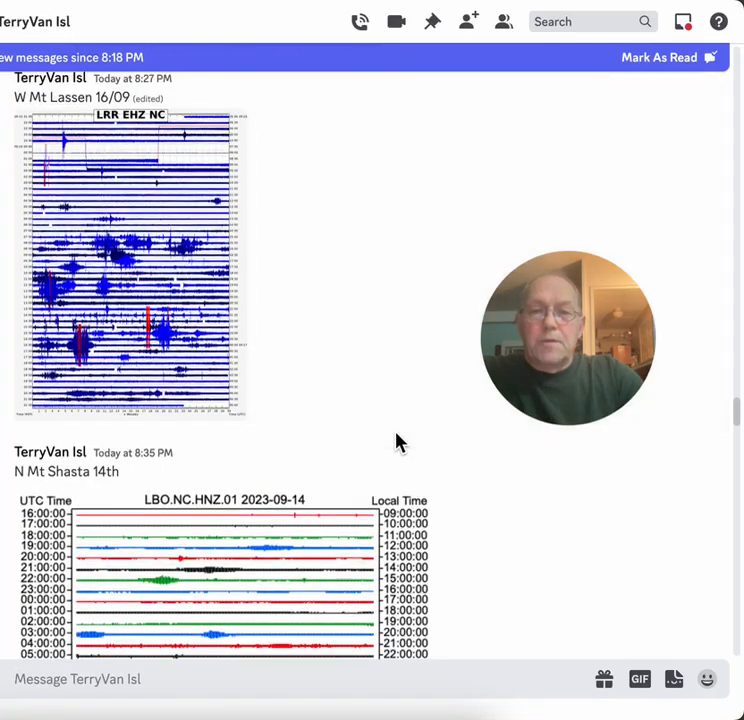
scroll("down", 3)
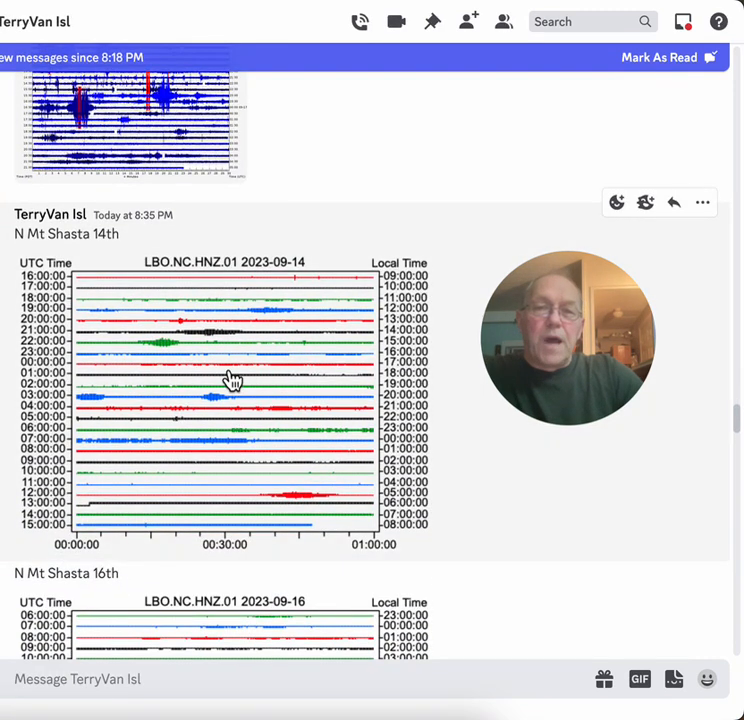
mouse_move(248, 392)
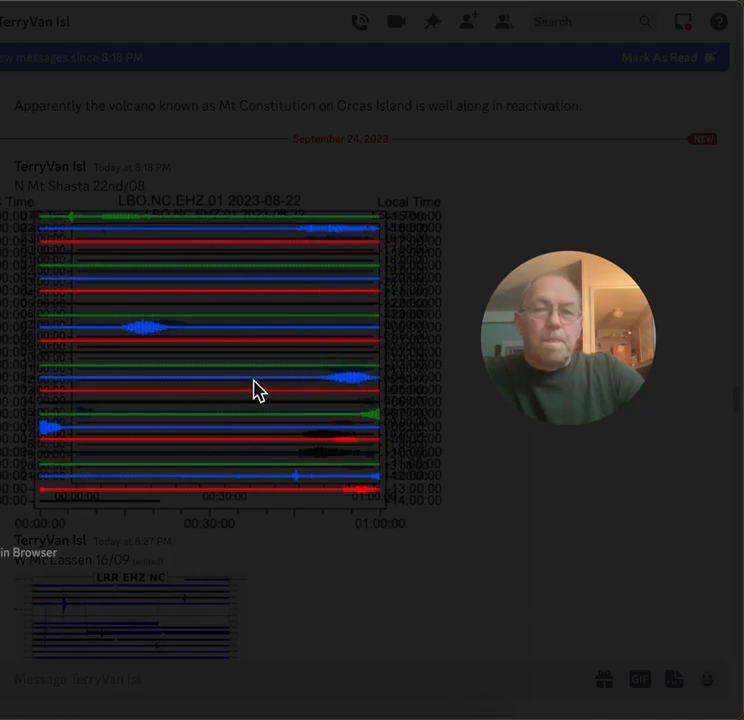
scroll("down", 3)
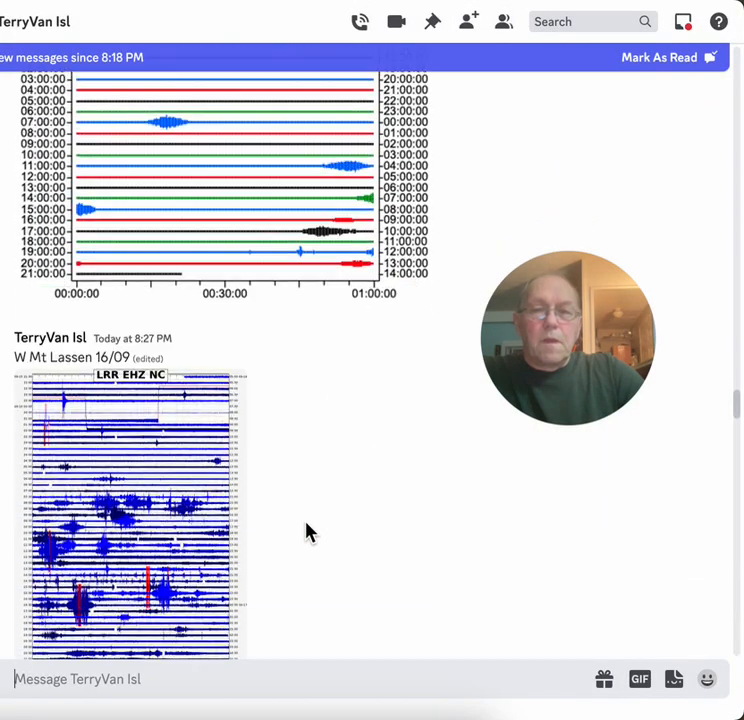
scroll("down", 3)
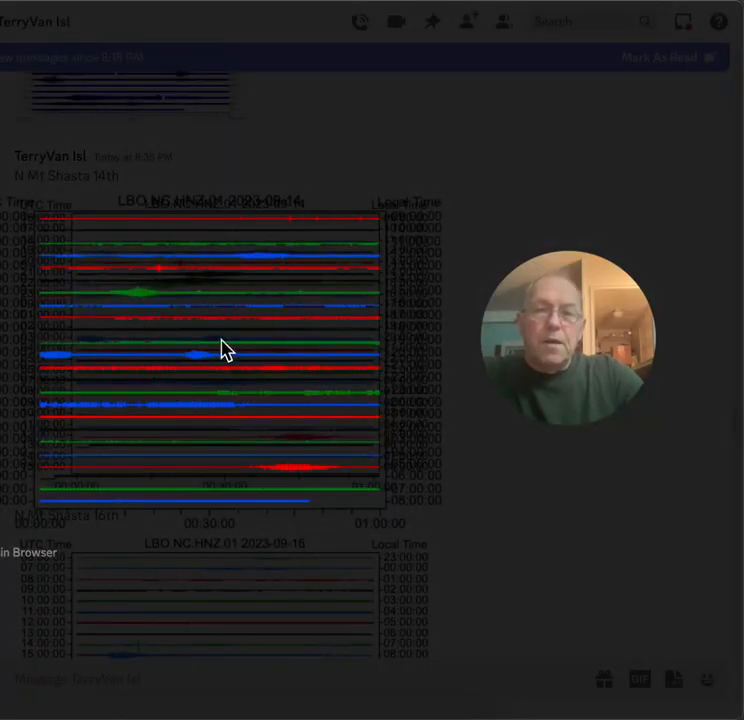
mouse_move(488, 500)
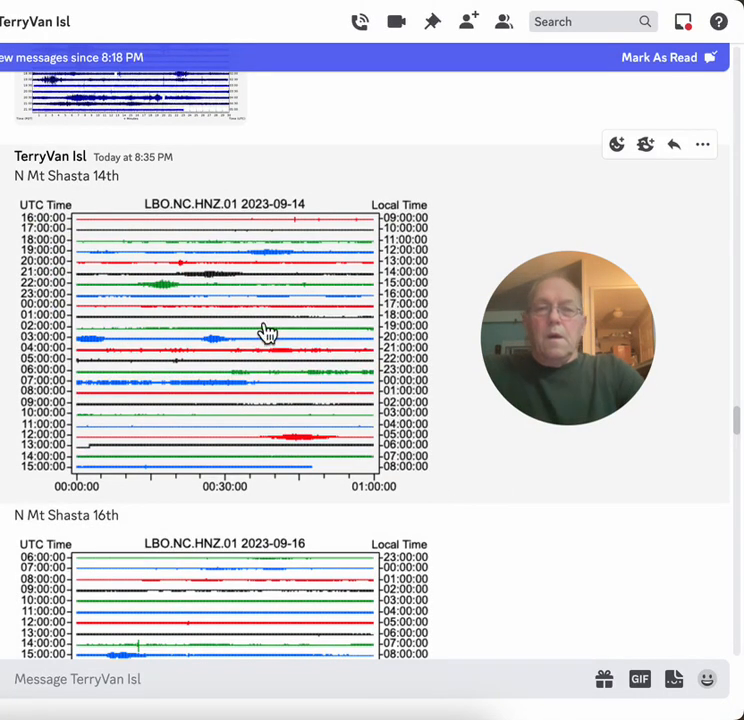
mouse_move(112, 368)
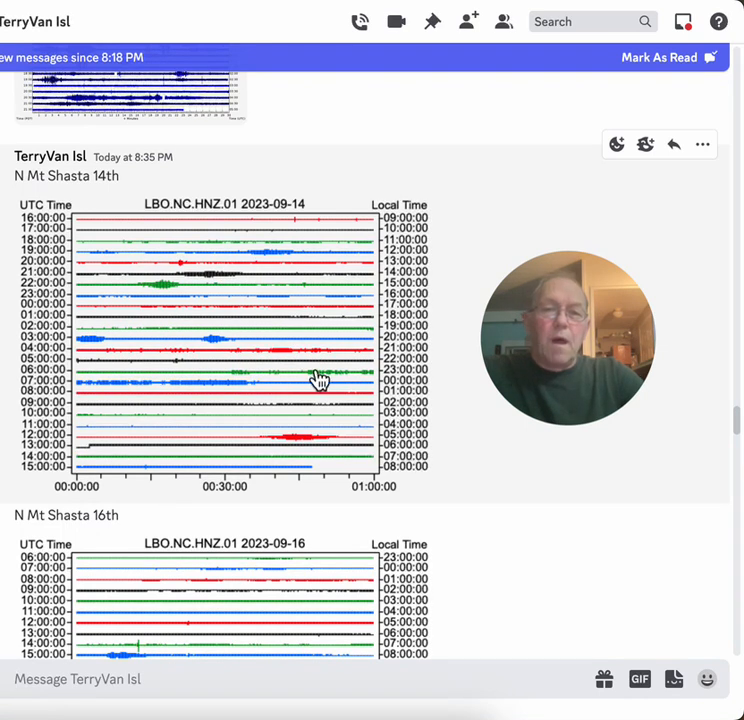
mouse_move(322, 404)
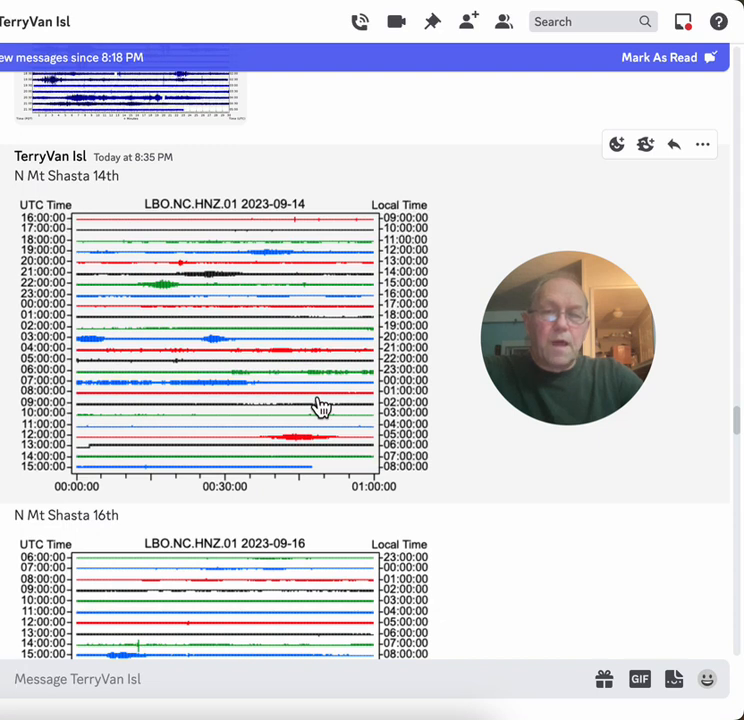
mouse_move(456, 412)
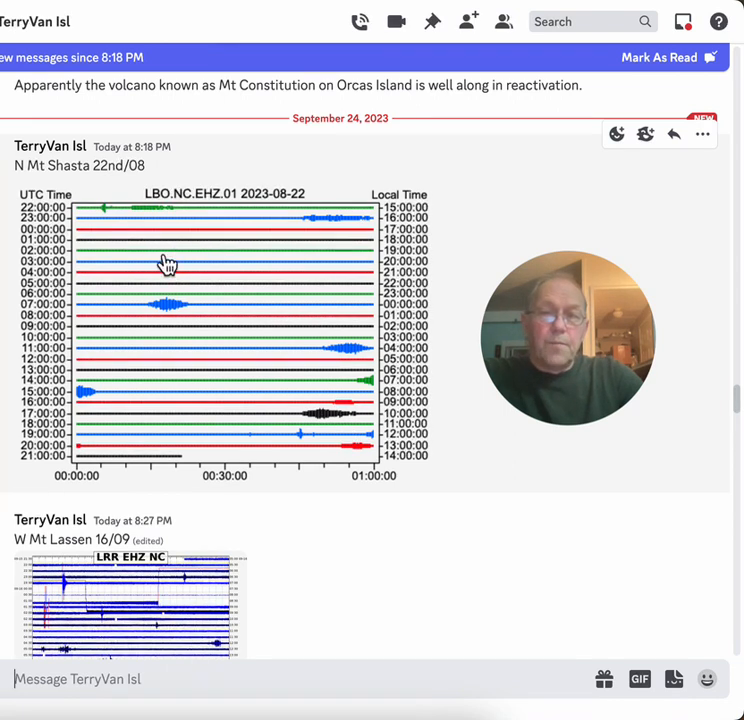
mouse_move(188, 382)
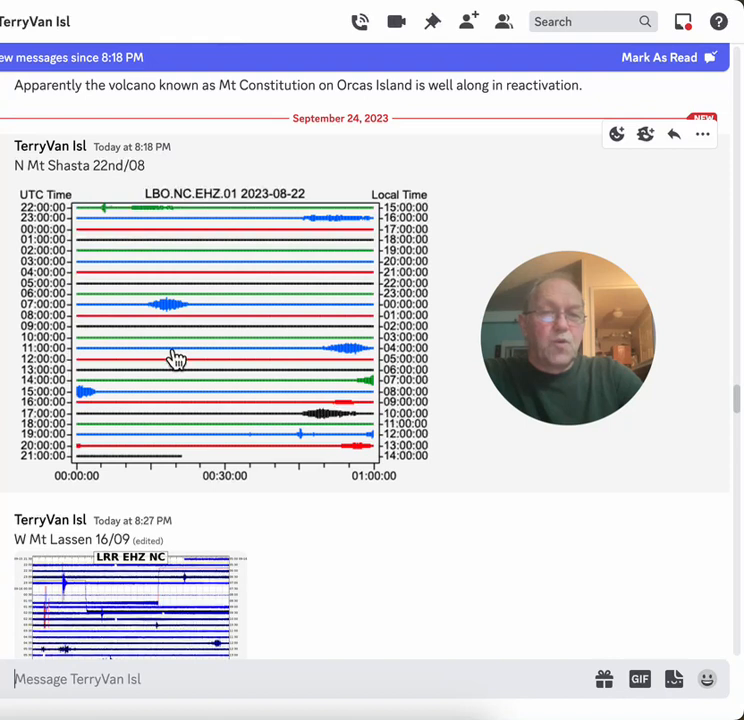
mouse_move(120, 236)
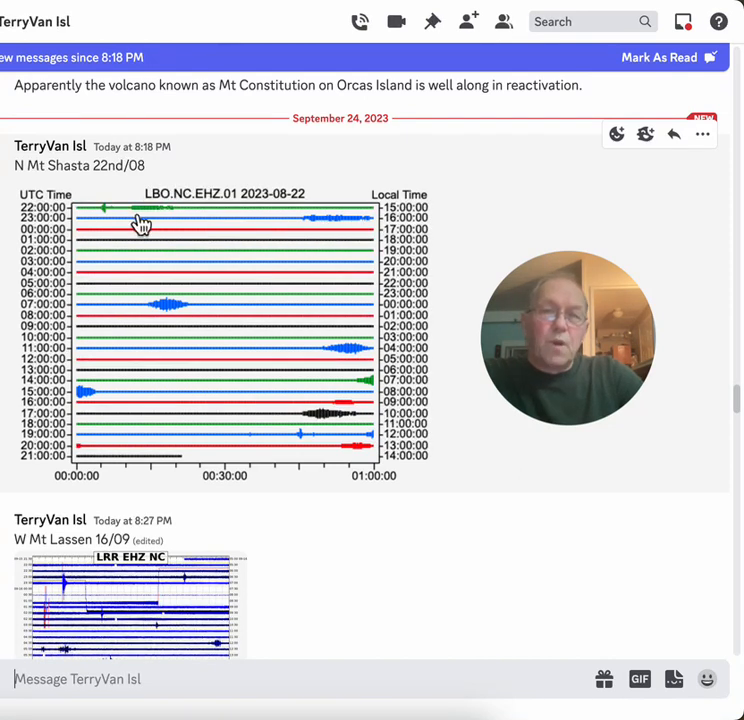
mouse_move(372, 224)
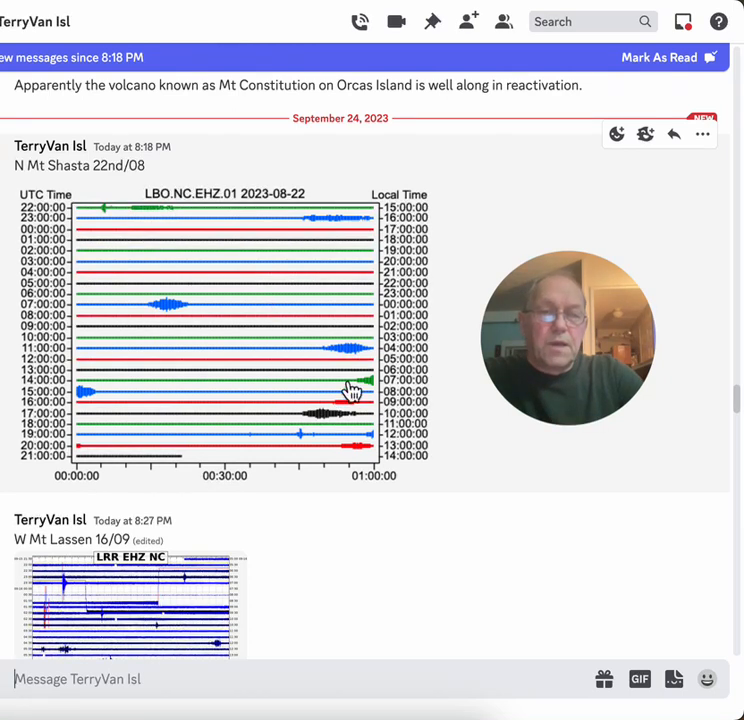
mouse_move(476, 458)
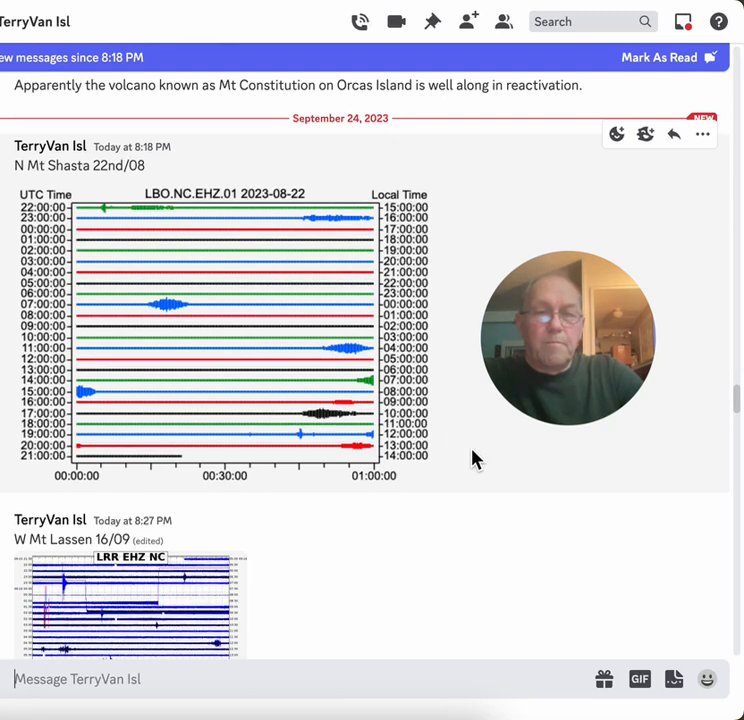
Step: Scroll down past the Mt Shasta 14th and 16th seismogram posts
scroll("down", 3)
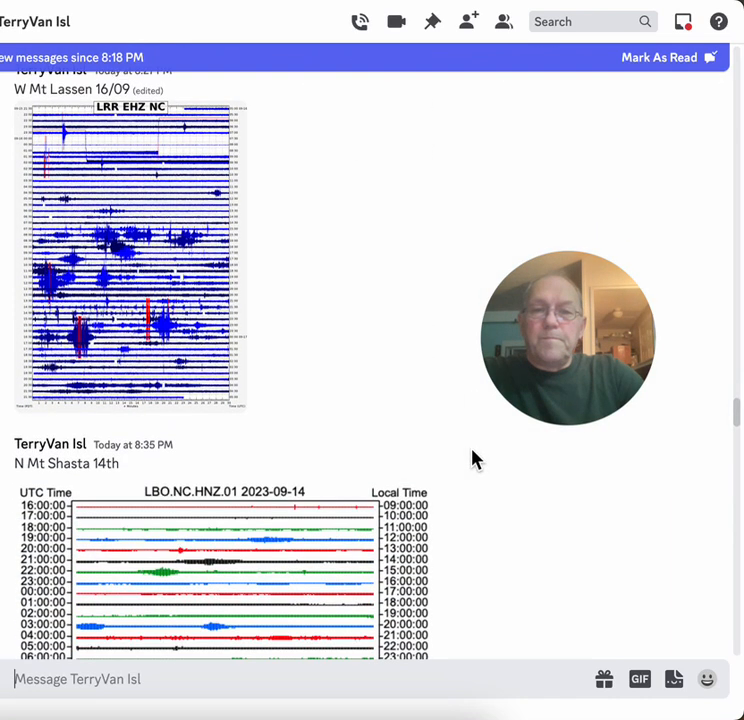
scroll("down", 3)
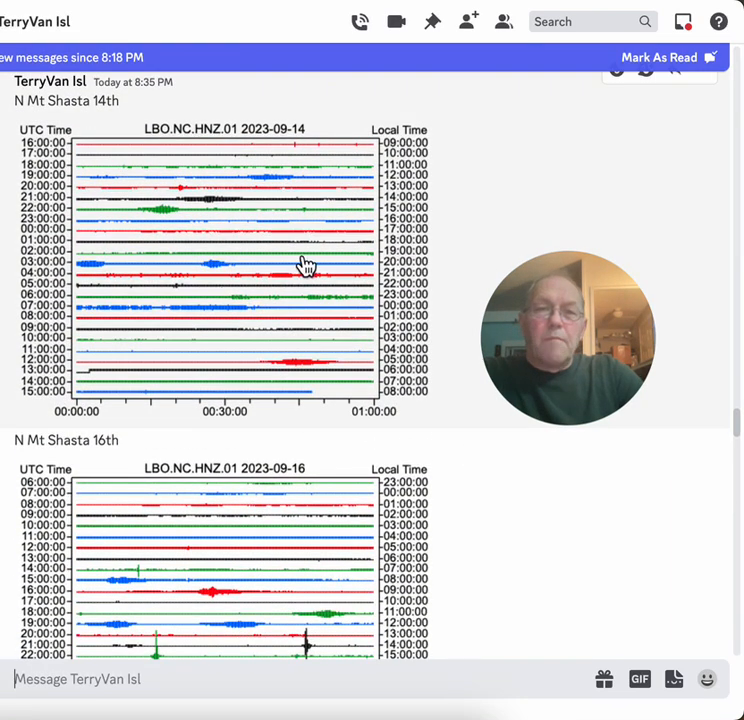
mouse_move(256, 238)
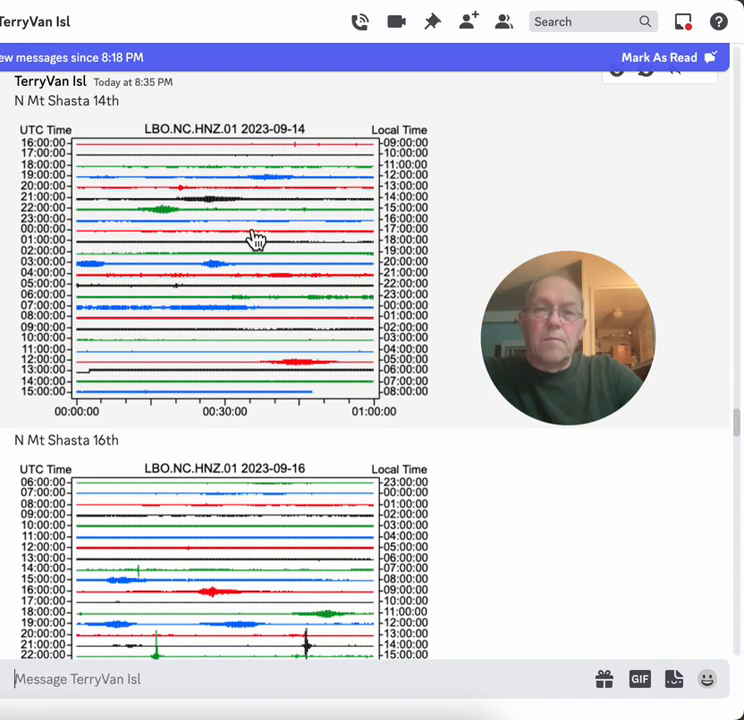
scroll("down", 3)
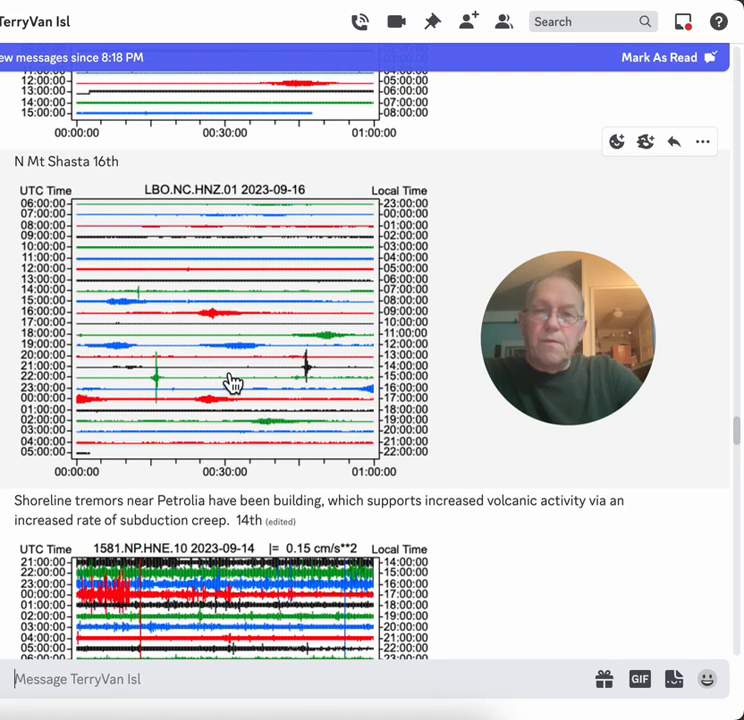
mouse_move(240, 370)
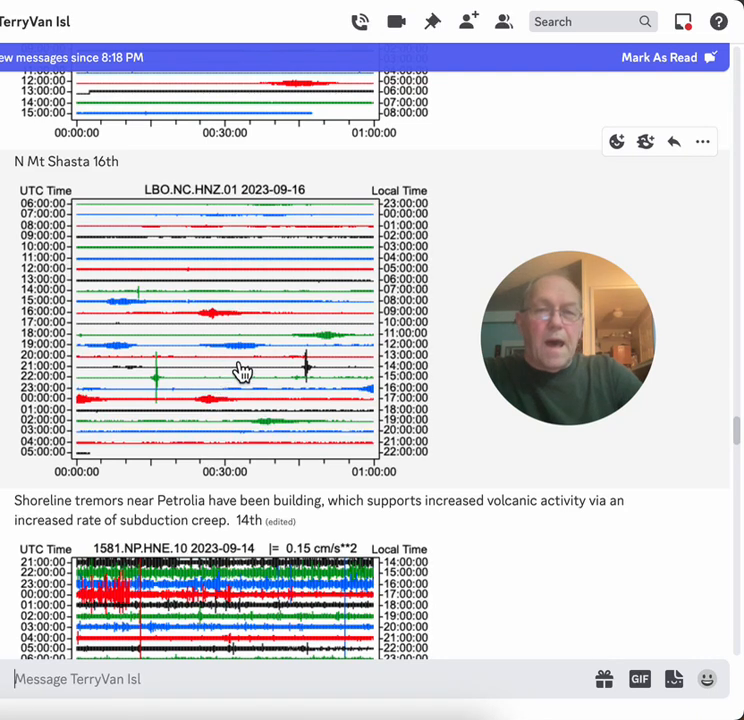
mouse_move(284, 356)
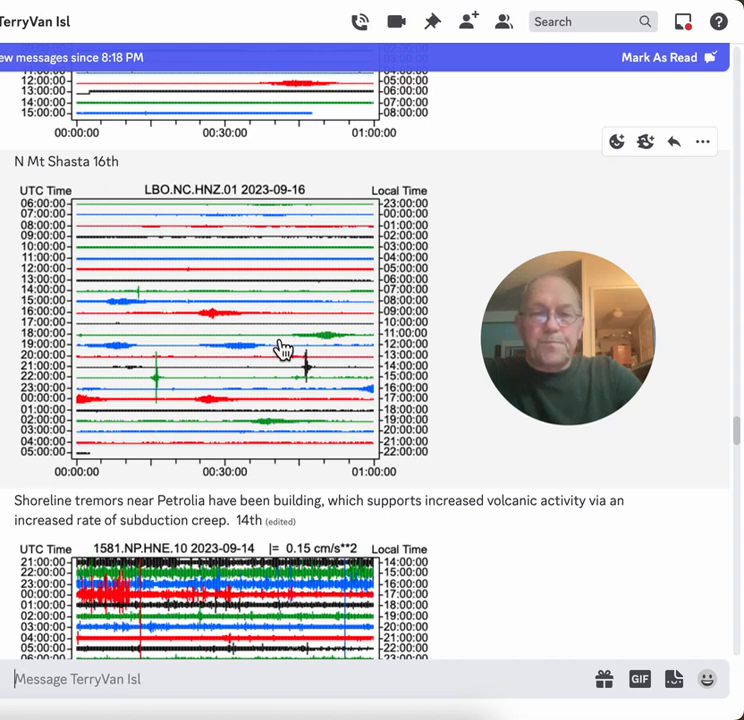
scroll("down", 3)
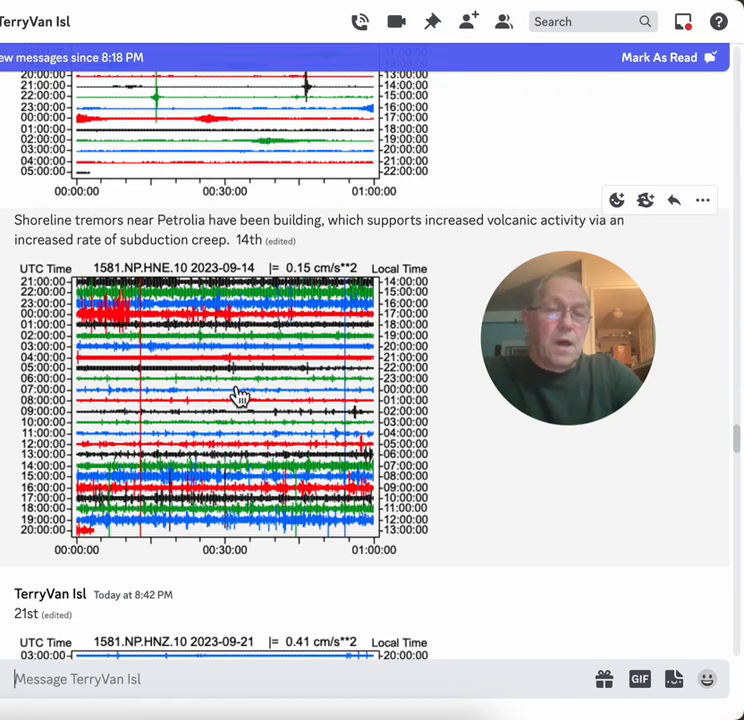
mouse_move(228, 408)
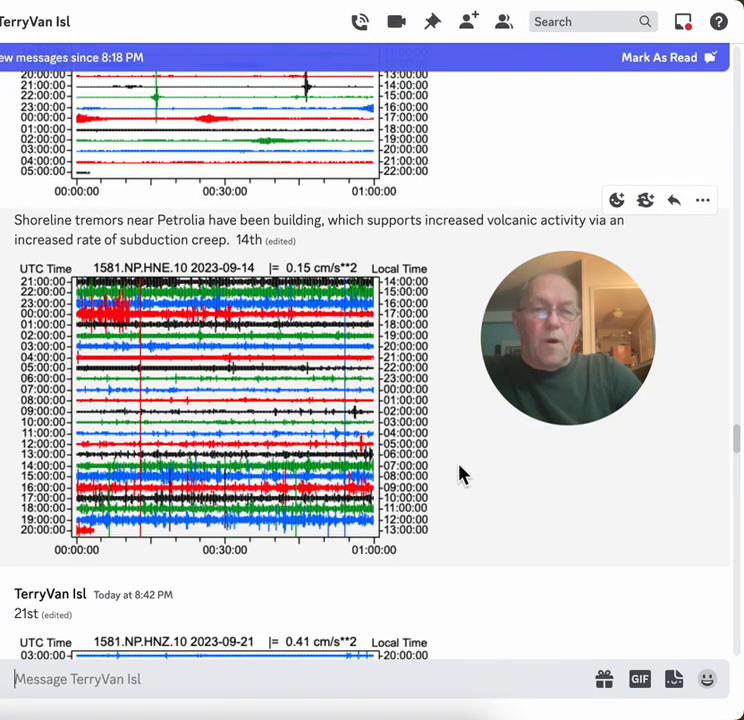
mouse_move(478, 472)
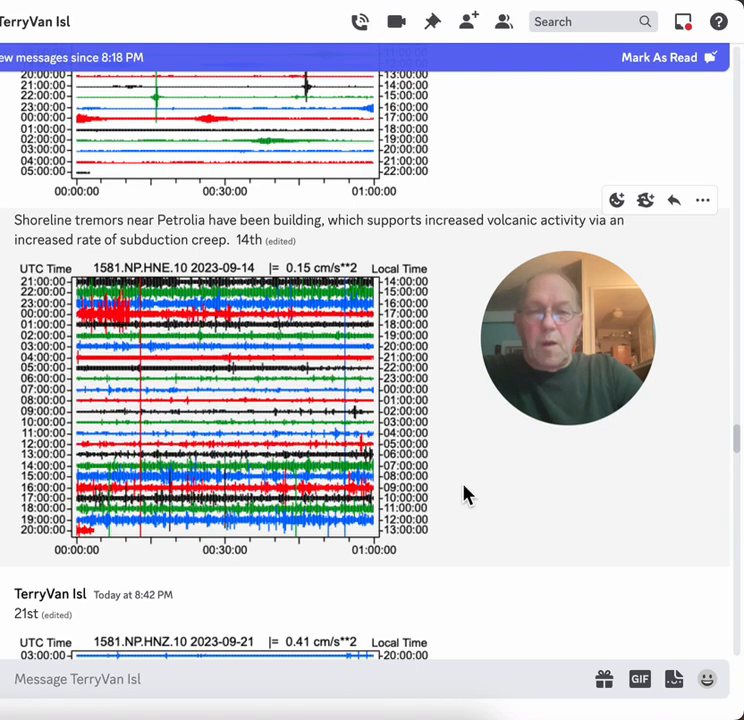
Step: Continue down past the Petrolia shoreline-tremor post to 'Another near Petrolia on the 21st'
scroll("down", 3)
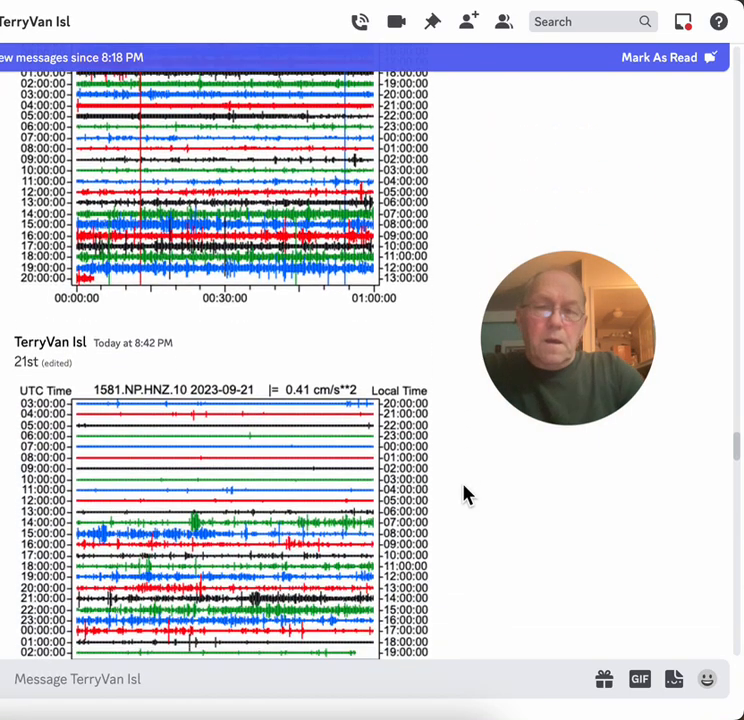
scroll("down", 3)
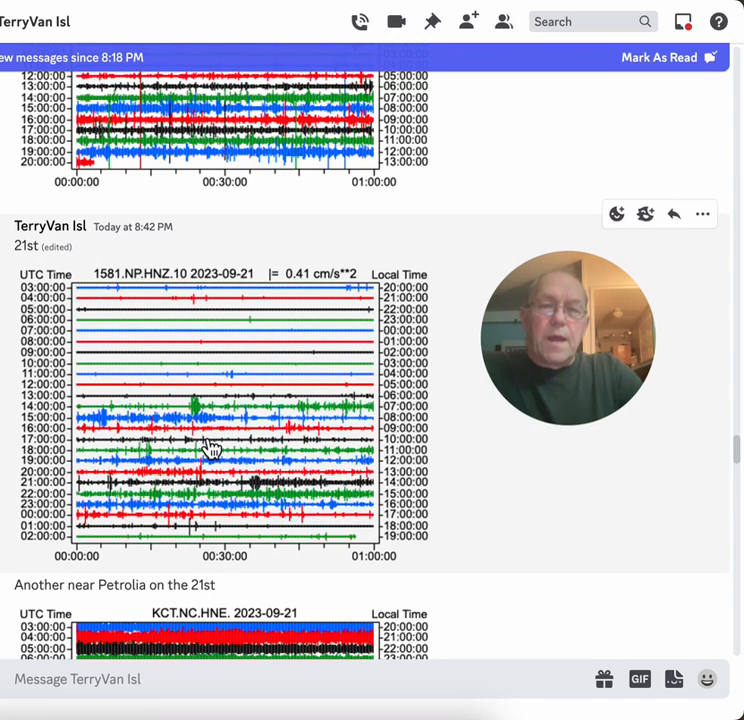
scroll("down", 3)
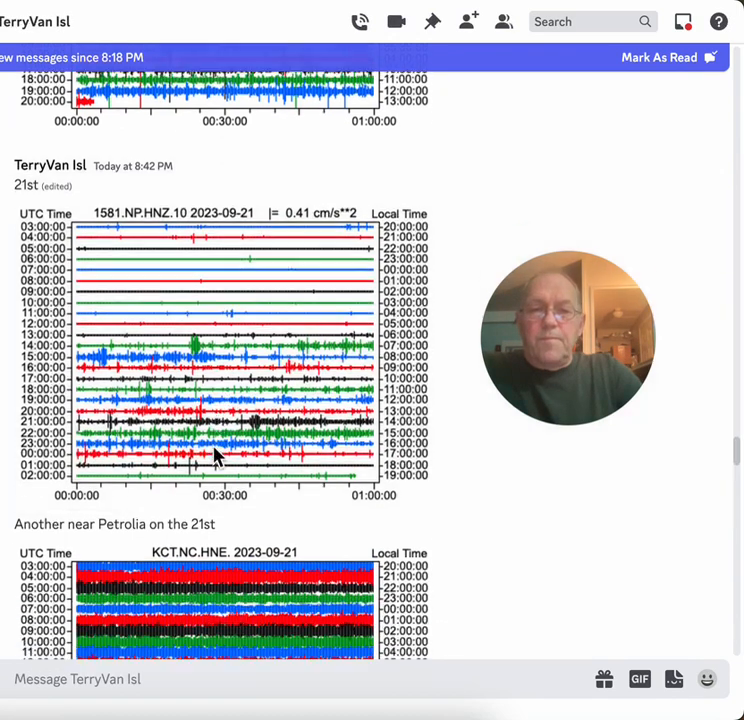
scroll("down", 3)
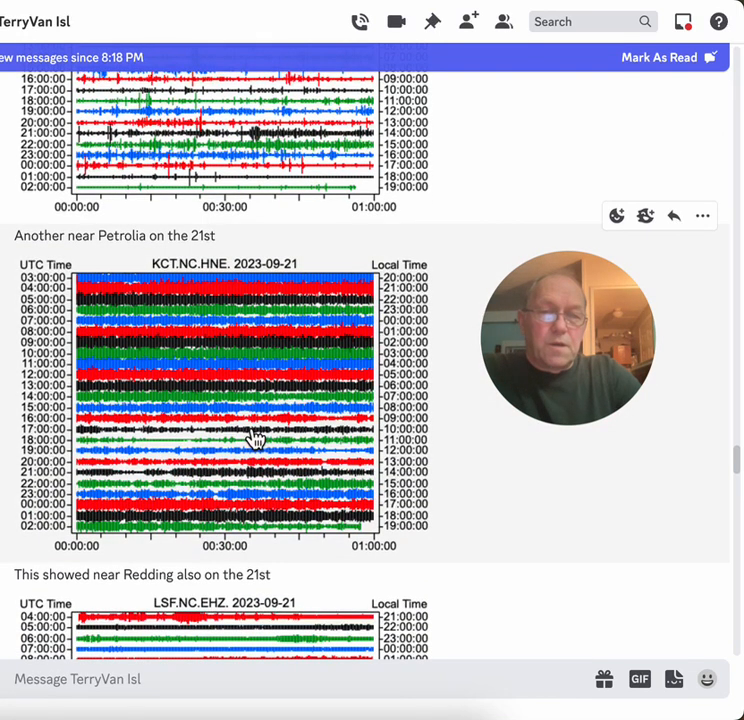
mouse_move(244, 440)
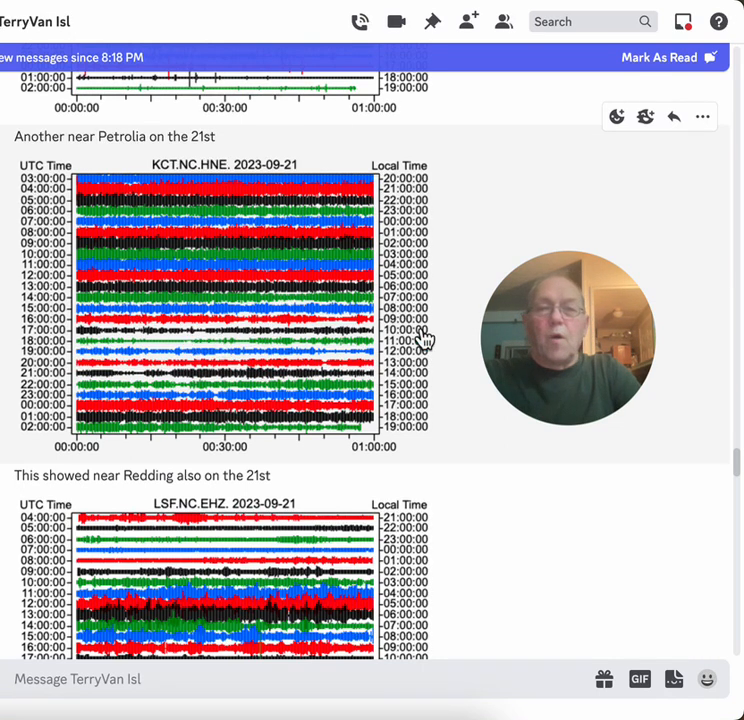
mouse_move(452, 376)
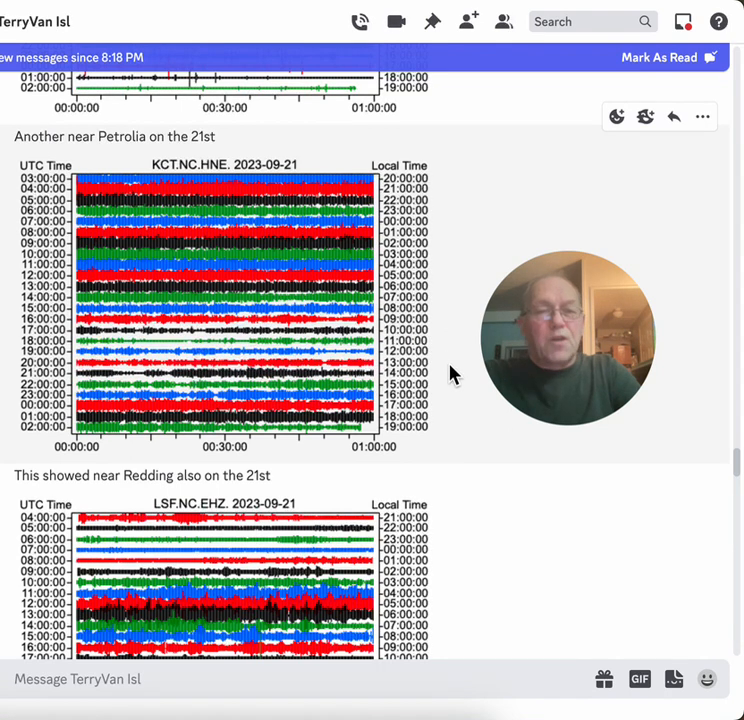
Step: Scroll past the Redding and Bella Vista 21st seismograms to the Mt Lassen N increased-activity post
scroll("down", 3)
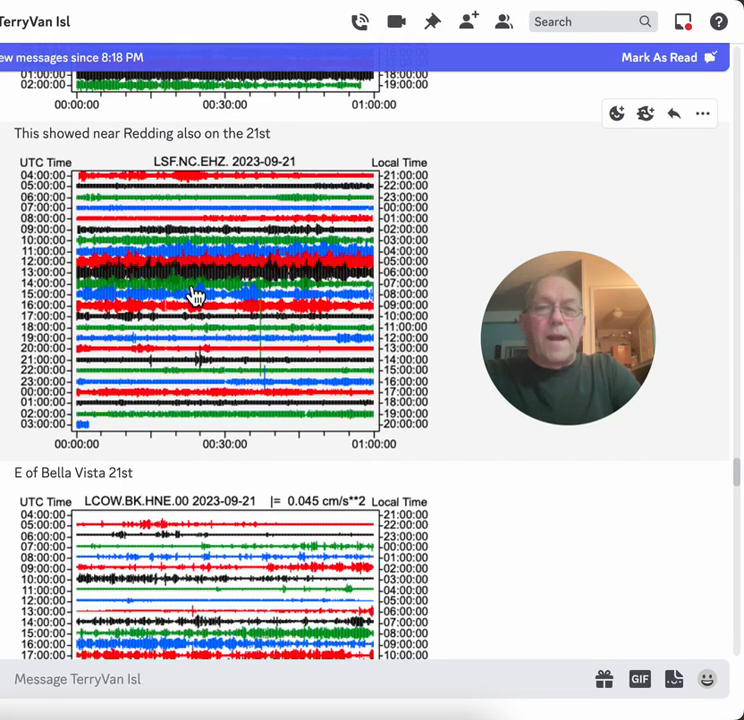
mouse_move(418, 284)
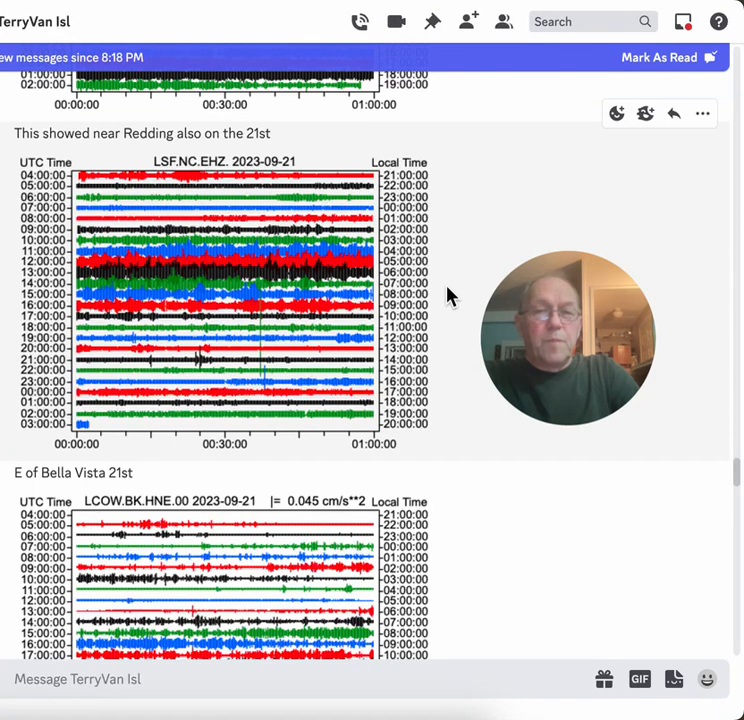
scroll("down", 3)
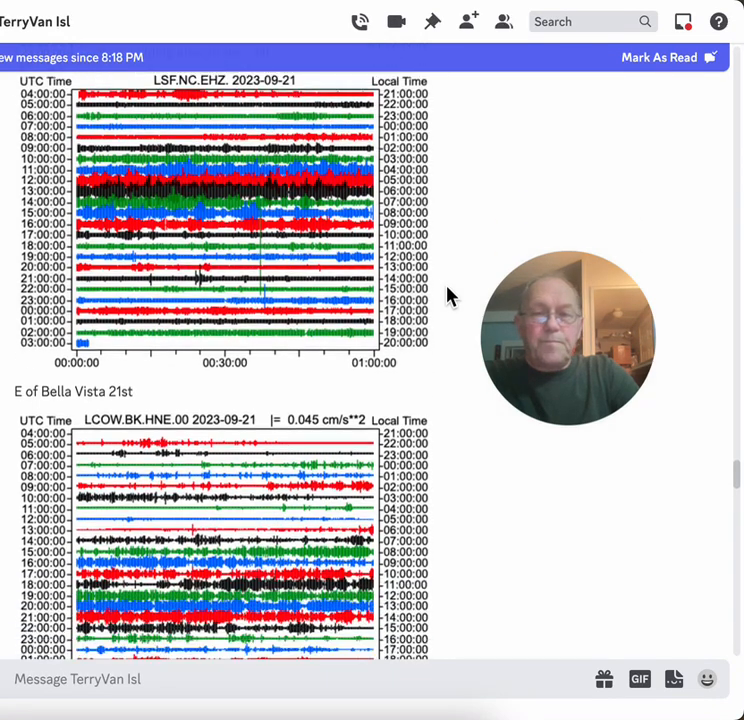
scroll("down", 3)
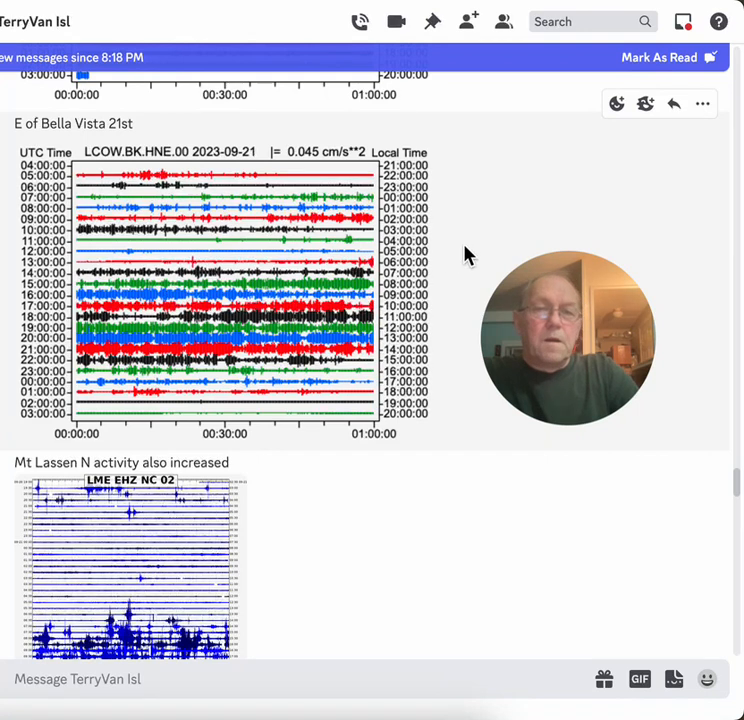
scroll("down", 3)
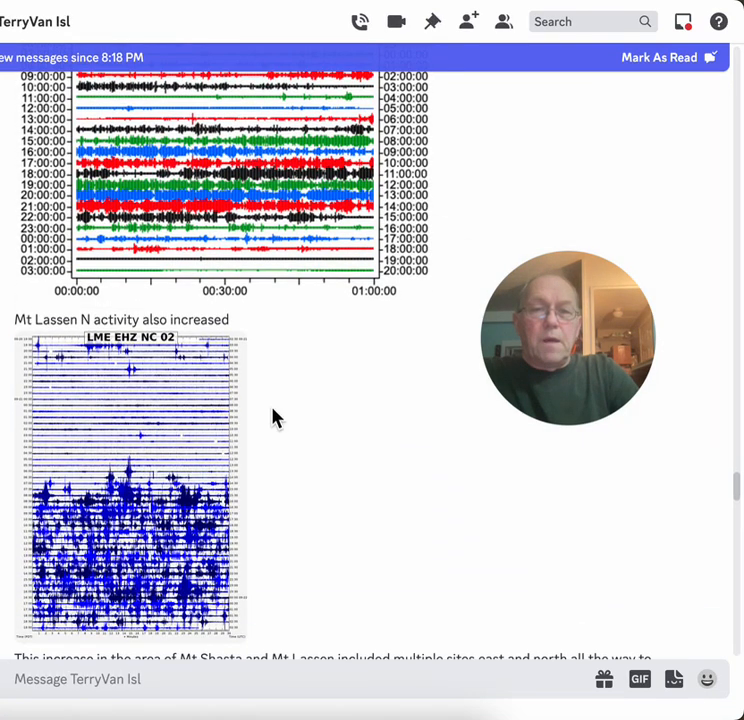
scroll("down", 3)
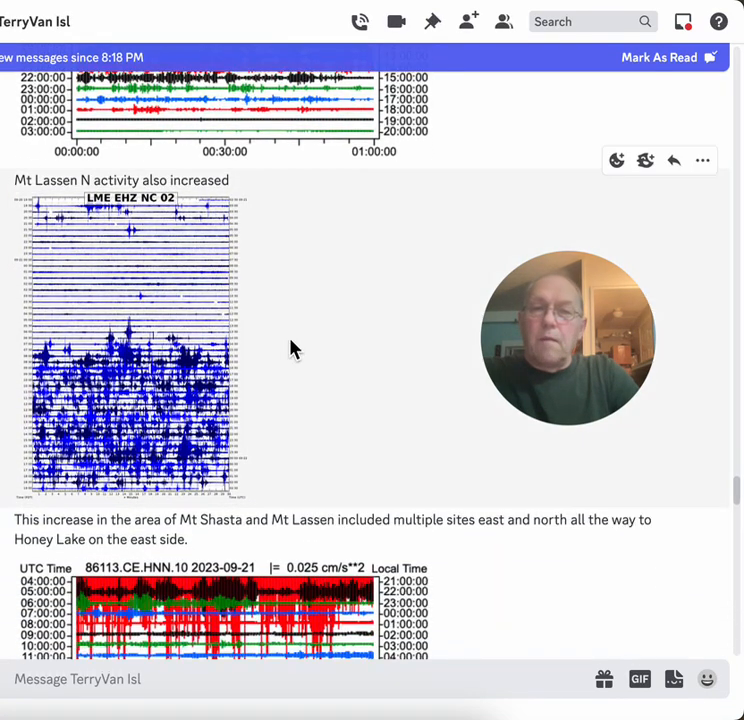
mouse_move(150, 330)
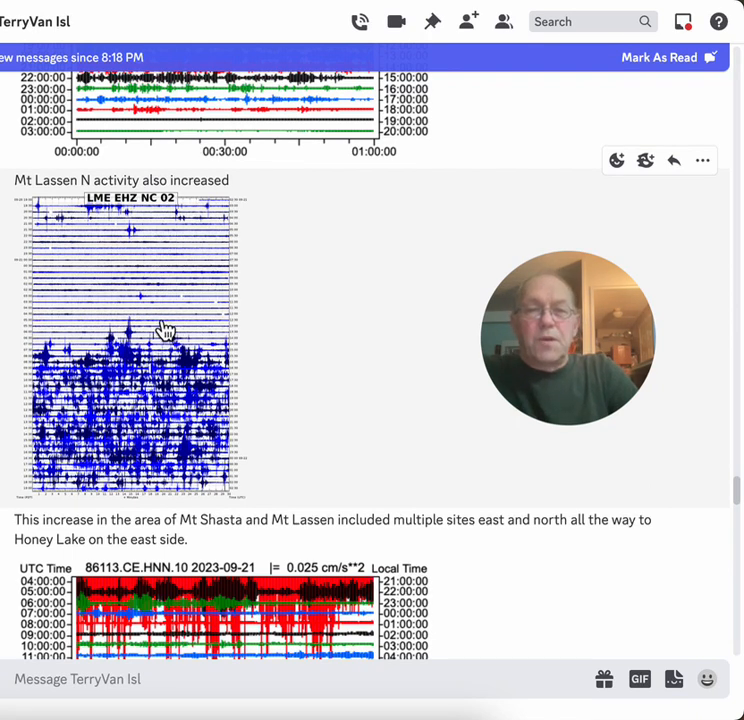
mouse_move(152, 408)
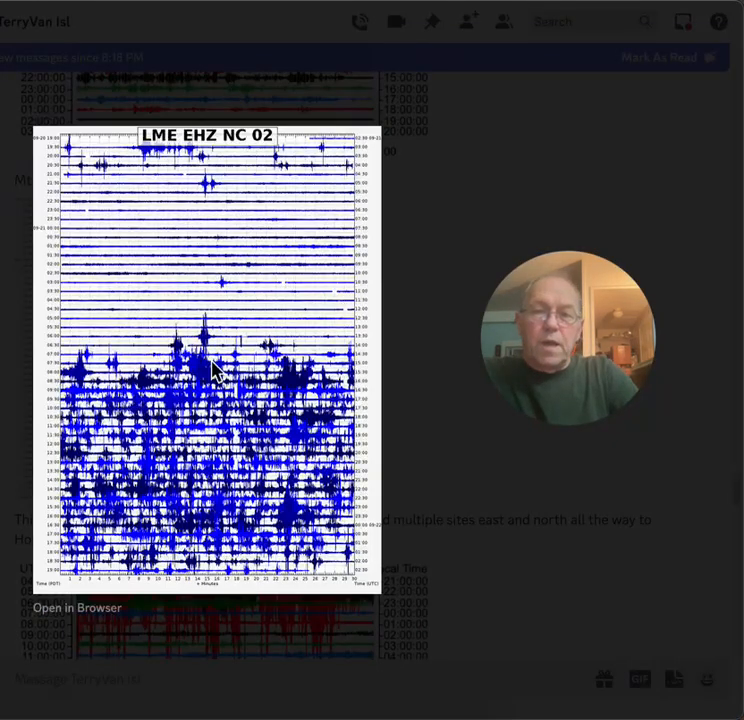
mouse_move(270, 400)
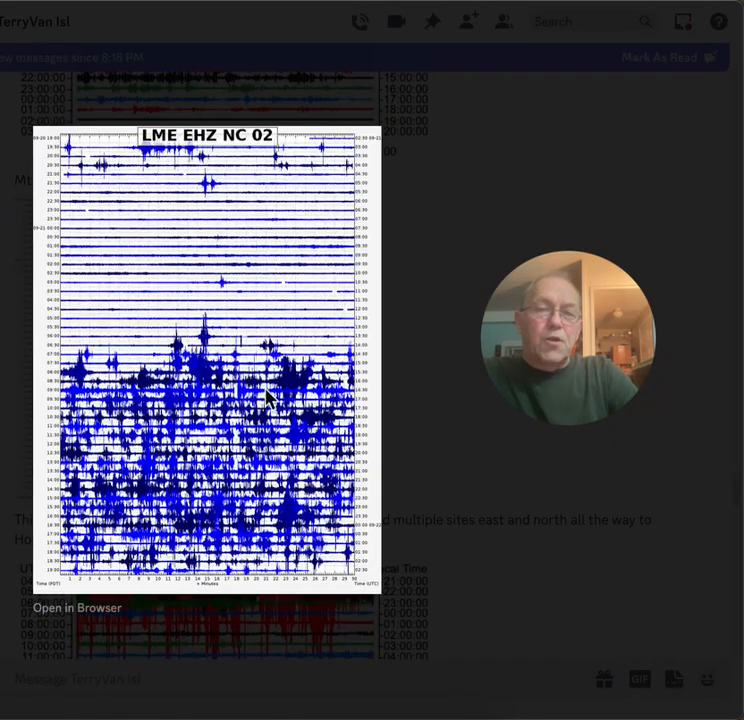
mouse_move(204, 464)
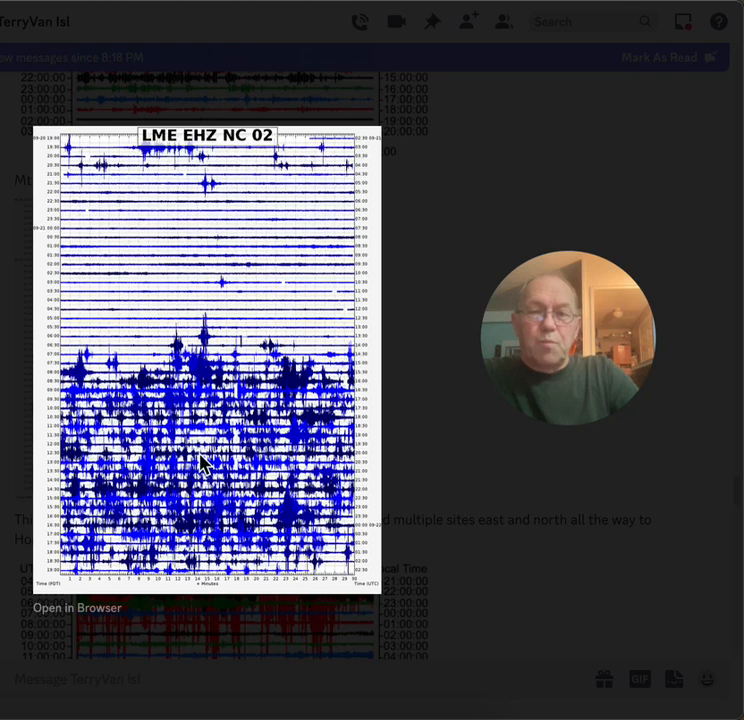
mouse_move(436, 490)
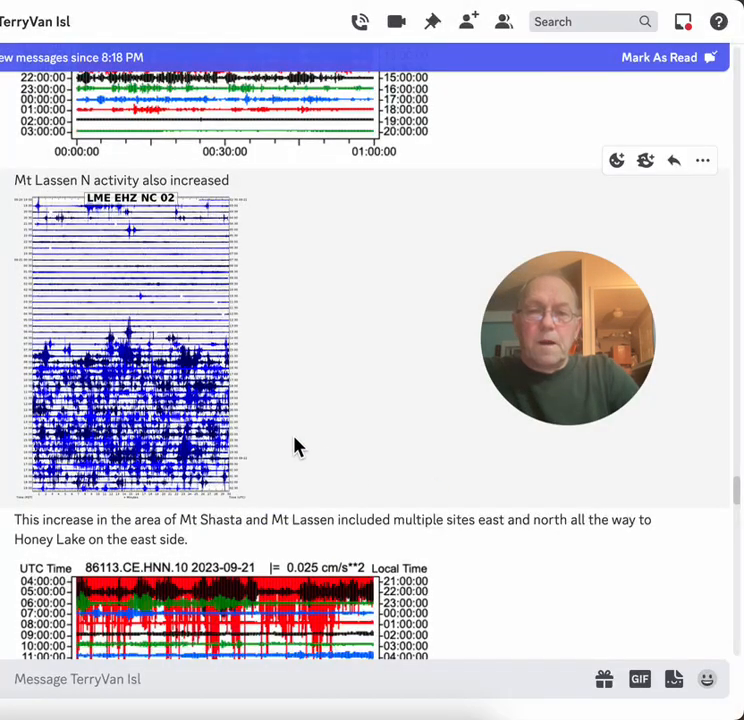
Step: Scroll to the Honey Lake post and enlarge its 86113.CE.HNN.10 2023-09-21 seismogram
scroll("down", 3)
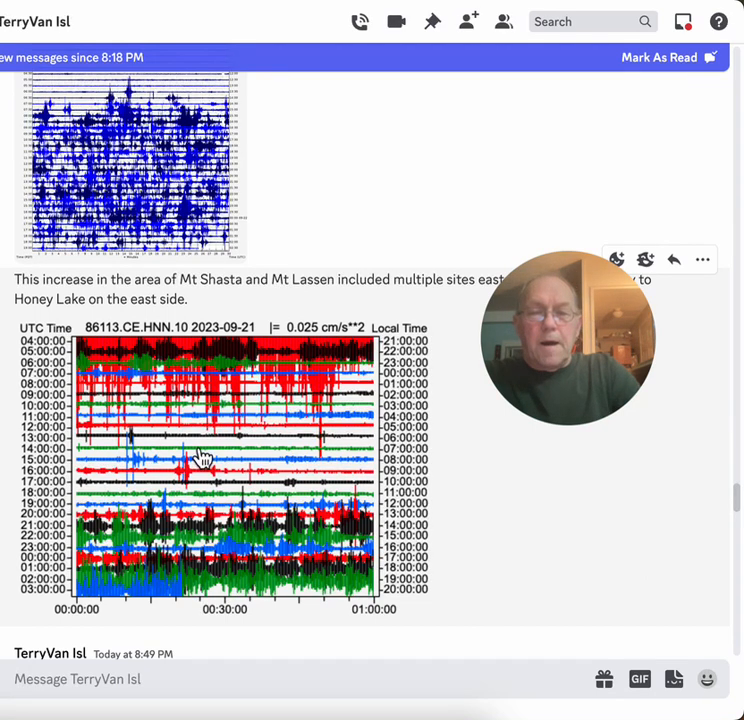
mouse_move(218, 448)
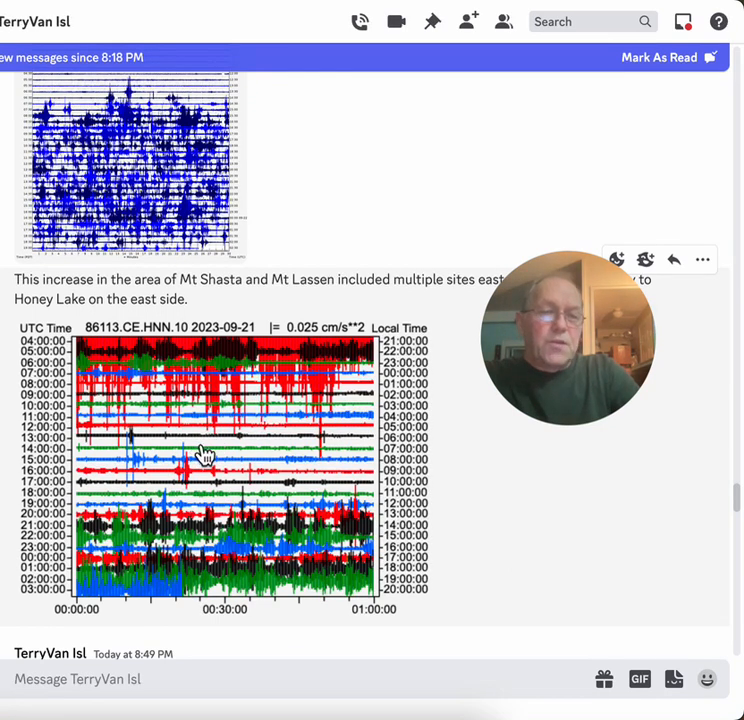
left_click(200, 450)
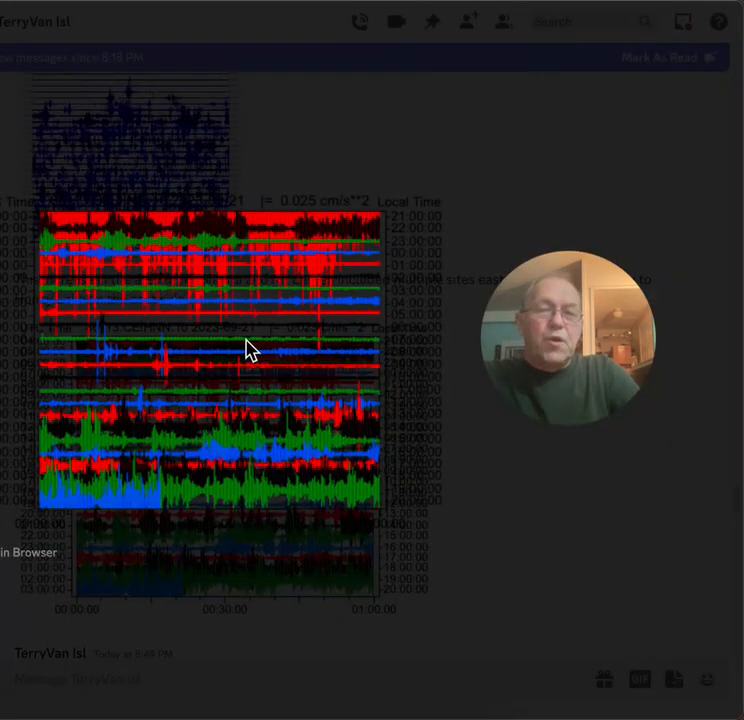
mouse_move(204, 364)
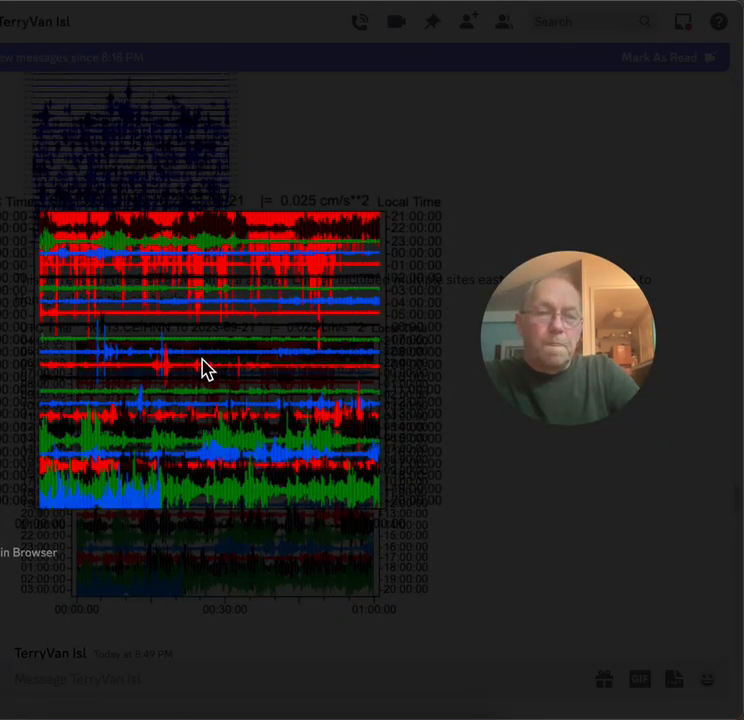
mouse_move(520, 472)
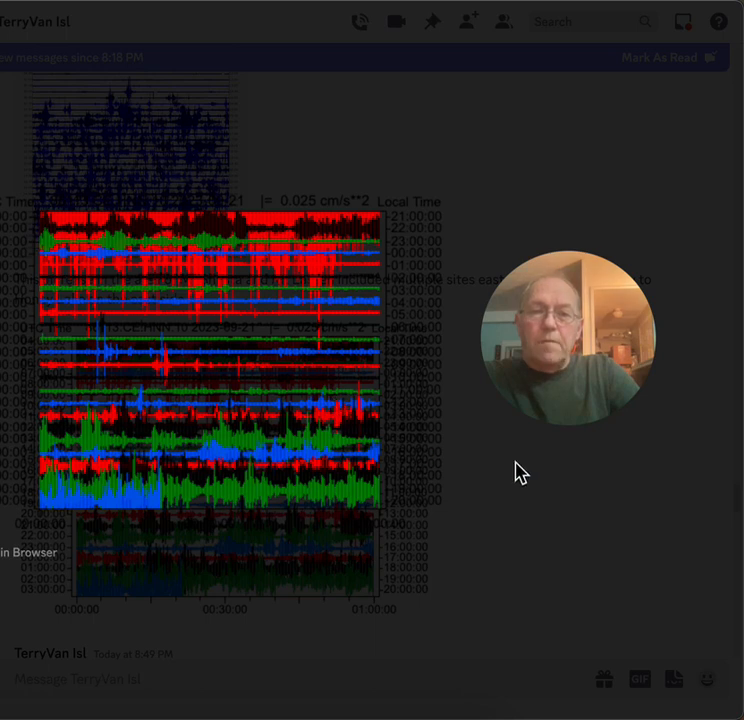
mouse_move(488, 462)
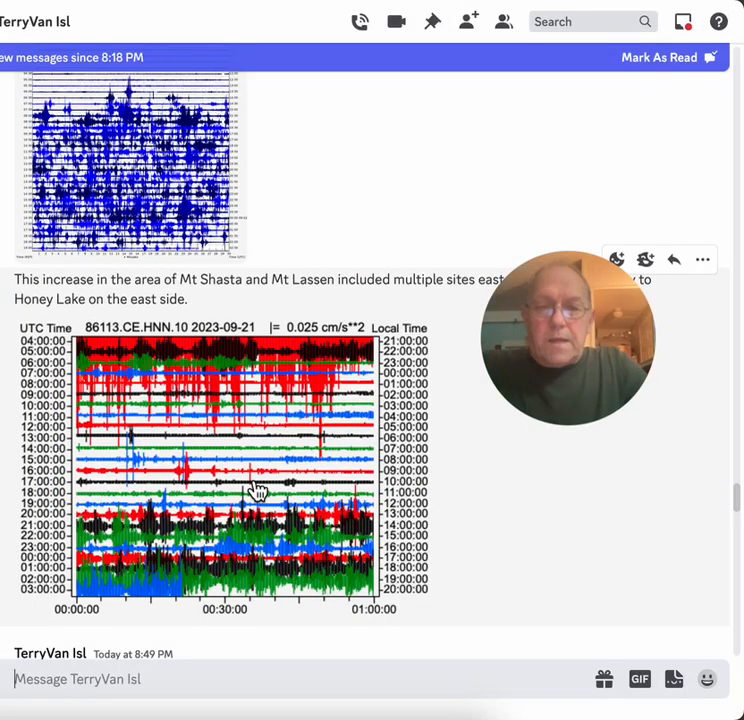
Step: Scroll past the Black Butte west-Shasta post to the N Mt Shasta jump and west-of-Mt-Hebron seismograms
scroll("down", 3)
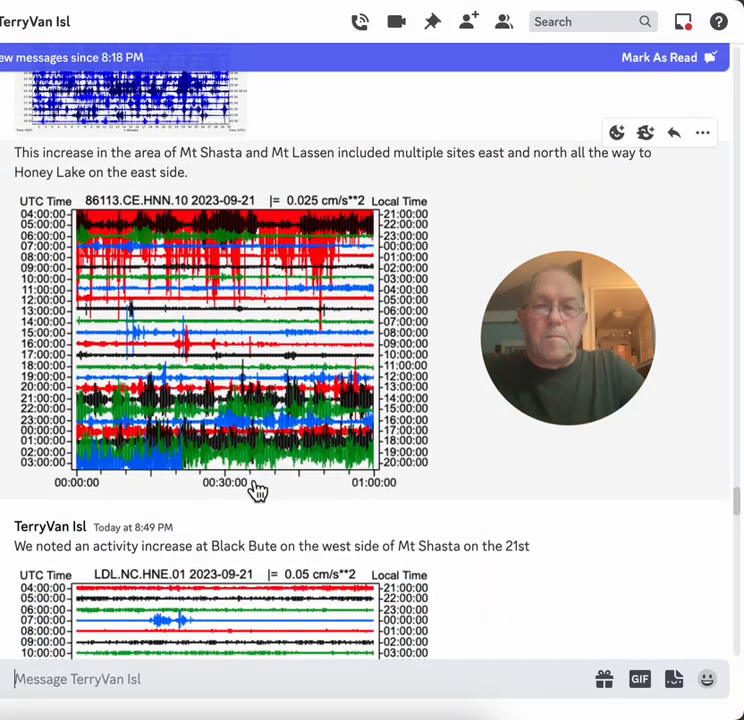
scroll("down", 3)
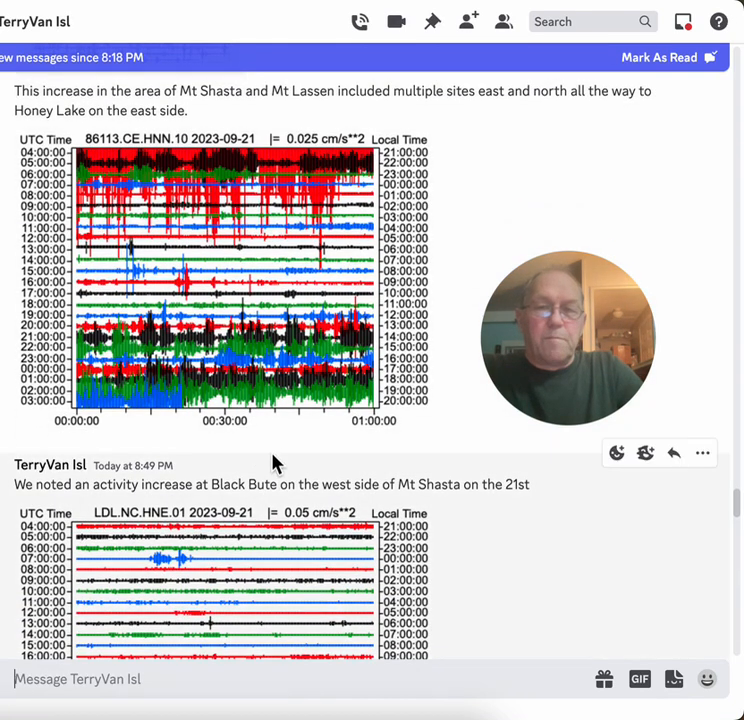
scroll("down", 3)
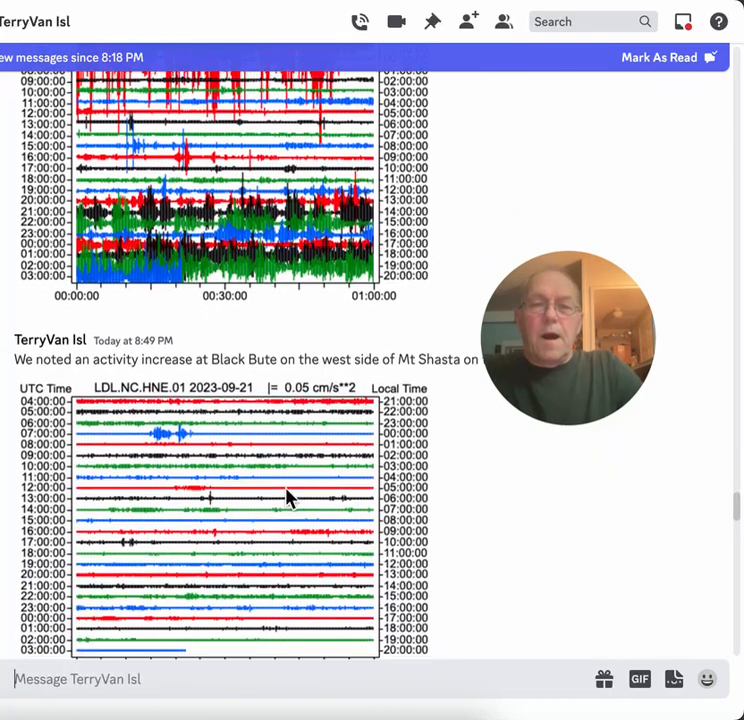
scroll("down", 3)
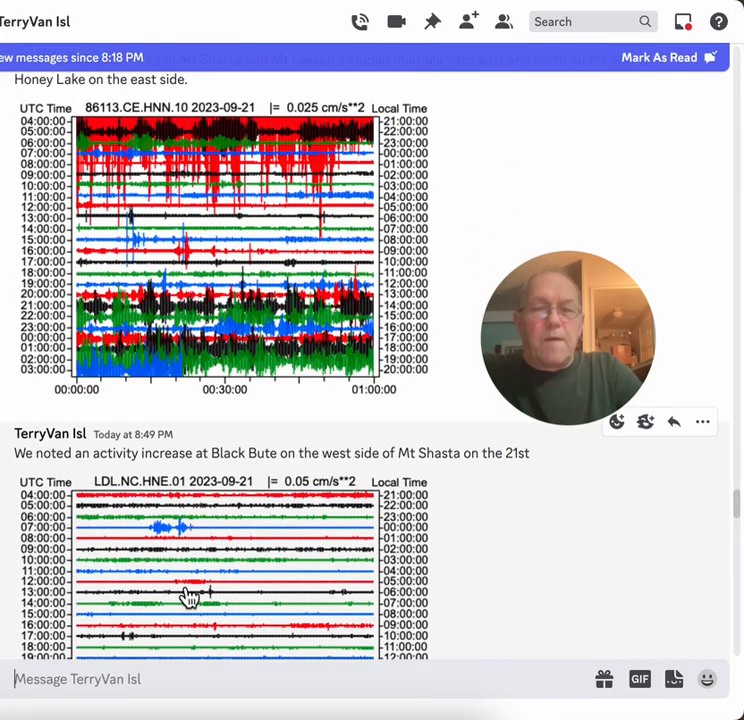
scroll("down", 3)
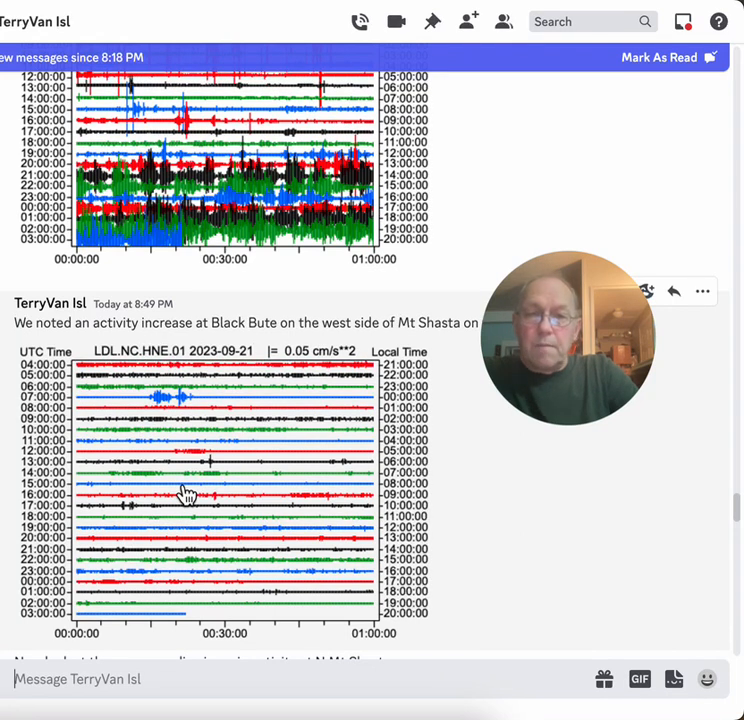
mouse_move(310, 450)
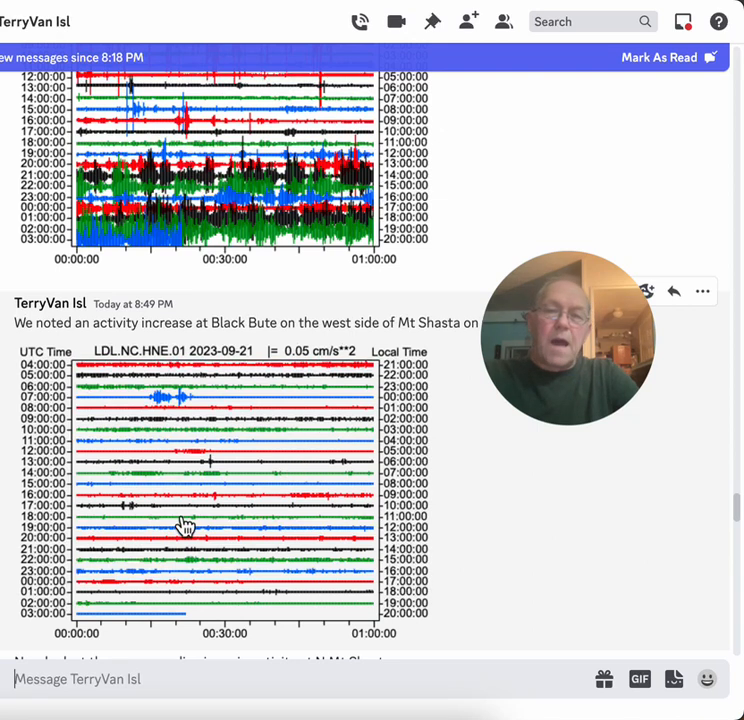
mouse_move(240, 550)
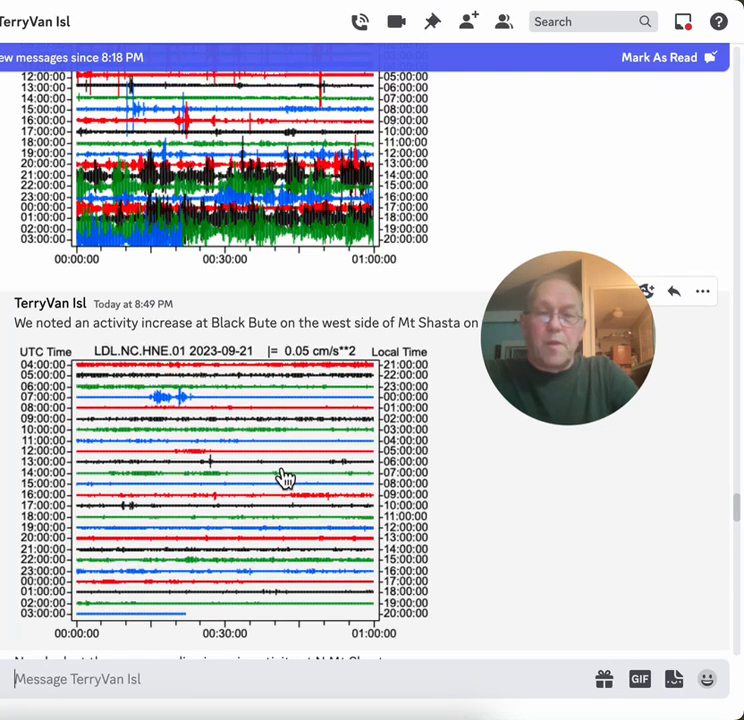
scroll("down", 3)
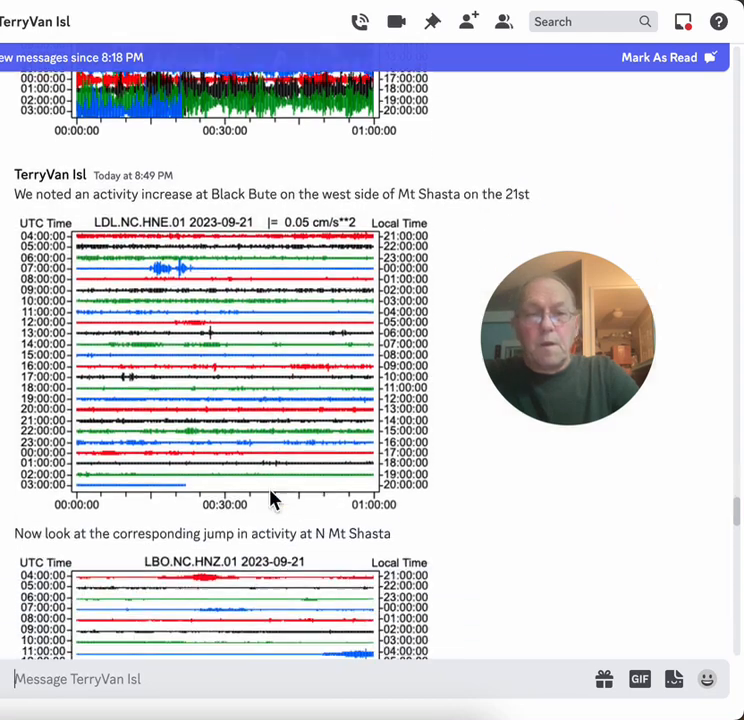
scroll("down", 3)
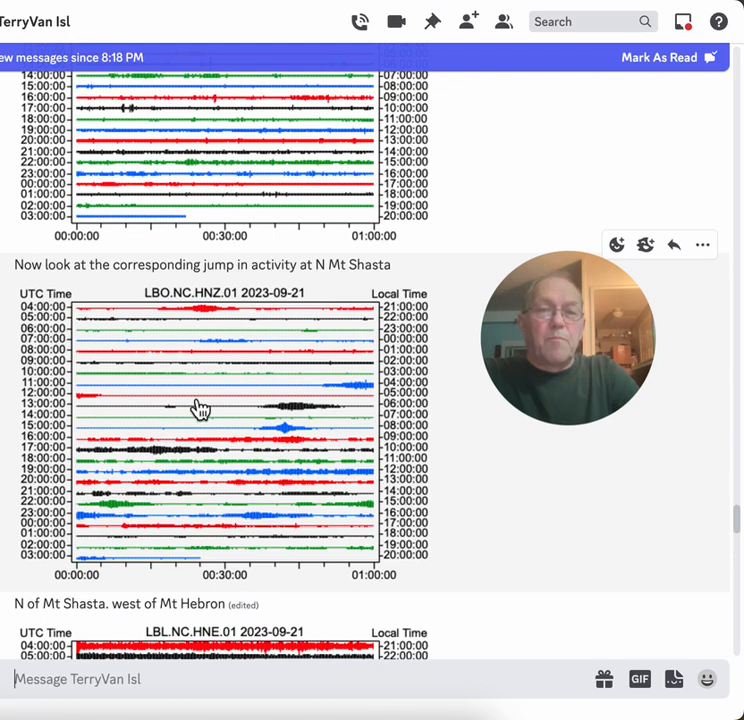
mouse_move(224, 420)
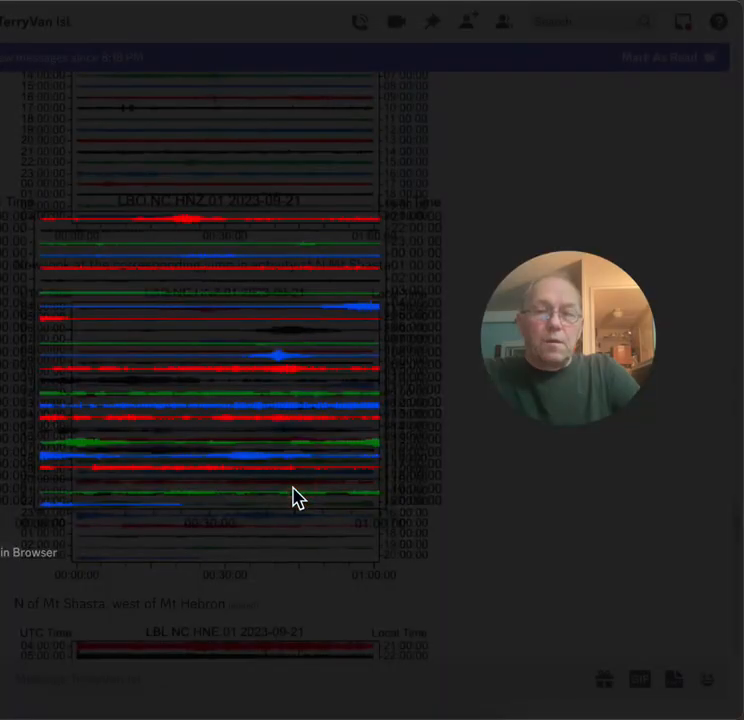
Step: Scroll to the LBL.NC.HNE.01 2023-09-21 west-of-Mt-Hebron seismogram and the ESE Mt Shasta post below it
scroll("down", 3)
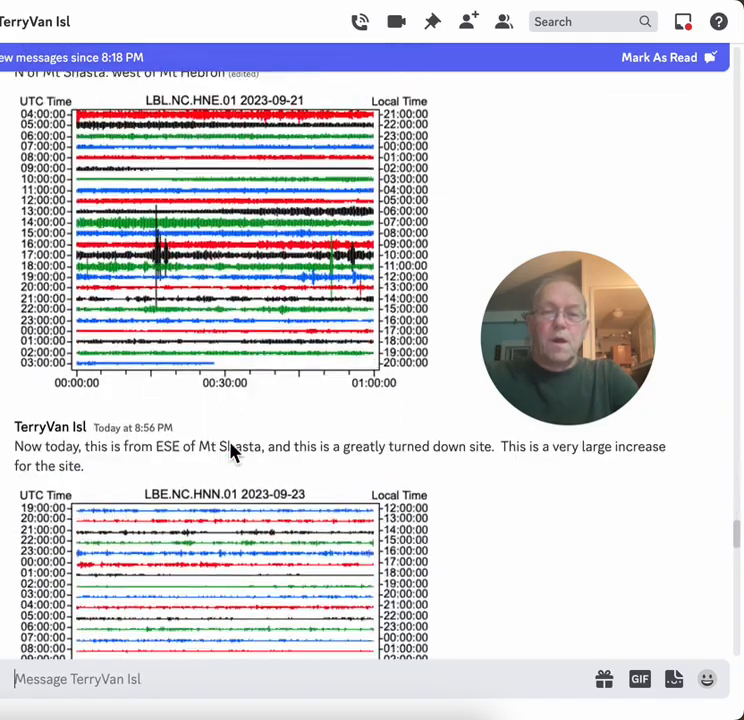
scroll("down", 3)
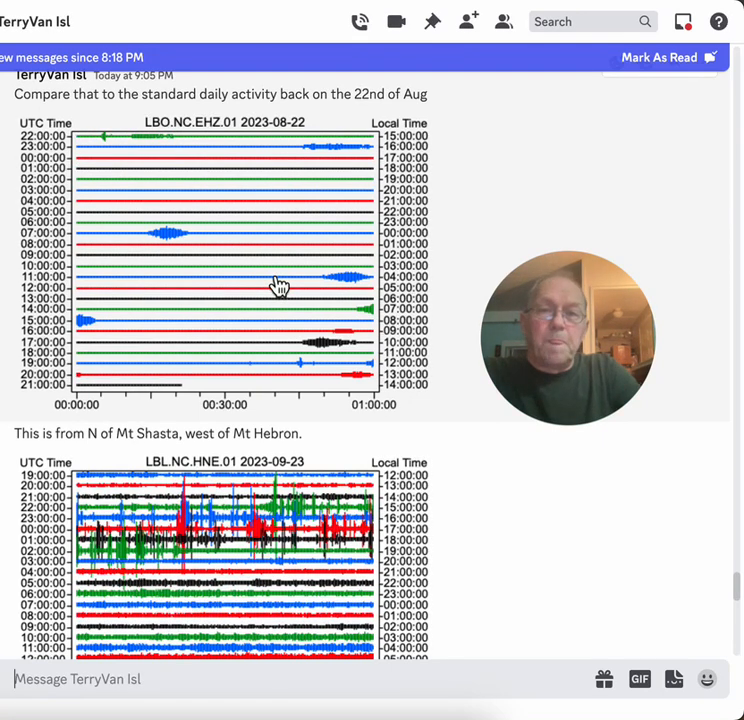
scroll("down", 3)
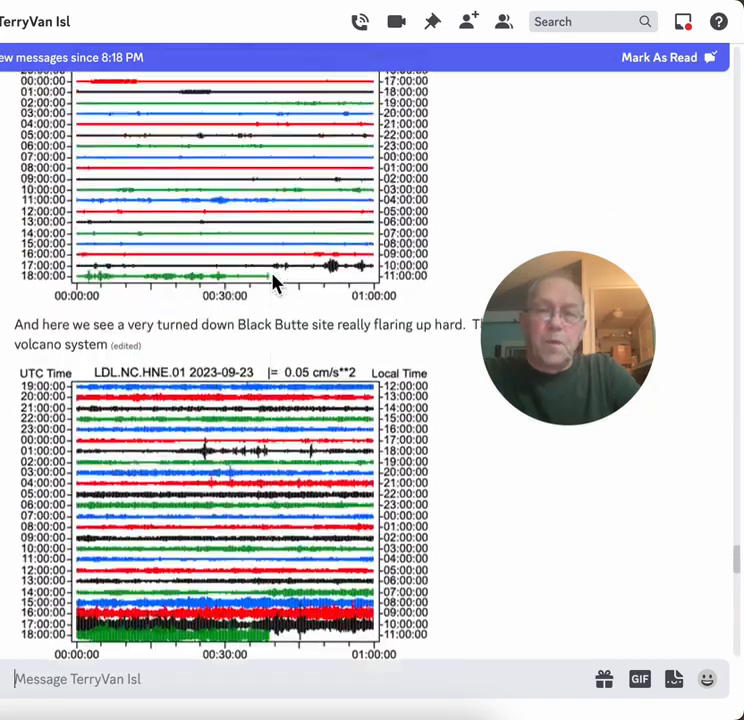
scroll("down", 3)
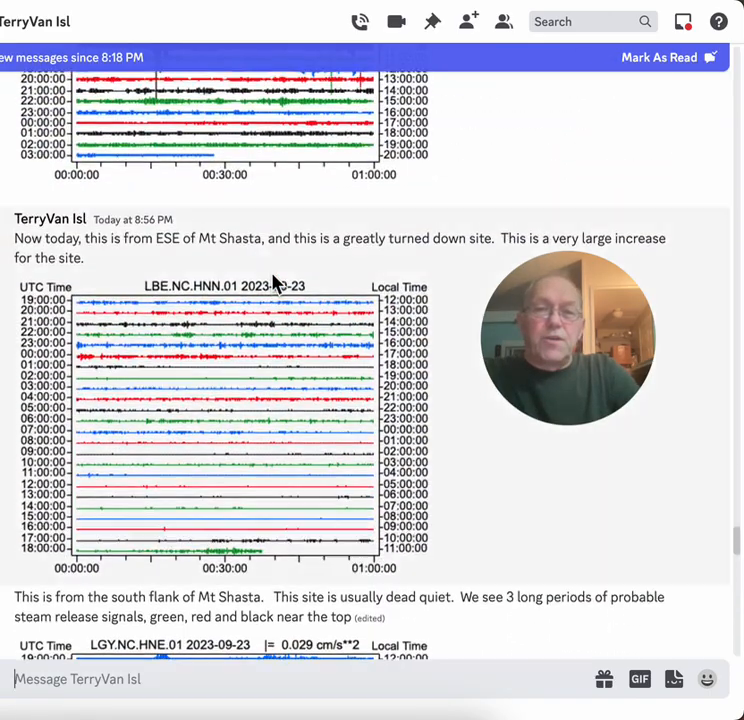
scroll("down", 3)
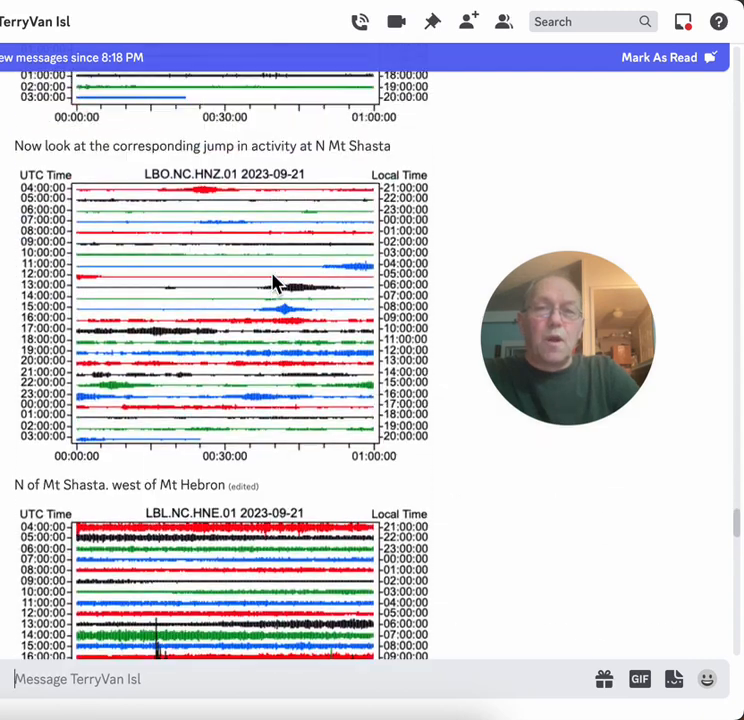
scroll("down", 3)
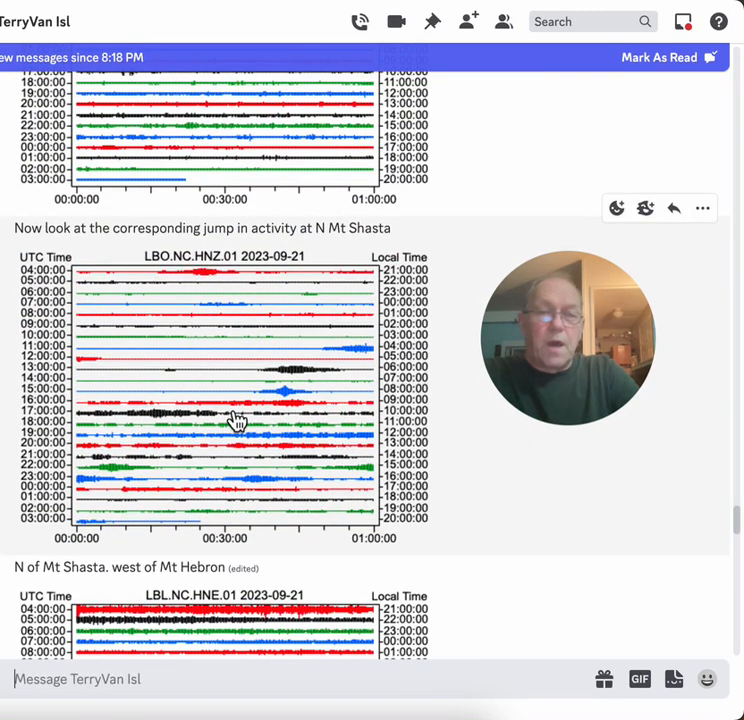
scroll("down", 3)
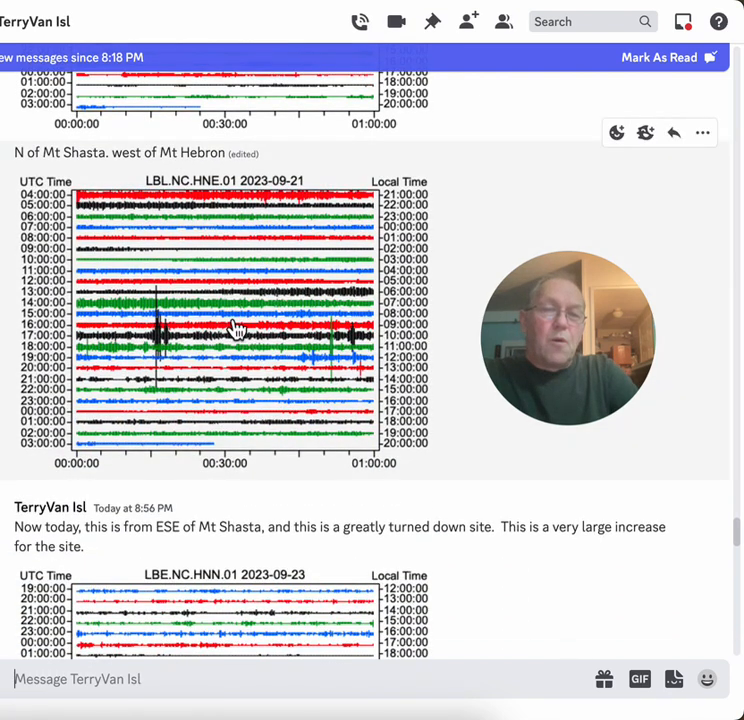
mouse_move(236, 354)
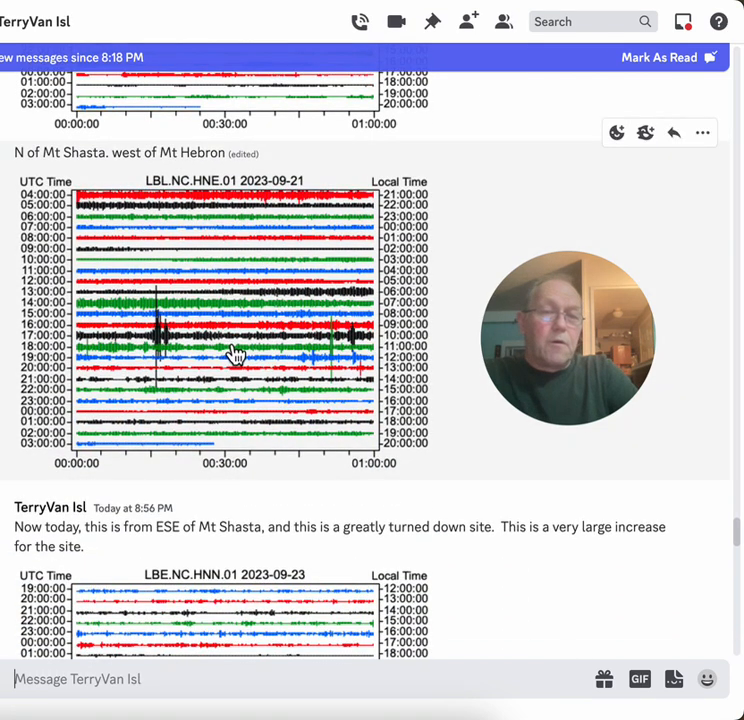
mouse_move(258, 332)
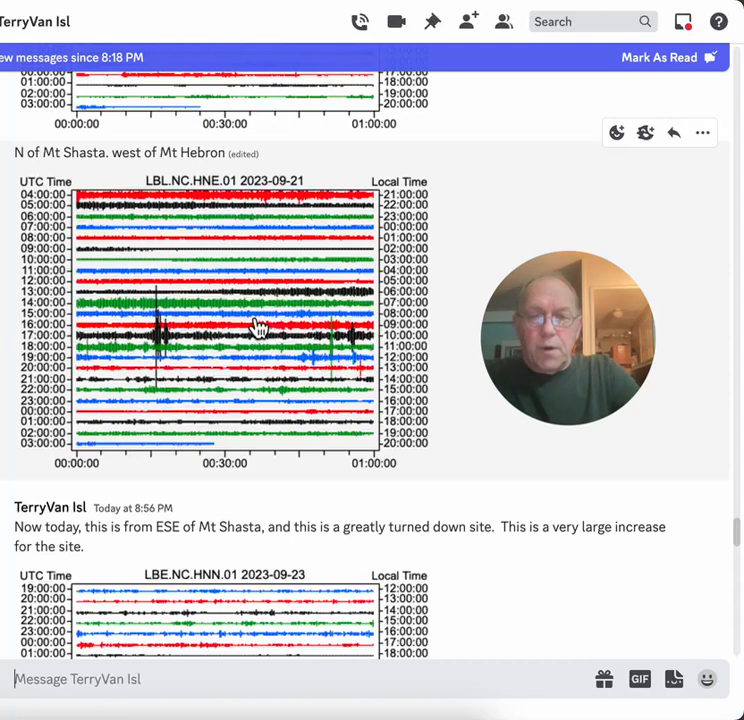
mouse_move(280, 362)
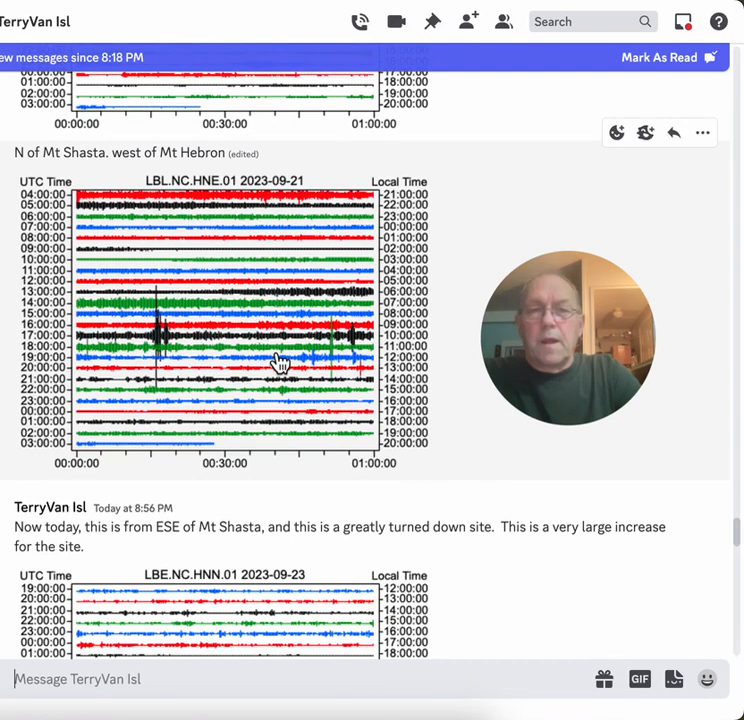
Step: Scroll past the ESE LBE.NC.HNN.01 plot to the south-flank Mt Shasta 'usually dead quiet' post
scroll("down", 3)
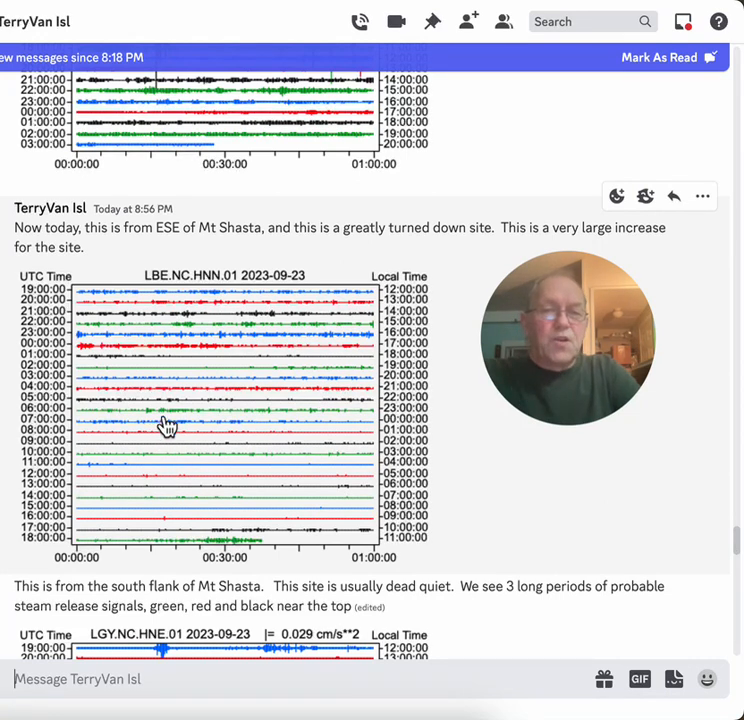
mouse_move(230, 424)
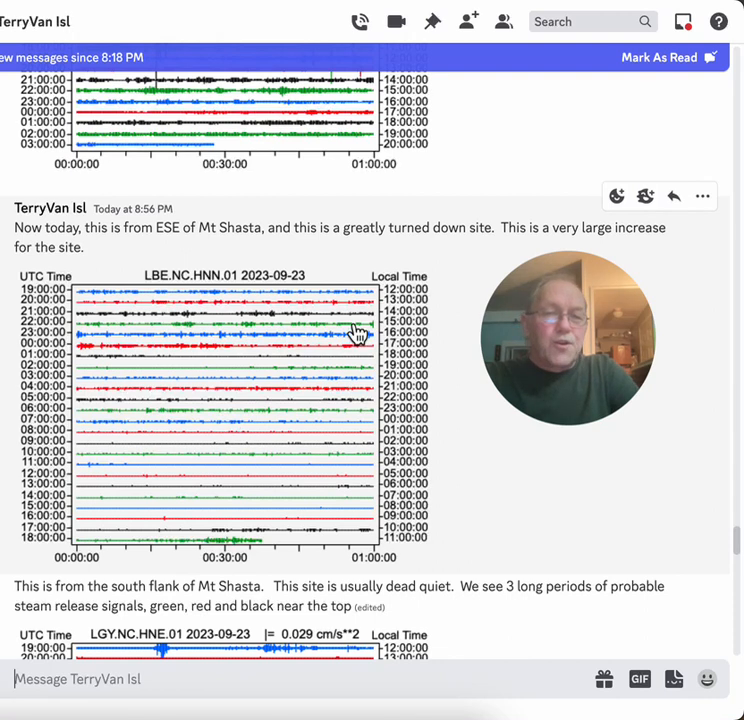
mouse_move(192, 458)
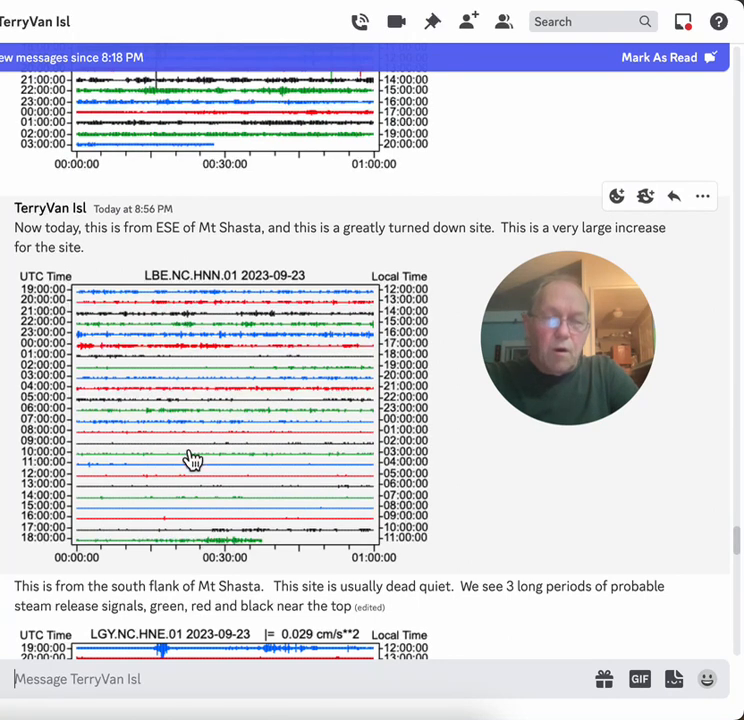
mouse_move(222, 492)
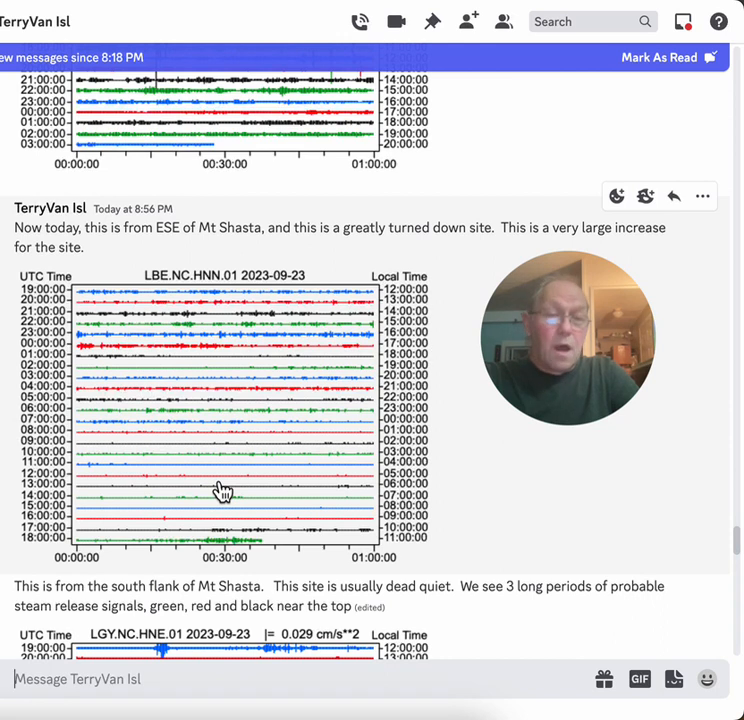
mouse_move(218, 396)
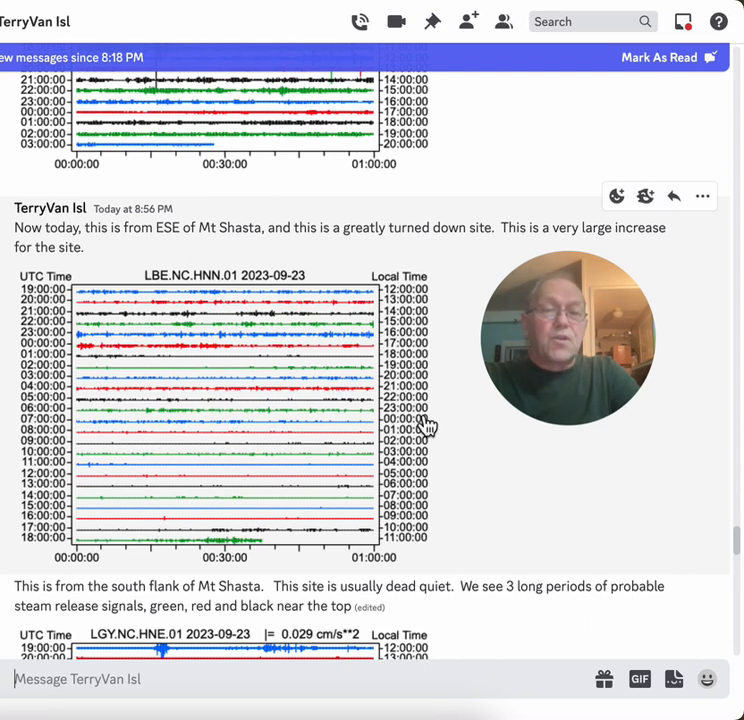
mouse_move(308, 452)
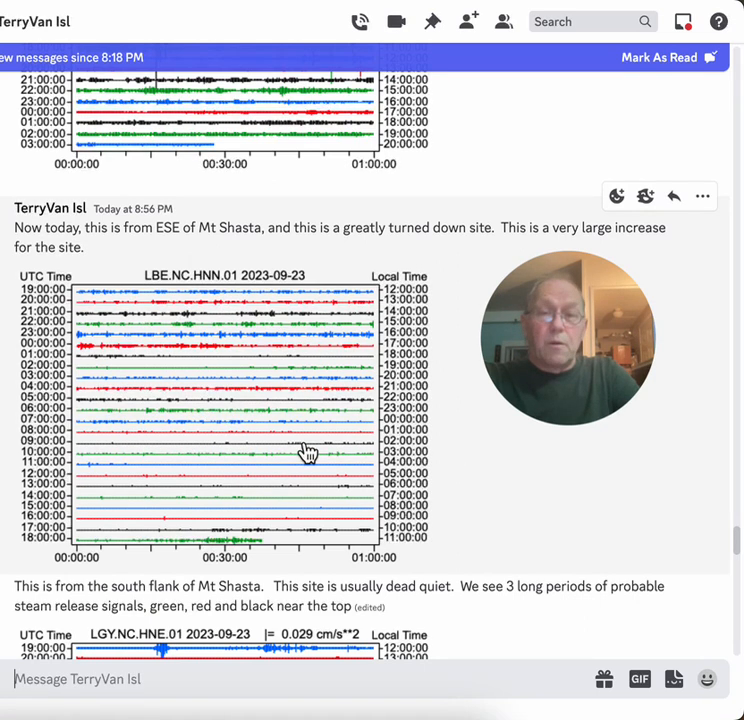
scroll("down", 3)
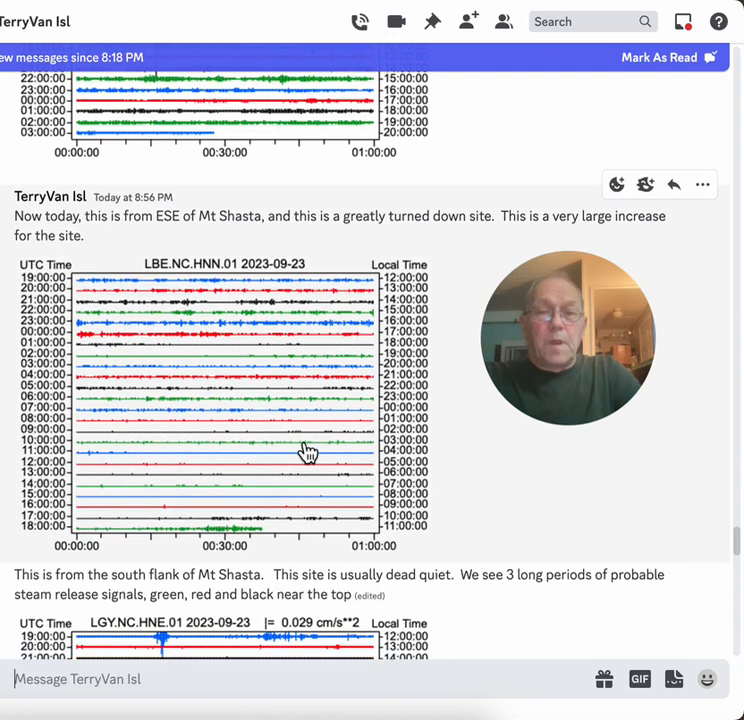
scroll("down", 3)
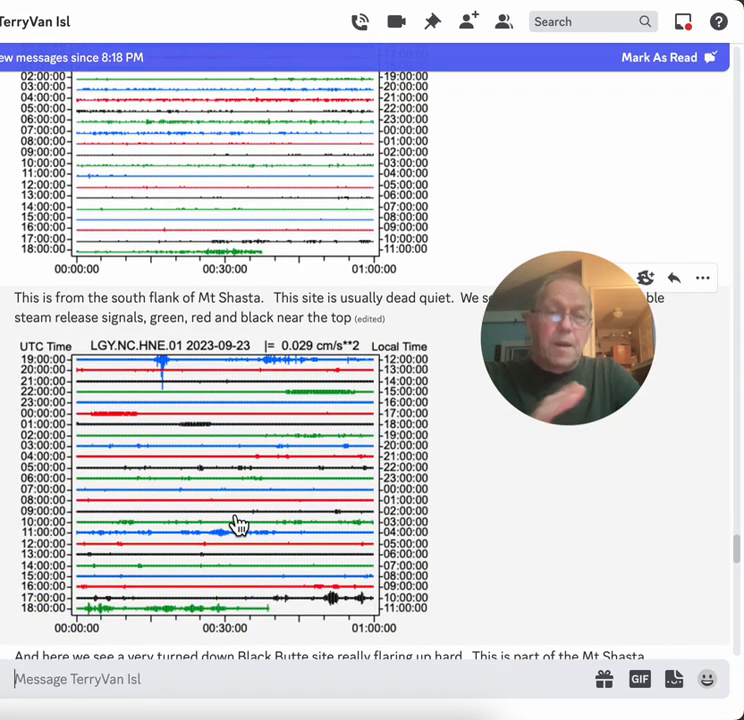
mouse_move(256, 480)
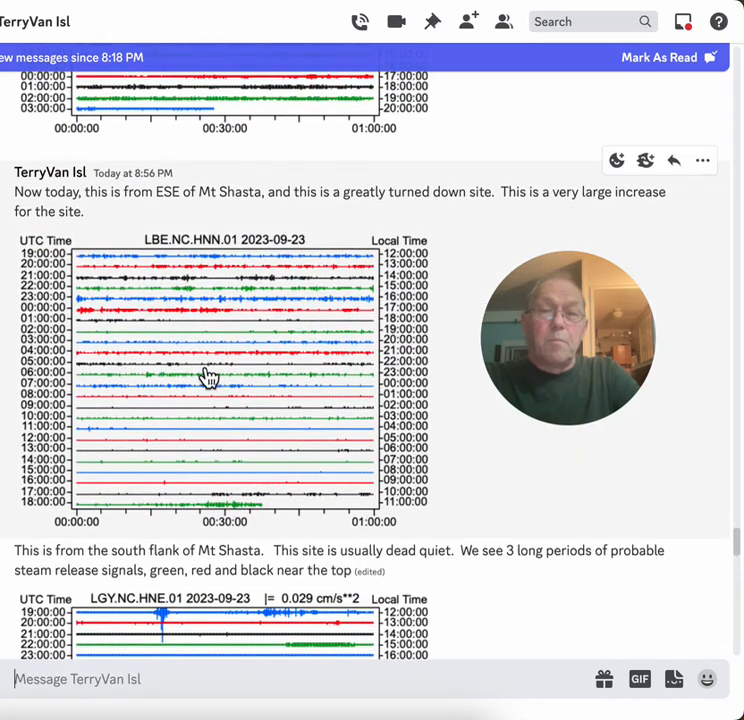
scroll("down", 3)
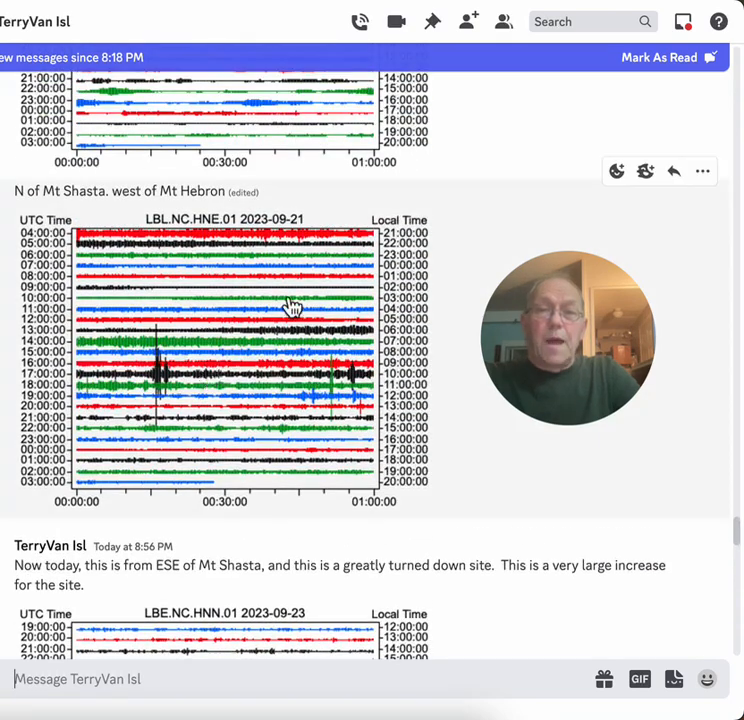
scroll("down", 3)
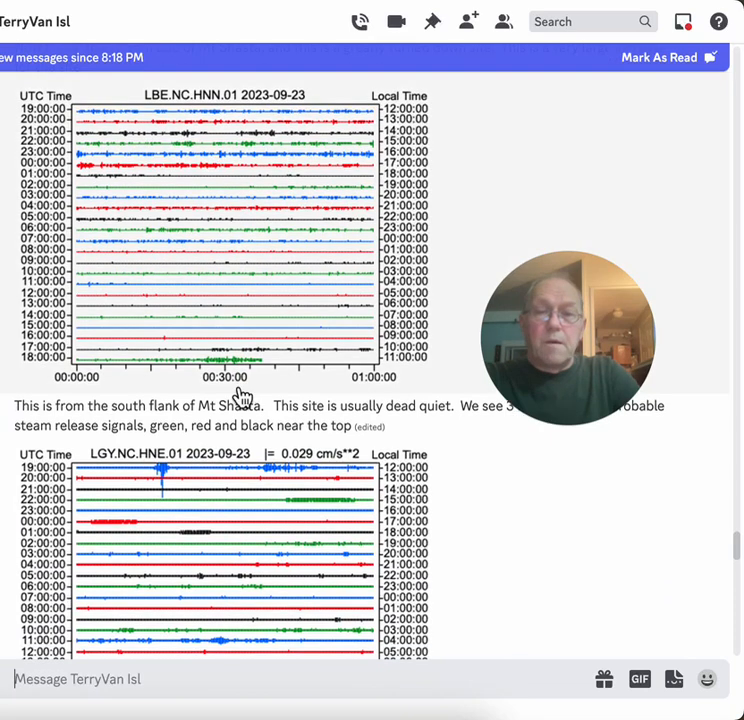
Step: Scroll so the full LGY.NC.HNE.01 2023-09-23 plot and the Black Butte 'flaring up hard' post are visible
scroll("down", 3)
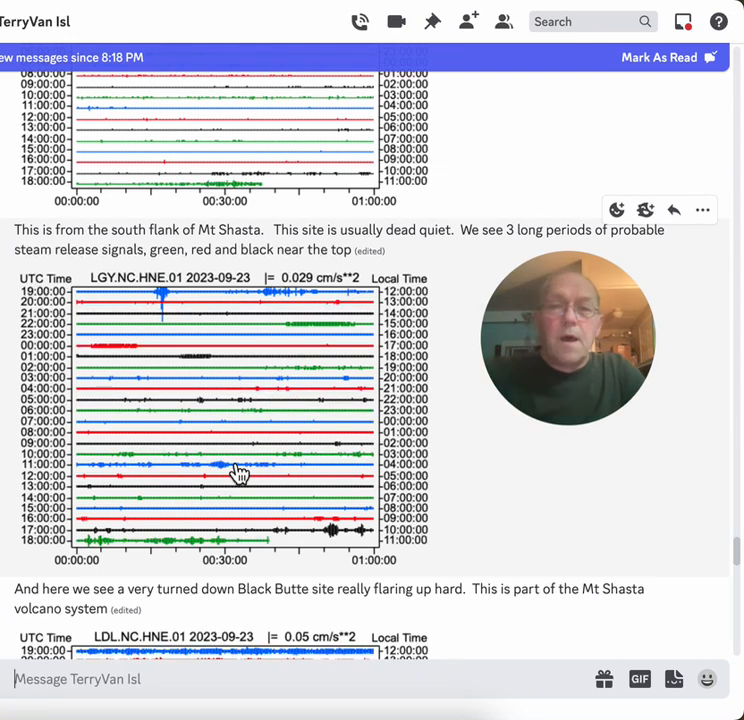
mouse_move(204, 428)
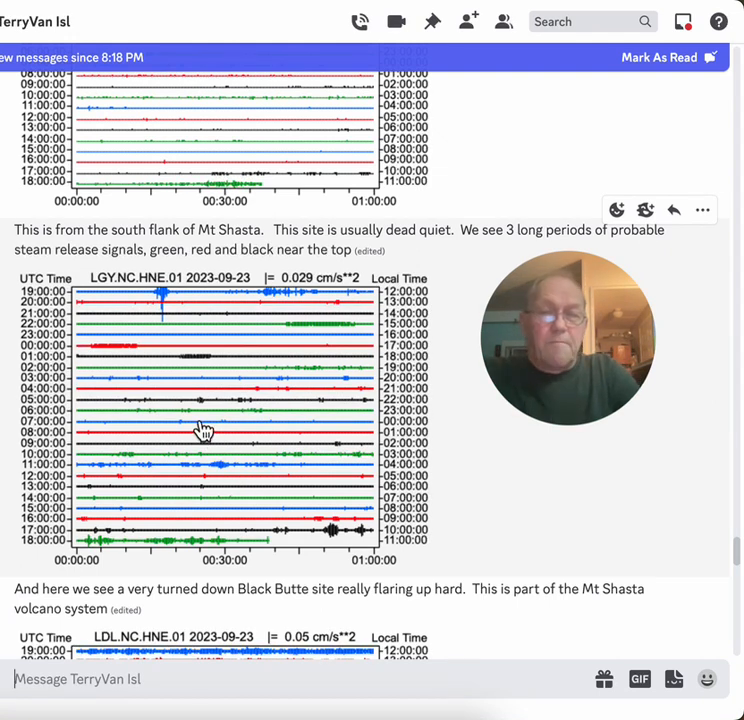
mouse_move(240, 392)
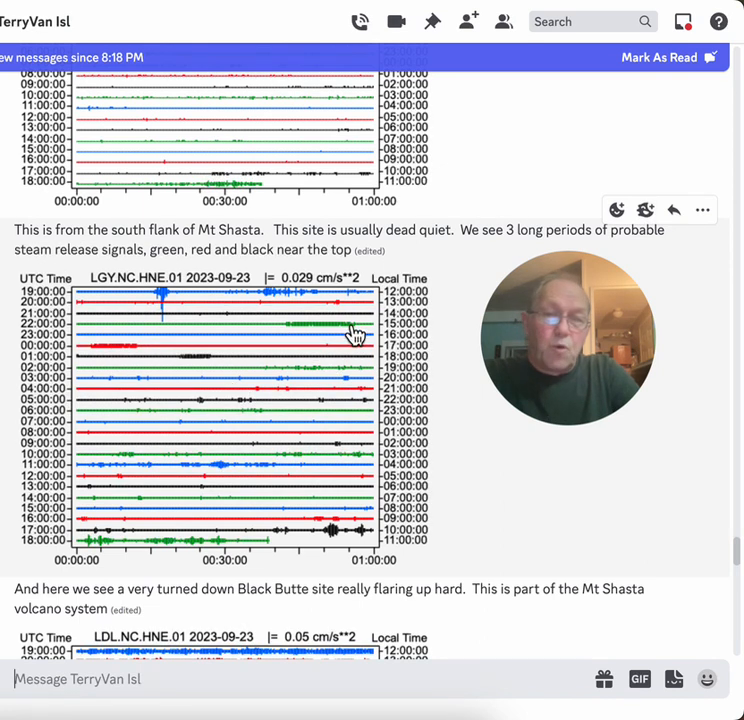
mouse_move(202, 376)
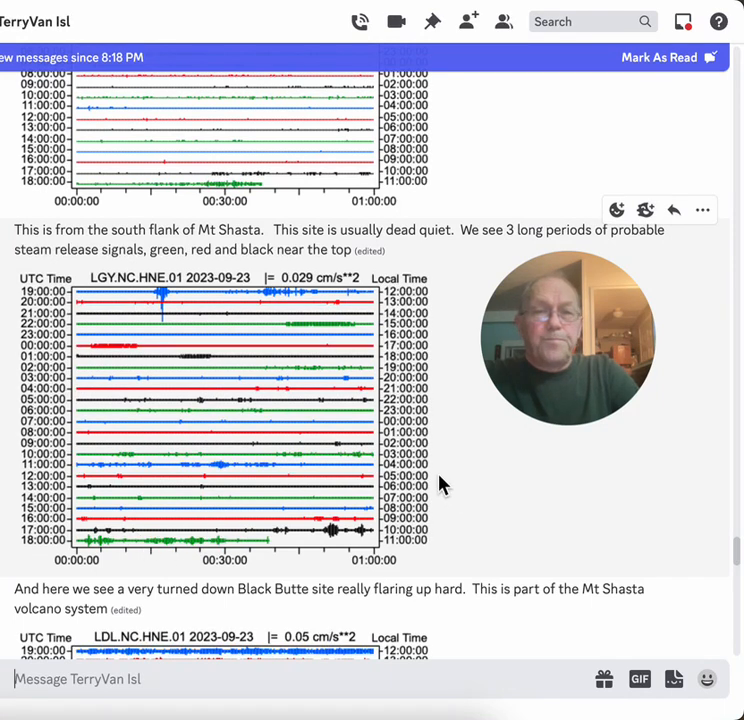
scroll("down", 3)
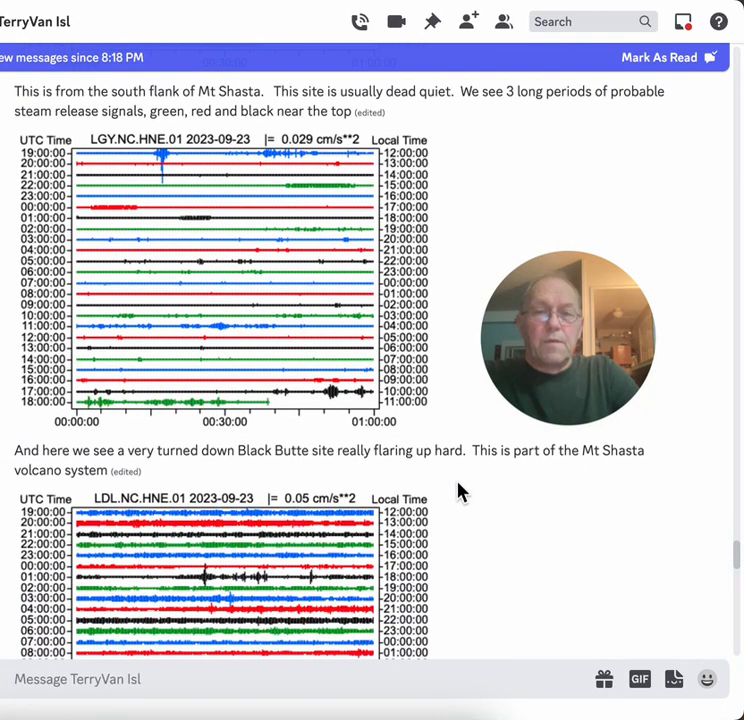
scroll("down", 3)
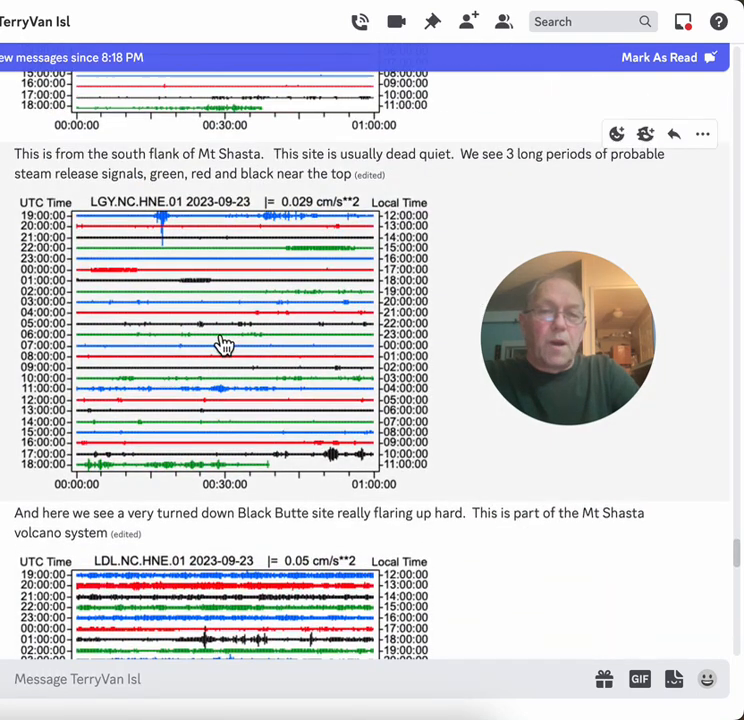
mouse_move(490, 624)
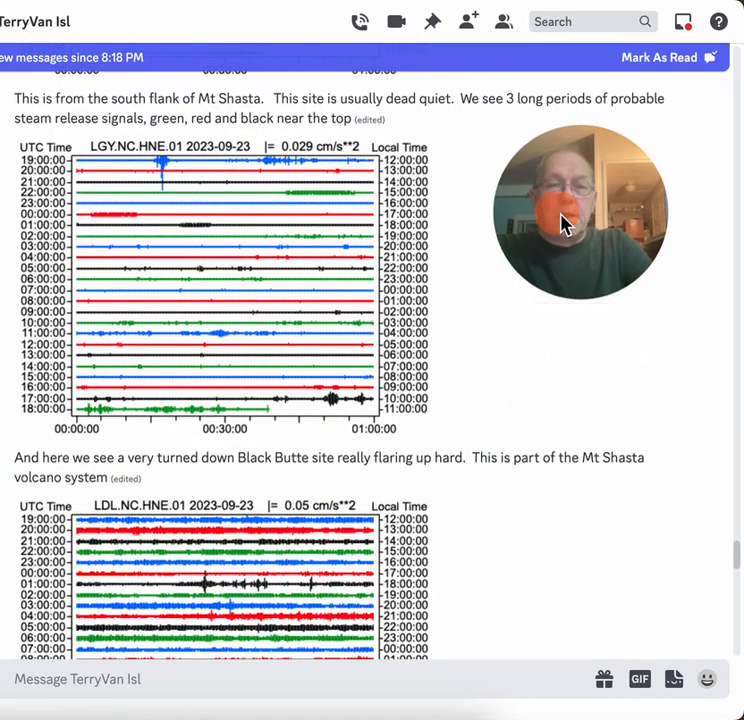
Step: Scroll past the Black Butte LDL 2023-09-23 plot to the 'And this is N Mt Shasta' LBO post
scroll("down", 3)
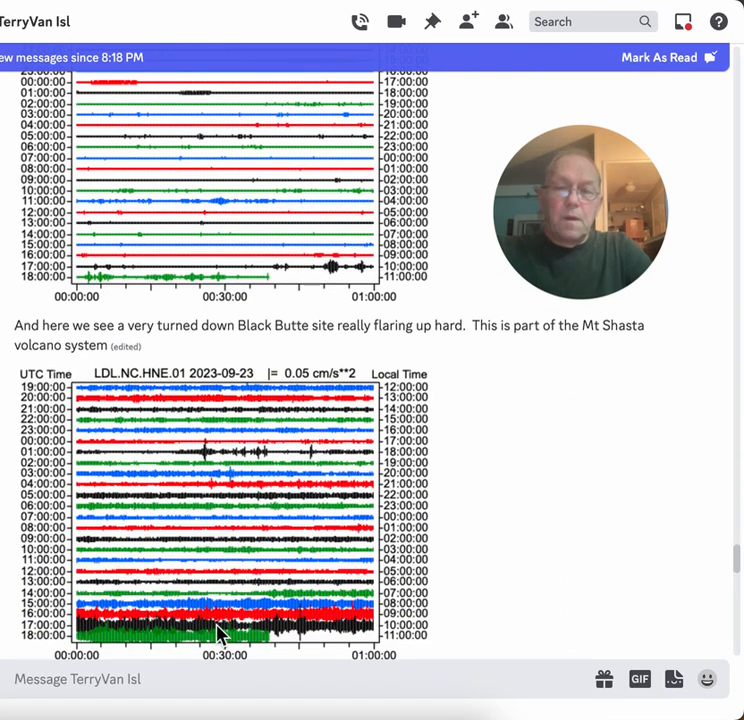
mouse_move(164, 630)
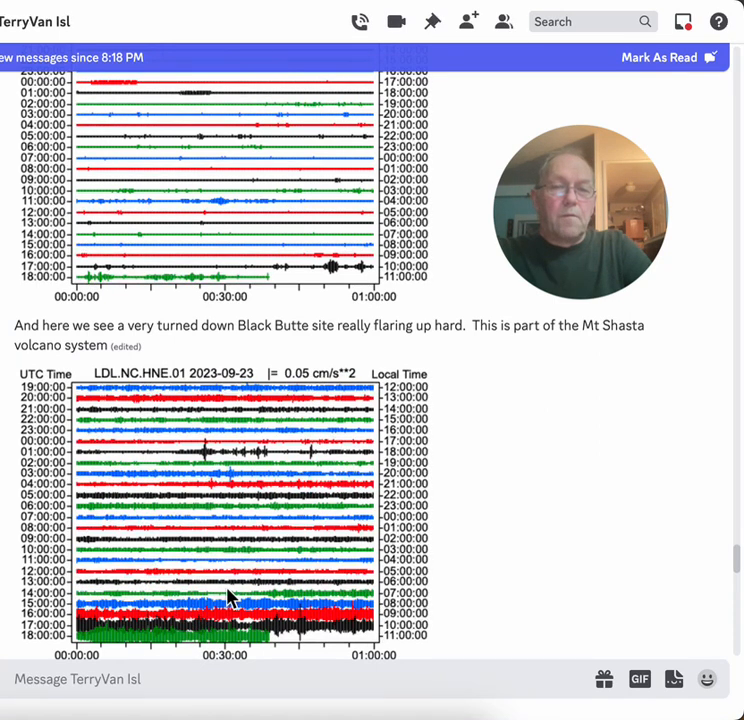
mouse_move(240, 616)
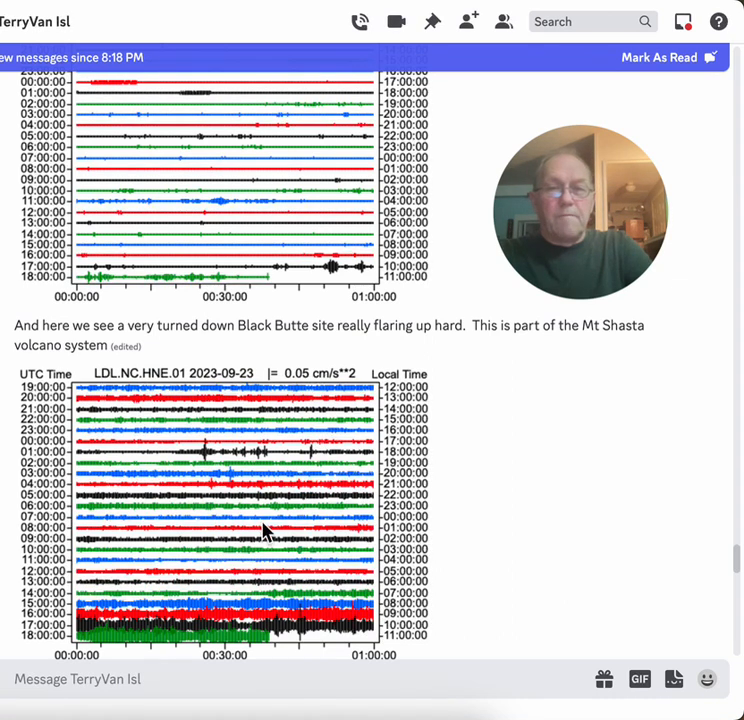
mouse_move(510, 524)
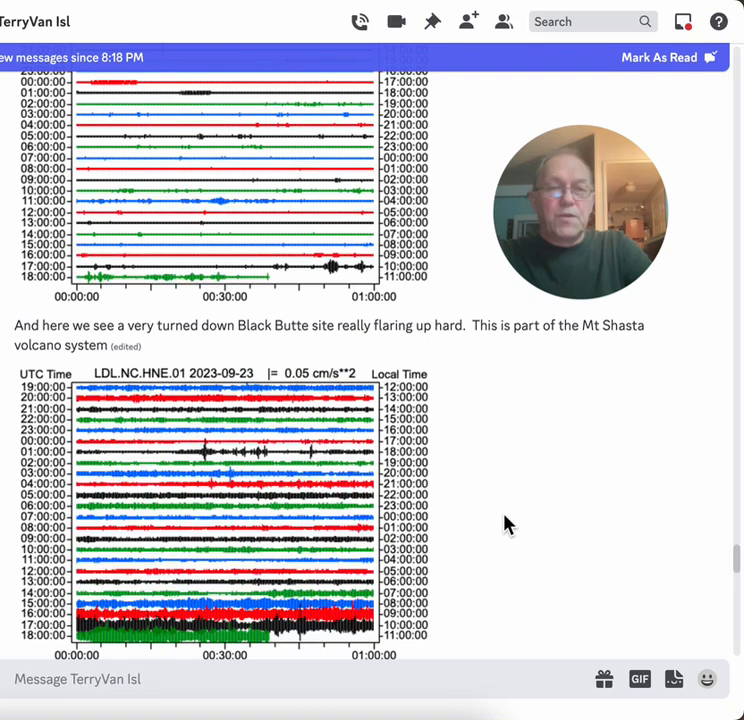
scroll("down", 3)
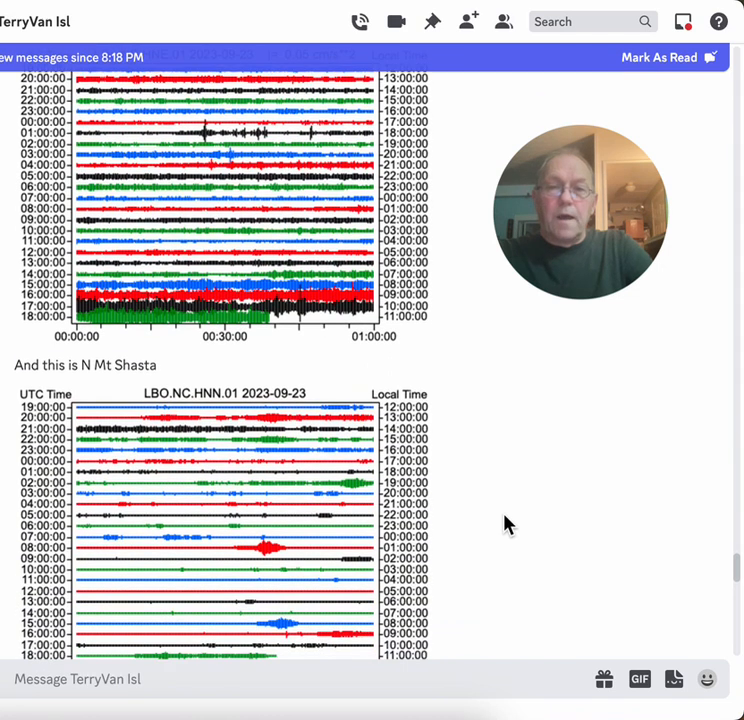
scroll("down", 3)
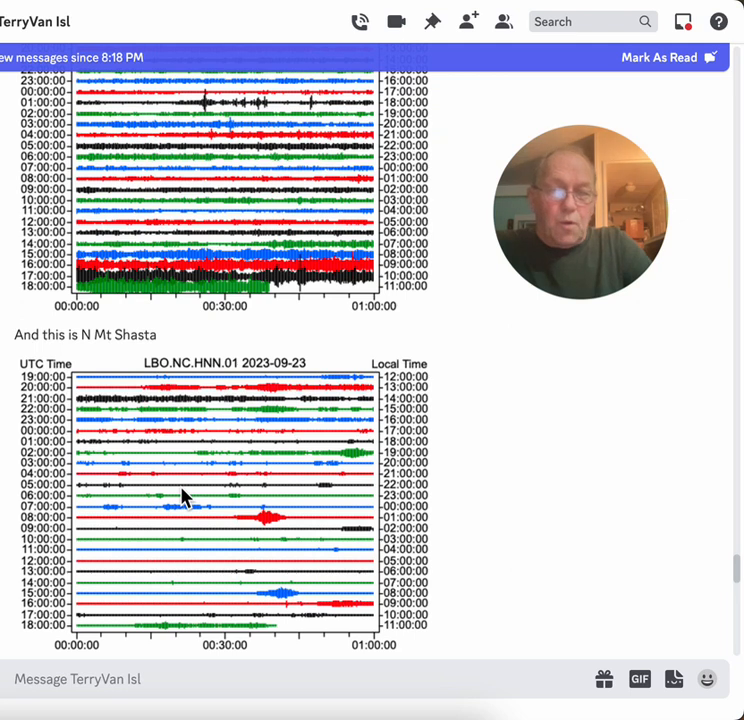
mouse_move(360, 462)
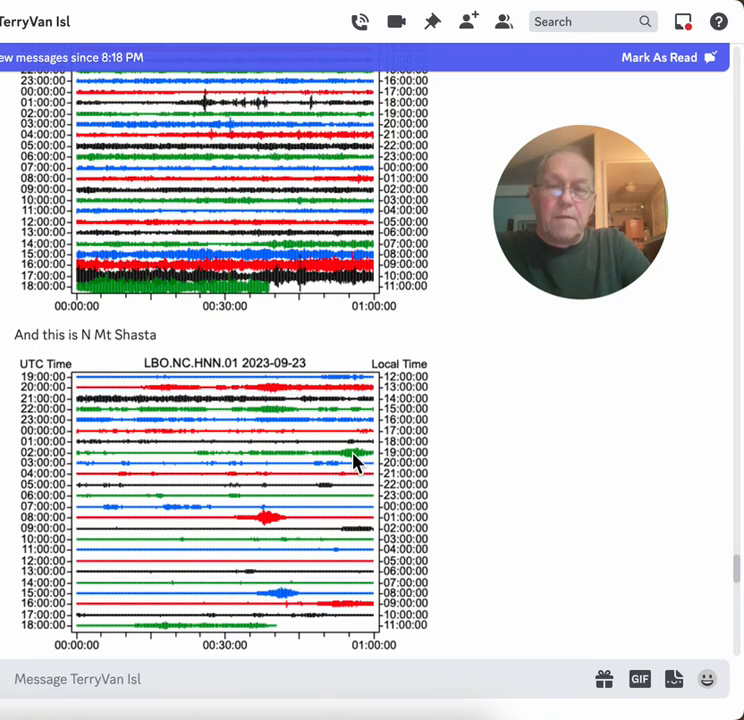
mouse_move(264, 528)
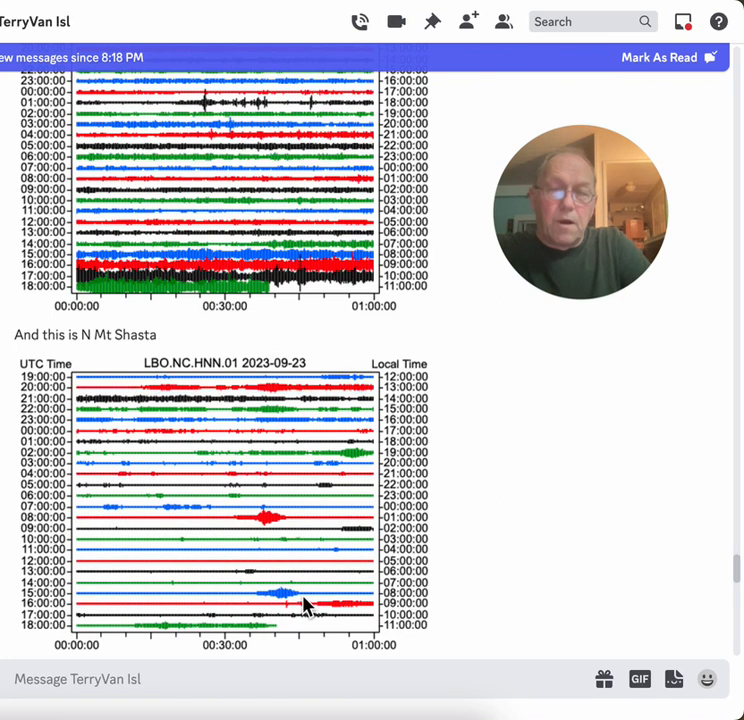
mouse_move(302, 520)
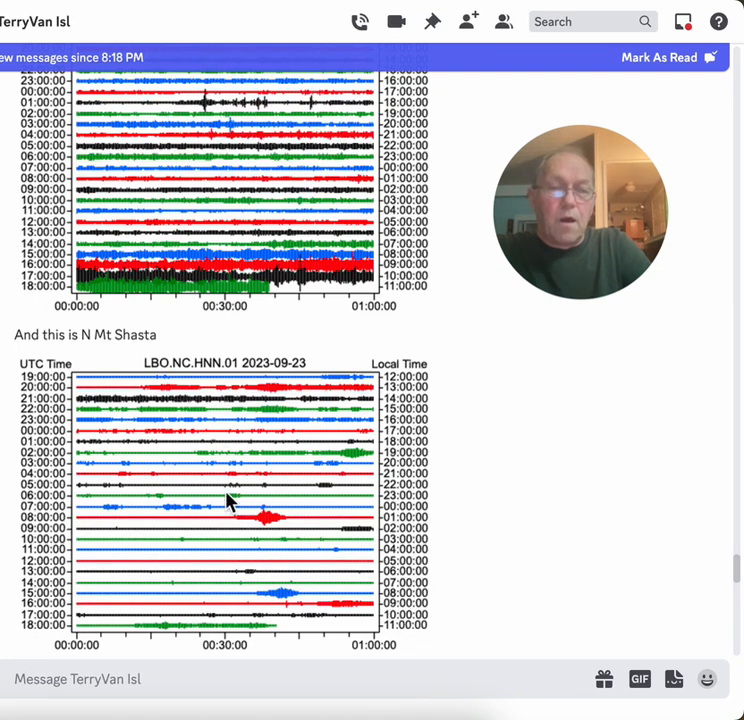
mouse_move(340, 536)
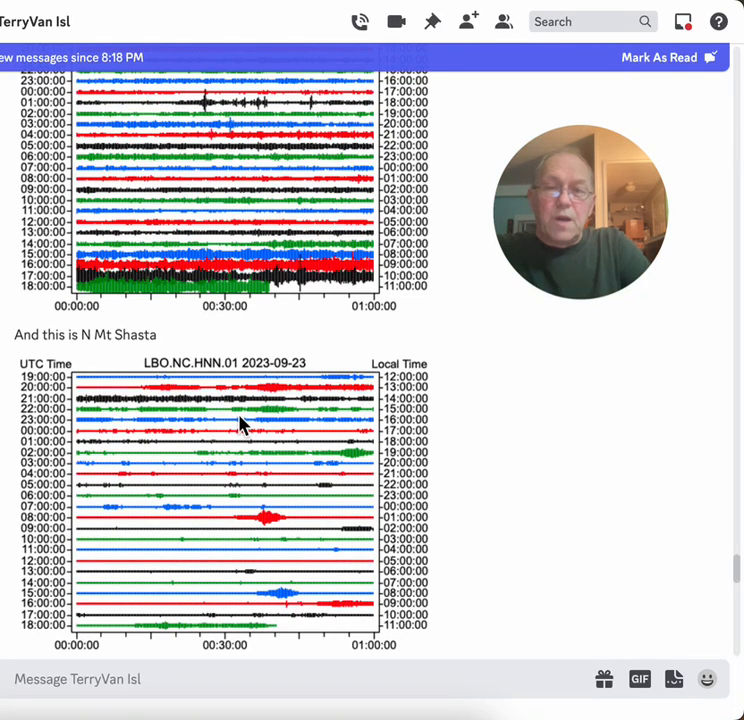
mouse_move(470, 480)
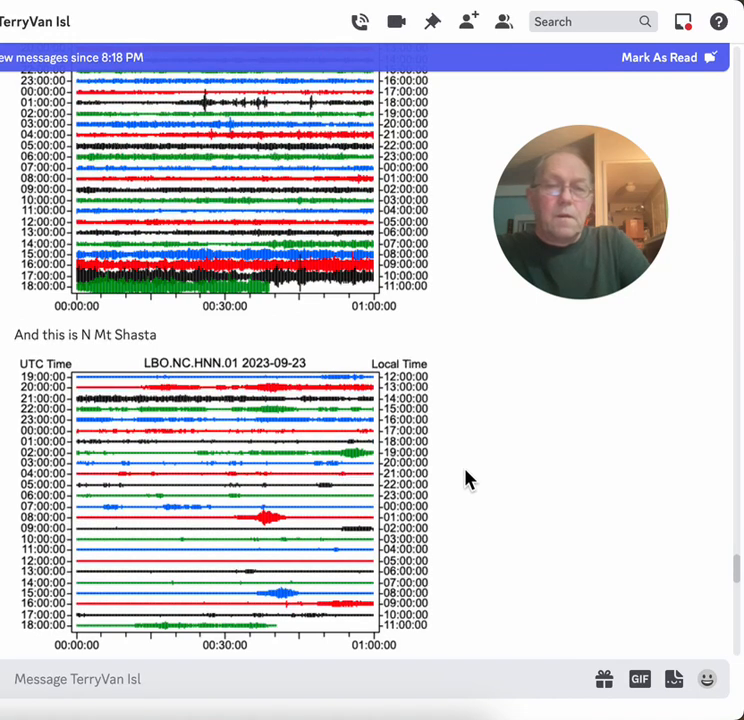
mouse_move(490, 520)
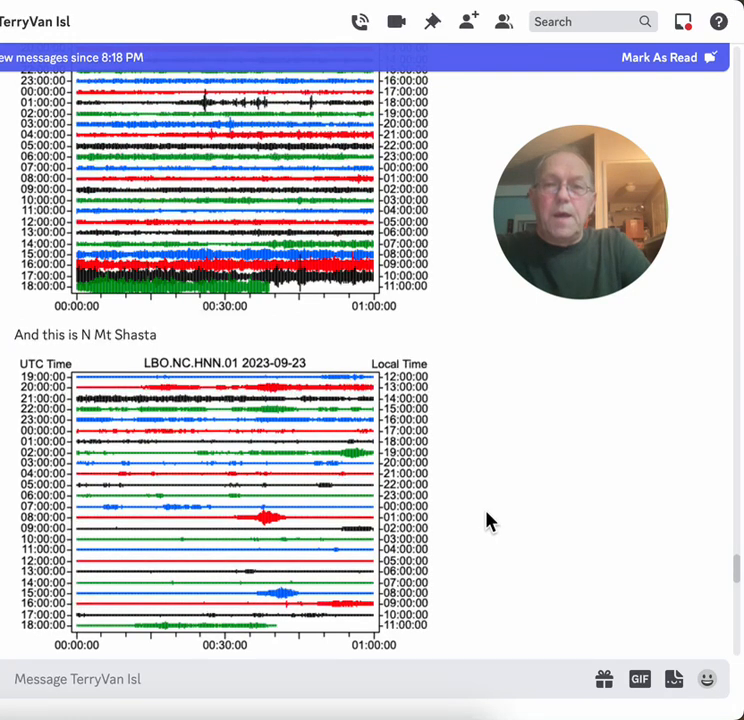
scroll("down", 3)
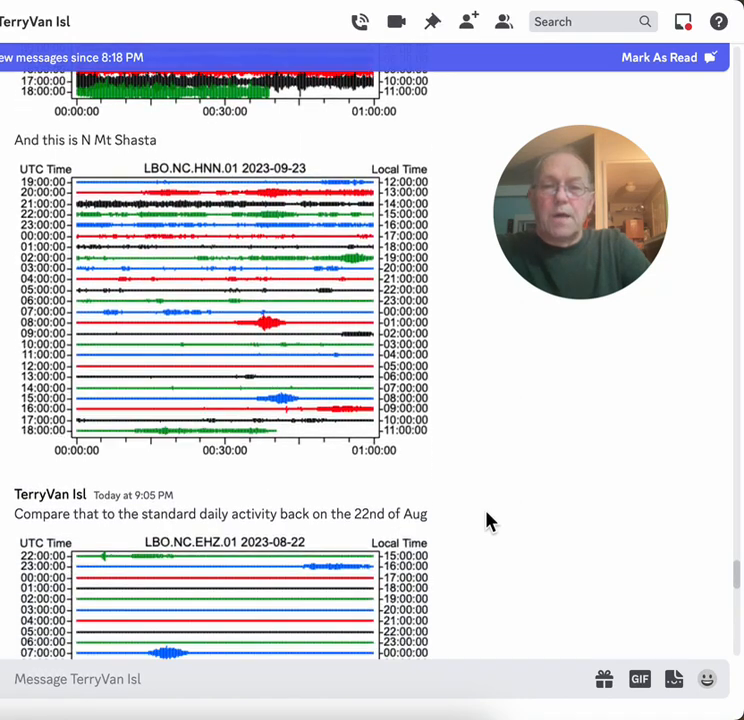
Step: Scroll past the 08-22 comparison to the LBL.NC.HNE.01 2023-09-23 seismogram west of Mt Hebron
scroll("down", 3)
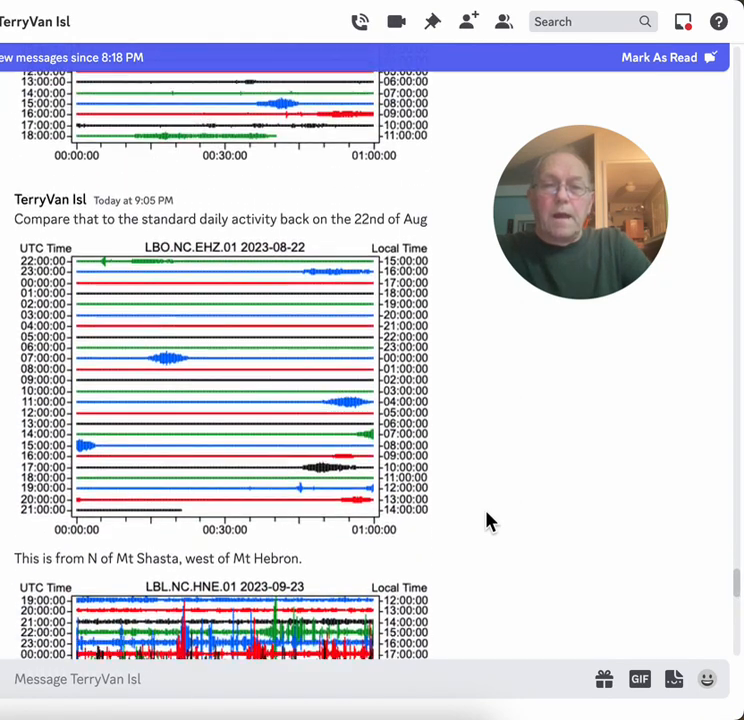
scroll("down", 3)
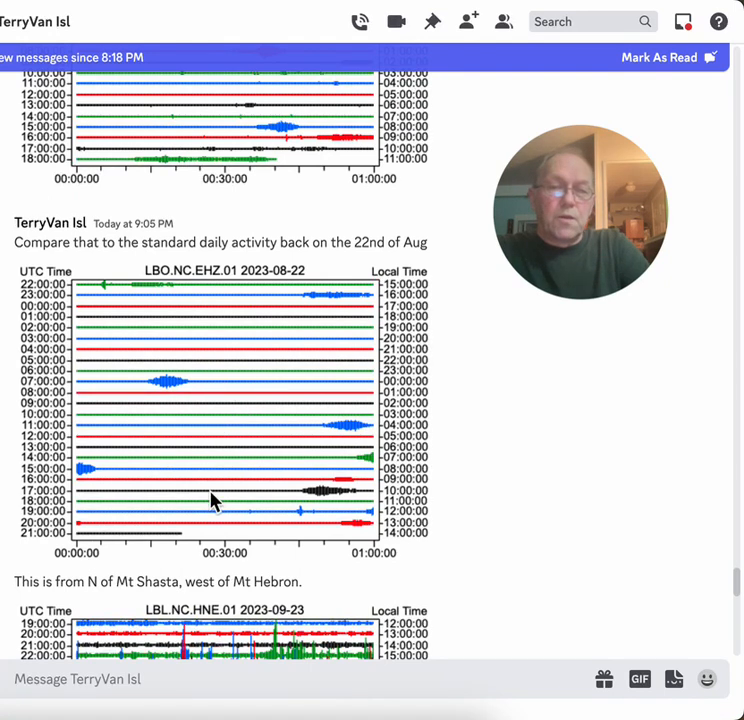
mouse_move(202, 380)
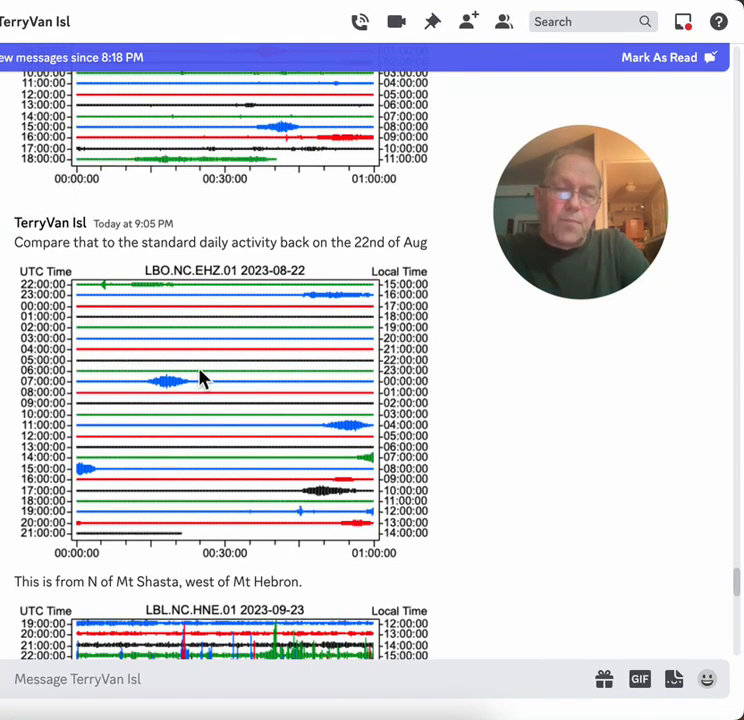
mouse_move(338, 438)
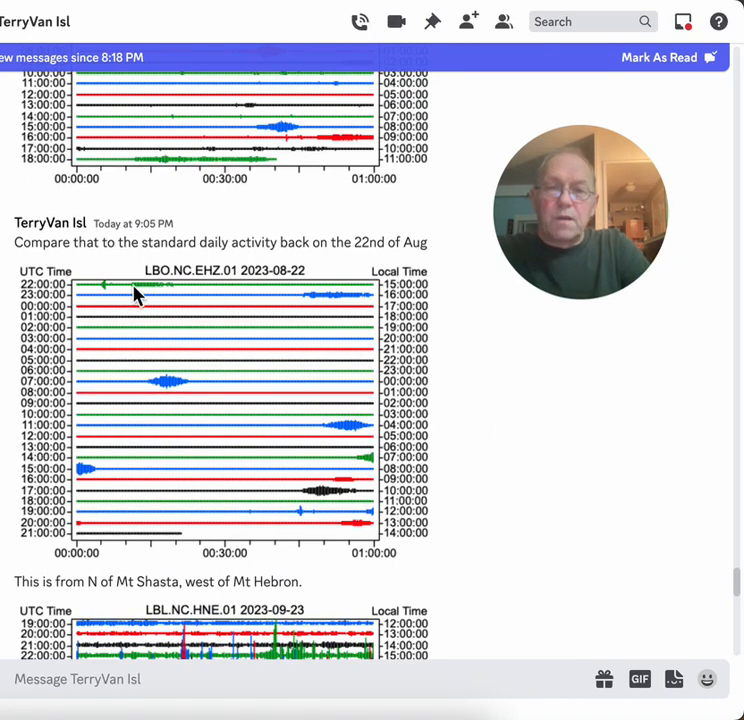
mouse_move(276, 348)
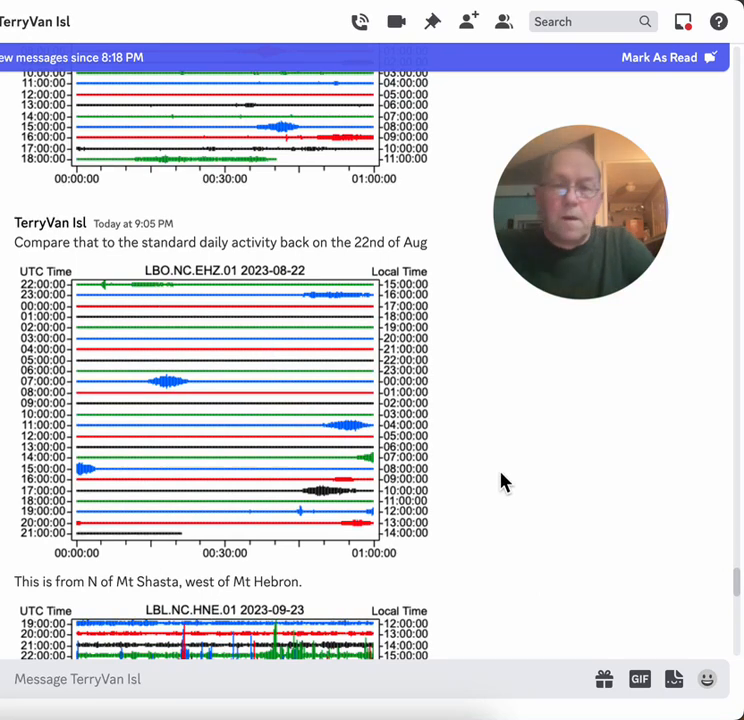
scroll("down", 3)
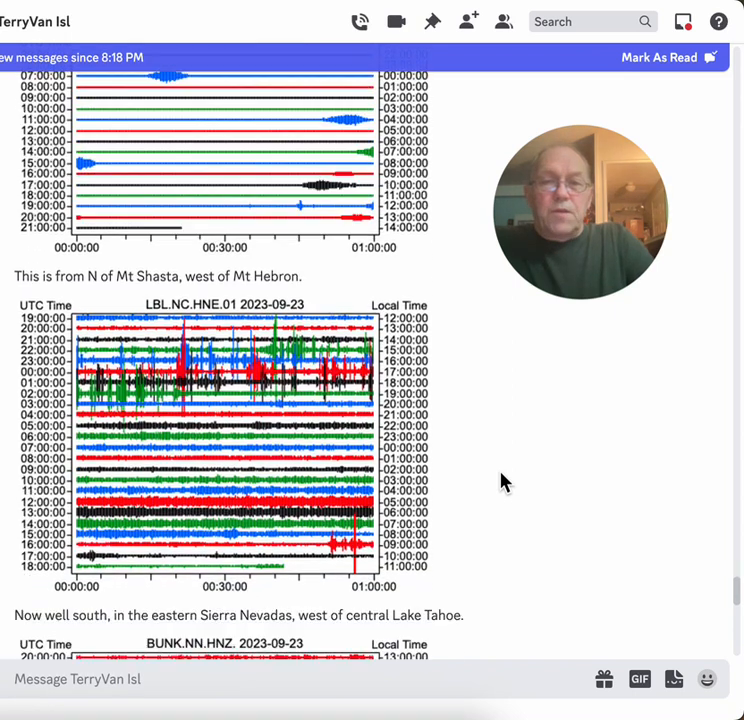
scroll("down", 3)
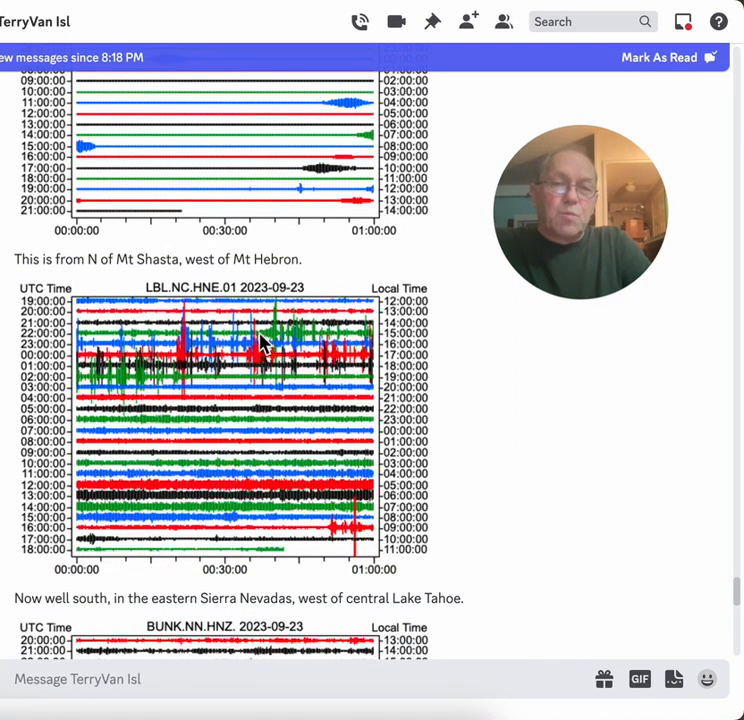
mouse_move(228, 336)
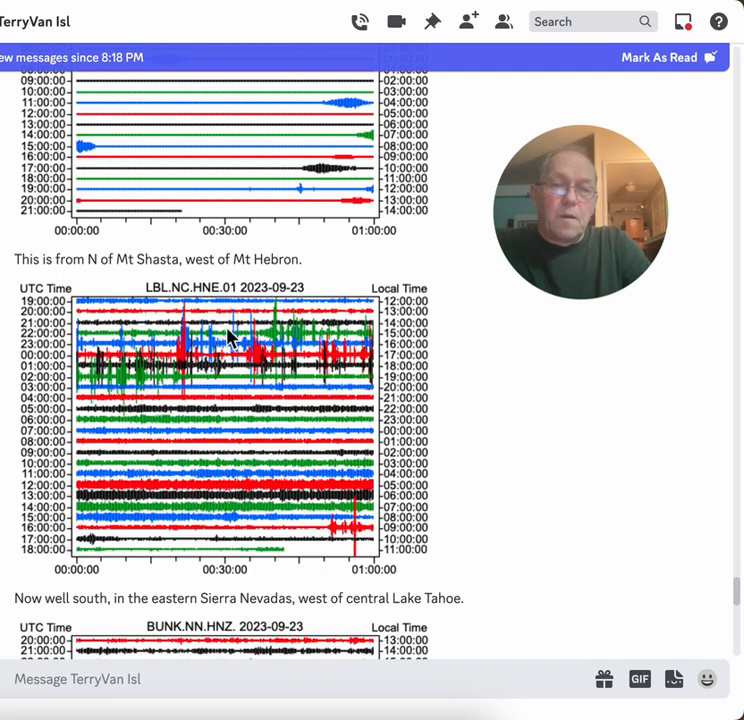
mouse_move(196, 356)
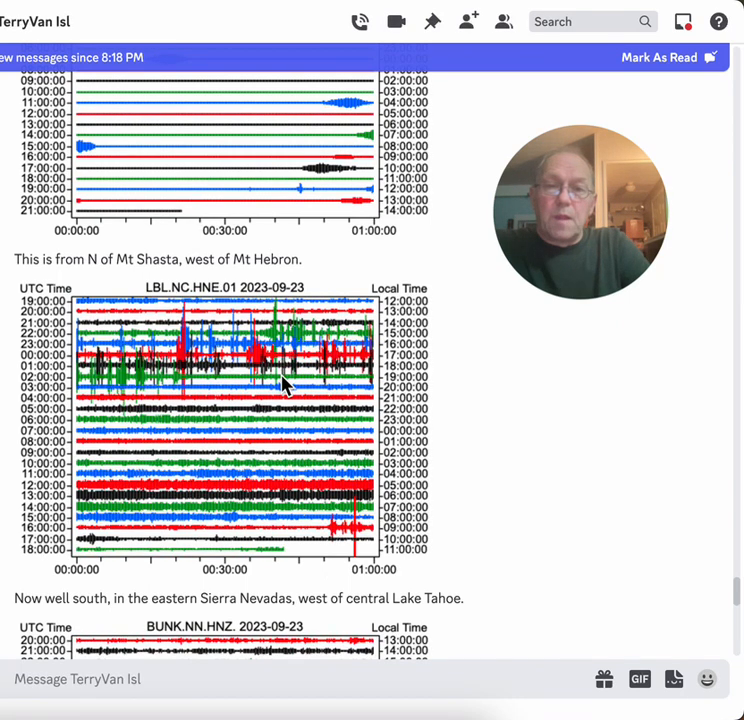
mouse_move(300, 378)
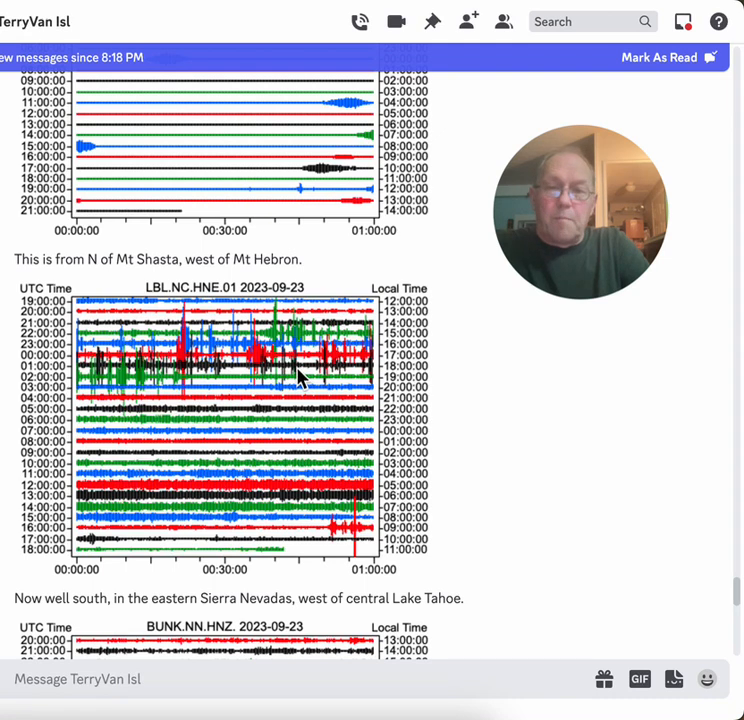
mouse_move(288, 362)
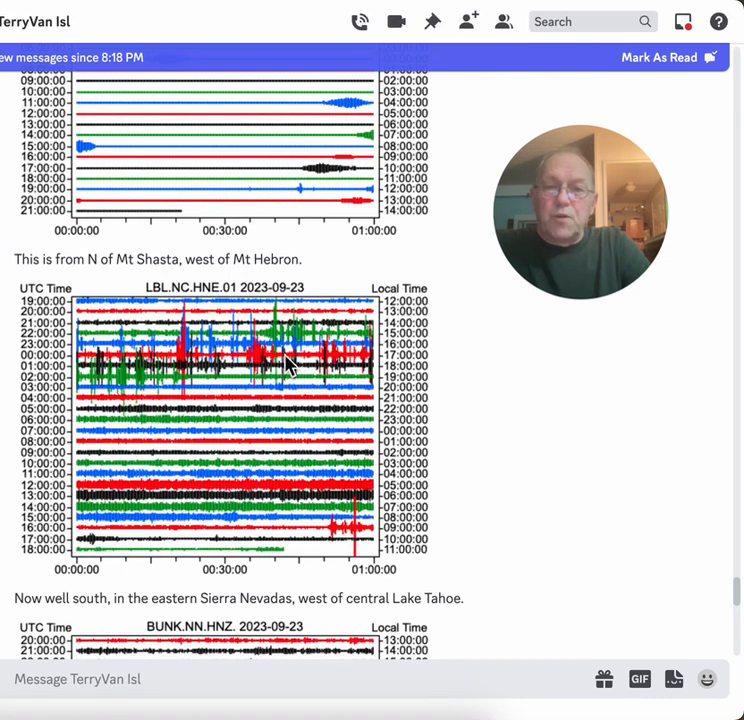
mouse_move(300, 440)
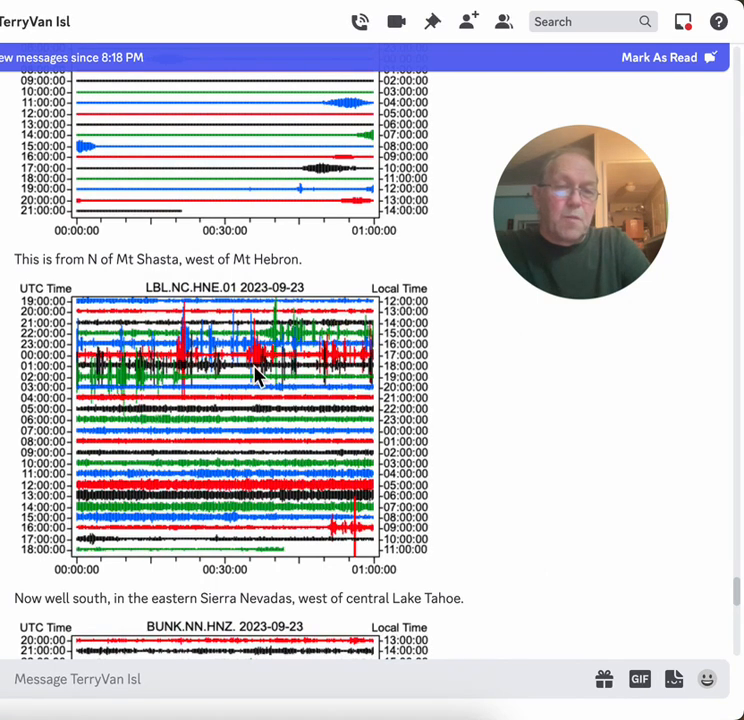
mouse_move(316, 486)
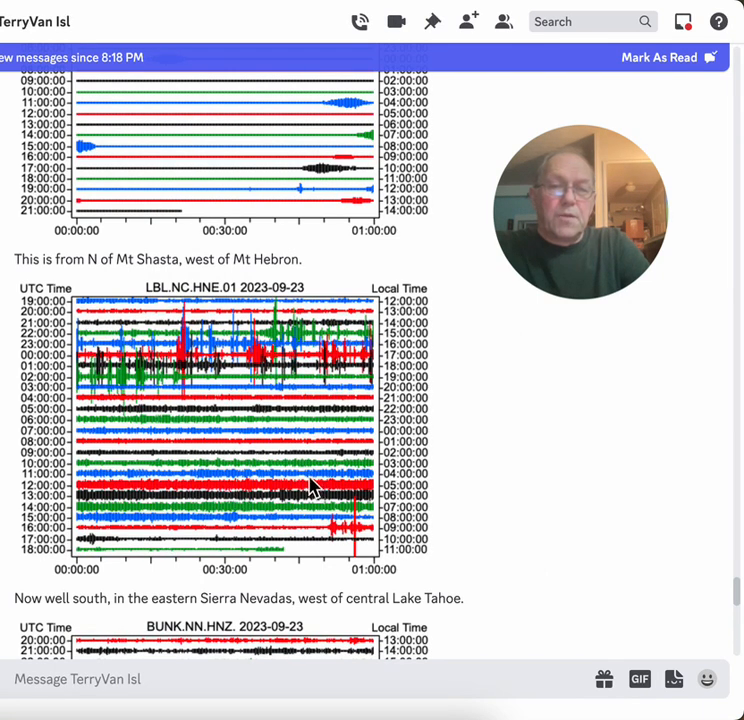
mouse_move(254, 544)
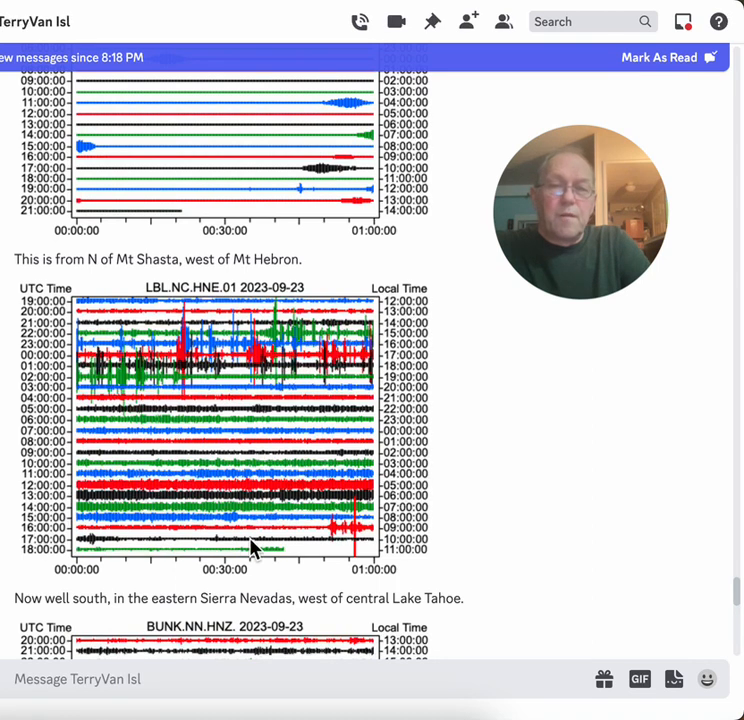
mouse_move(500, 500)
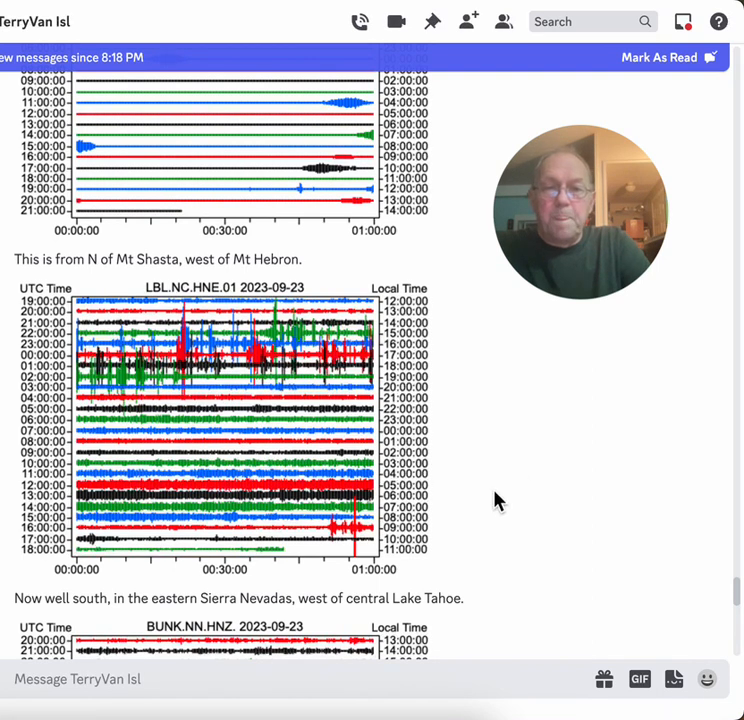
Step: Scroll to the full BUNK.NN.HNZ 2023-09-23 seismogram with the current BUNK activity post below
scroll("down", 3)
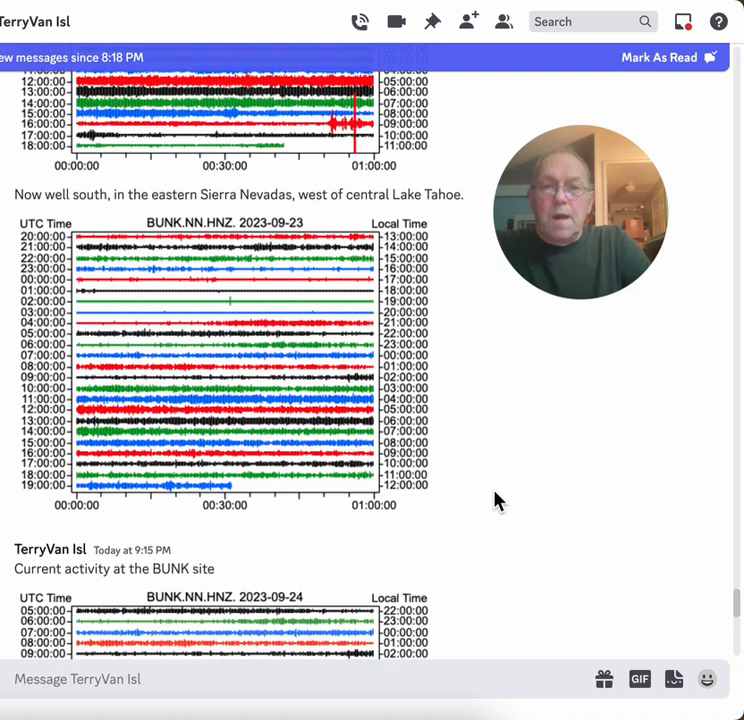
mouse_move(472, 388)
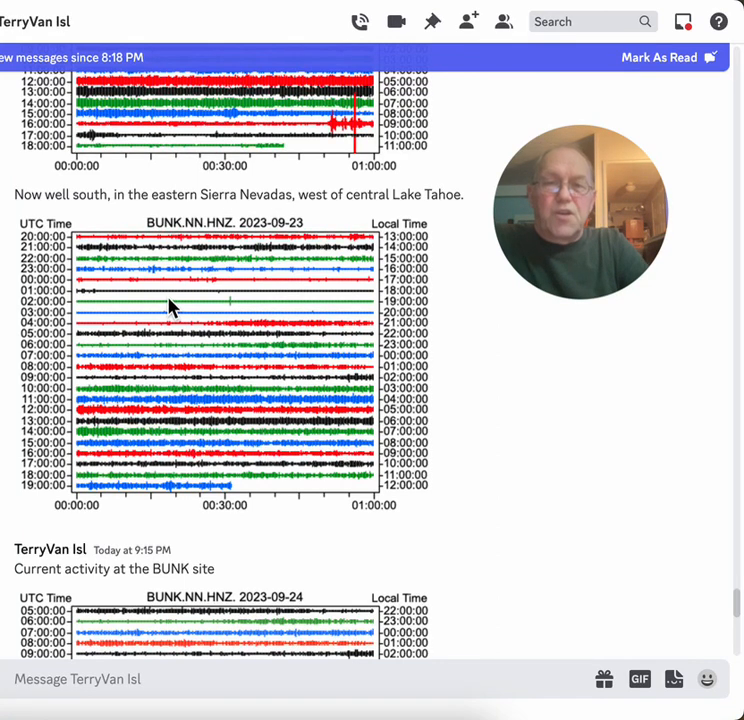
mouse_move(184, 312)
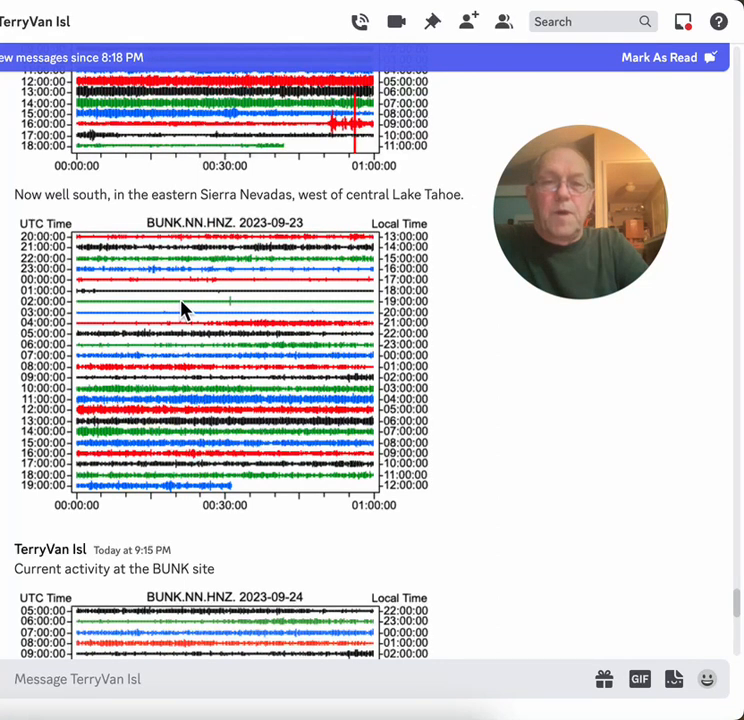
mouse_move(254, 344)
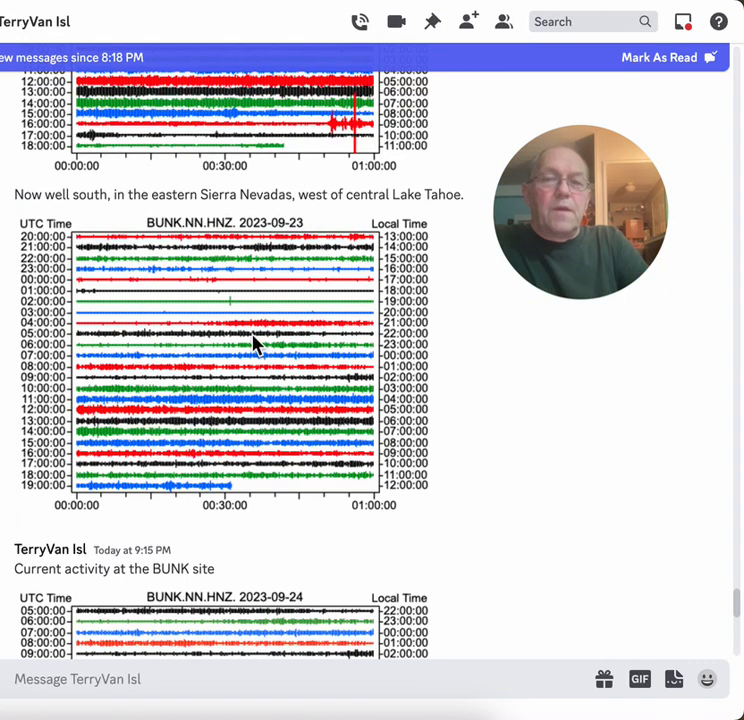
mouse_move(170, 308)
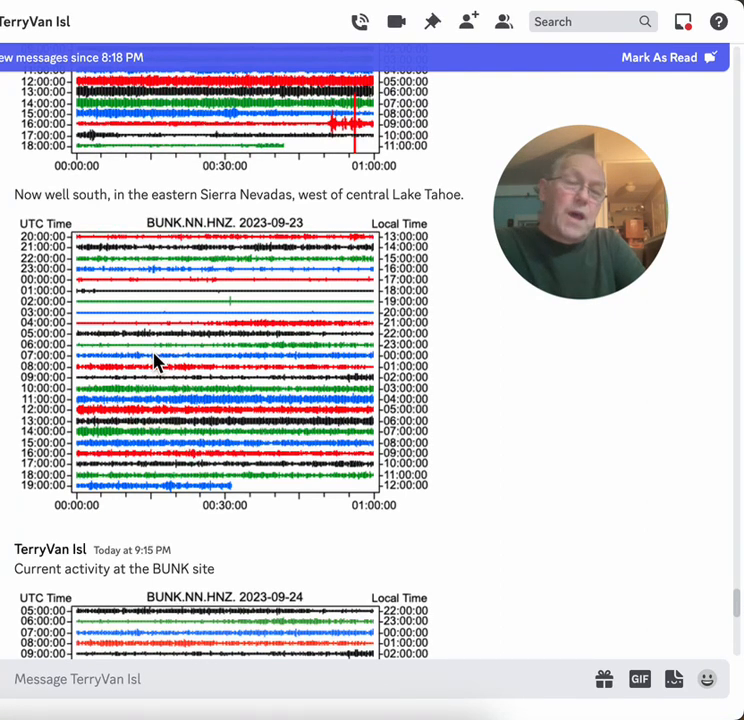
mouse_move(136, 308)
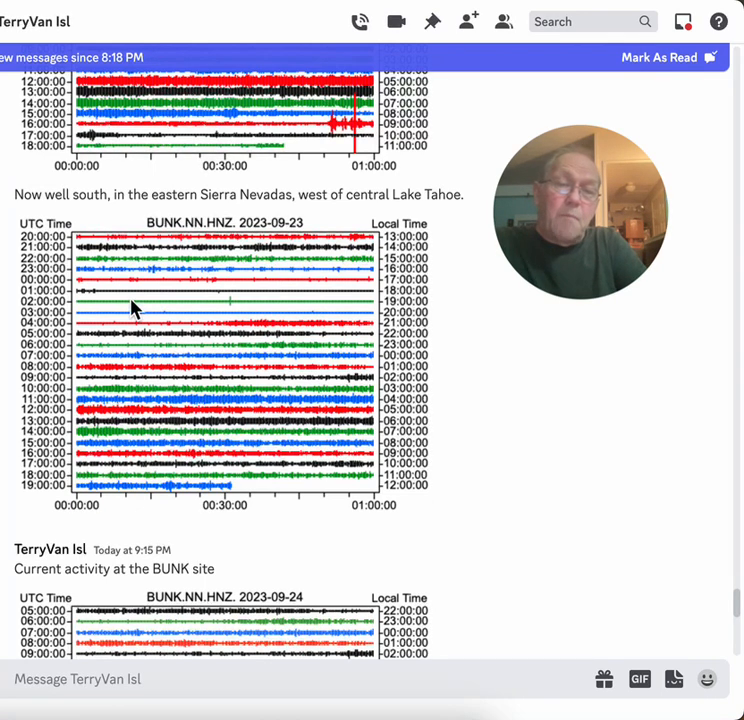
mouse_move(140, 310)
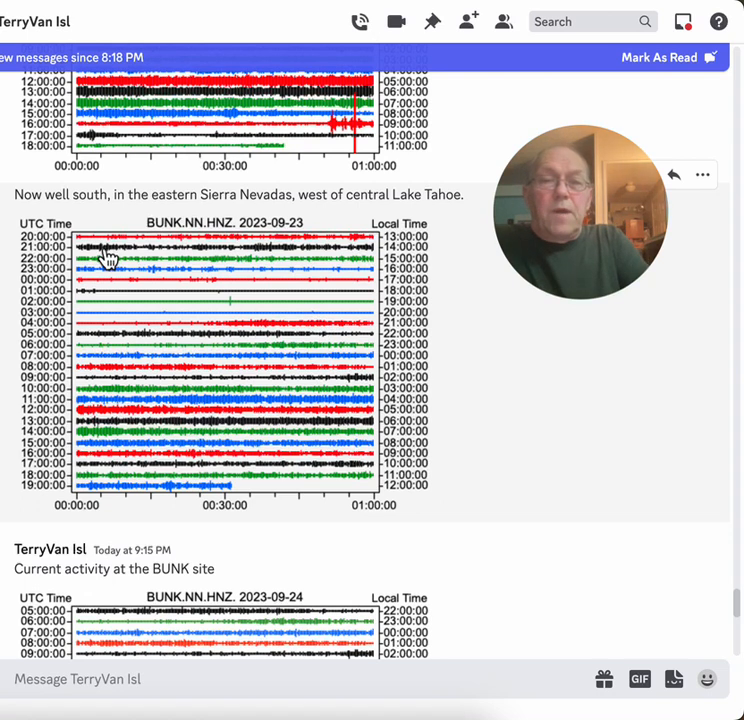
mouse_move(160, 292)
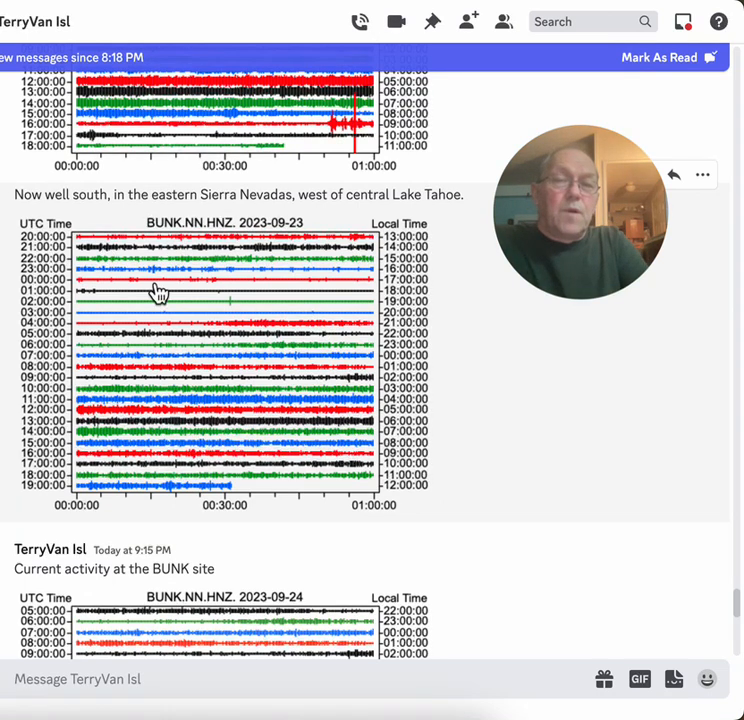
mouse_move(264, 344)
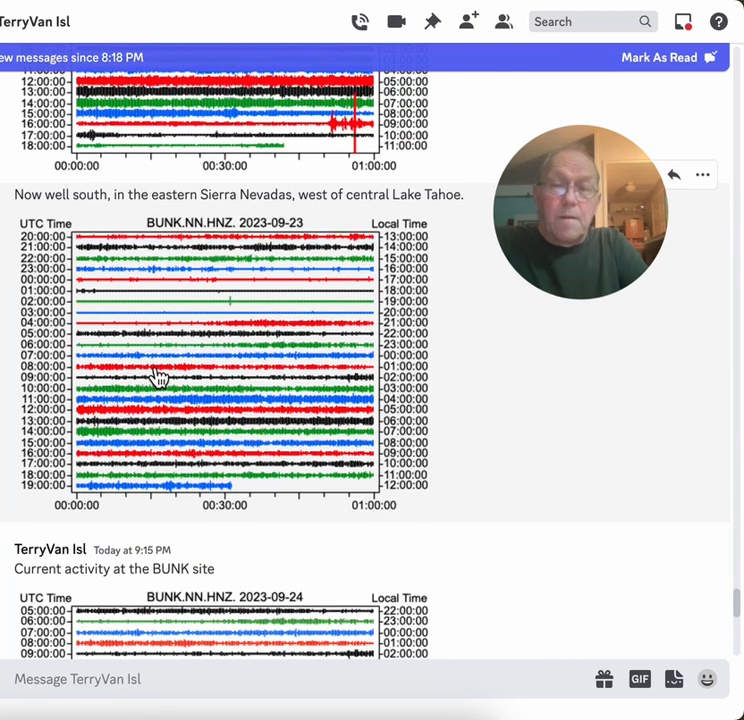
mouse_move(196, 388)
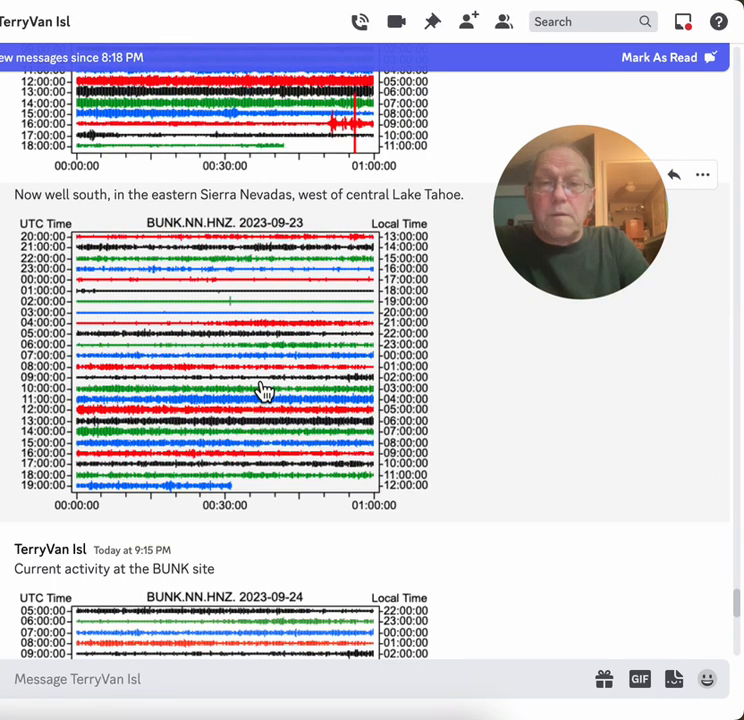
Step: Scroll to the full BUNK 2023-09-24 seismogram and the south-of-Lake-Tahoe BIGH post below it
scroll("down", 3)
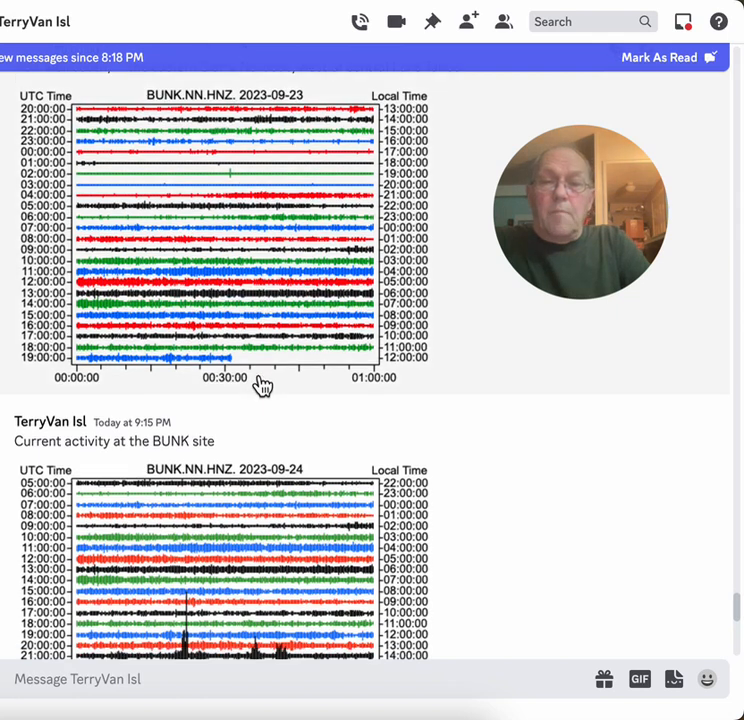
scroll("down", 3)
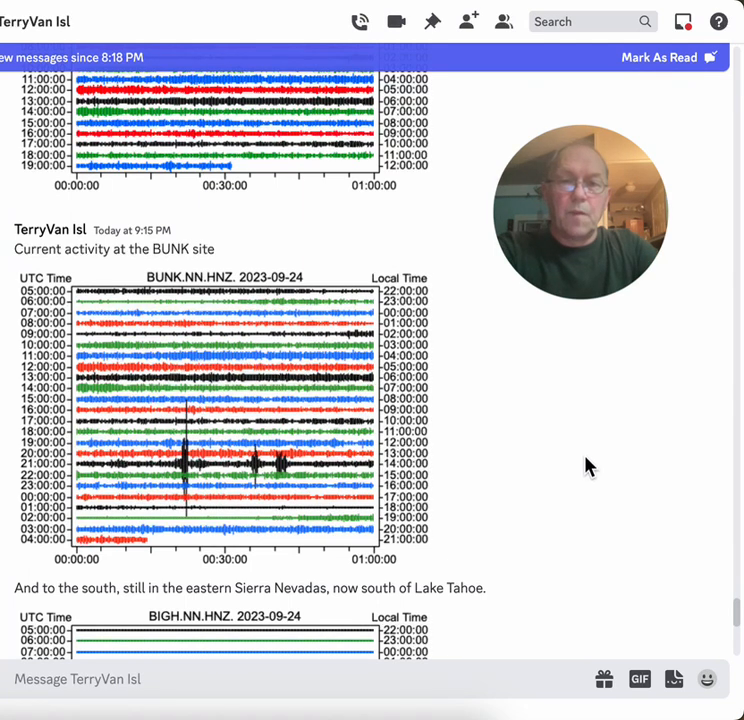
scroll("down", 3)
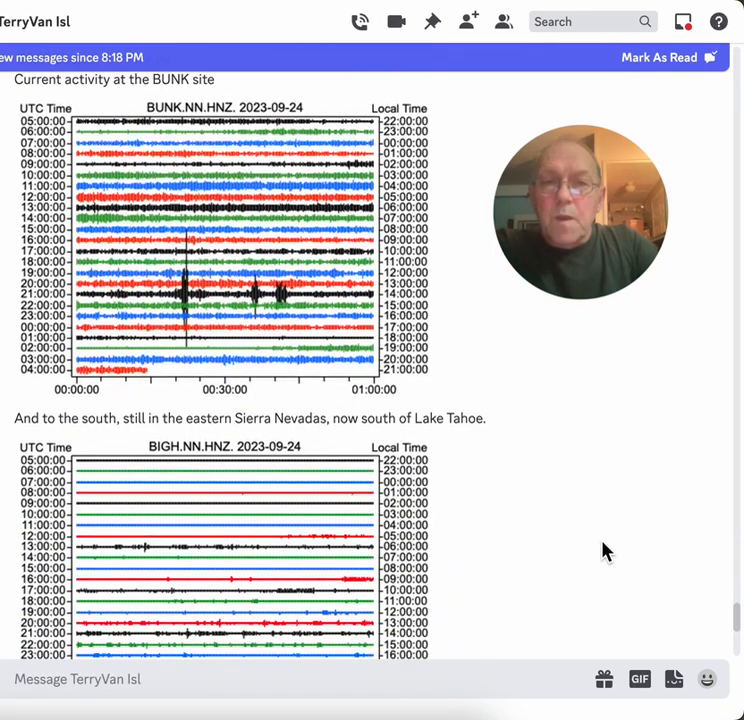
scroll("down", 3)
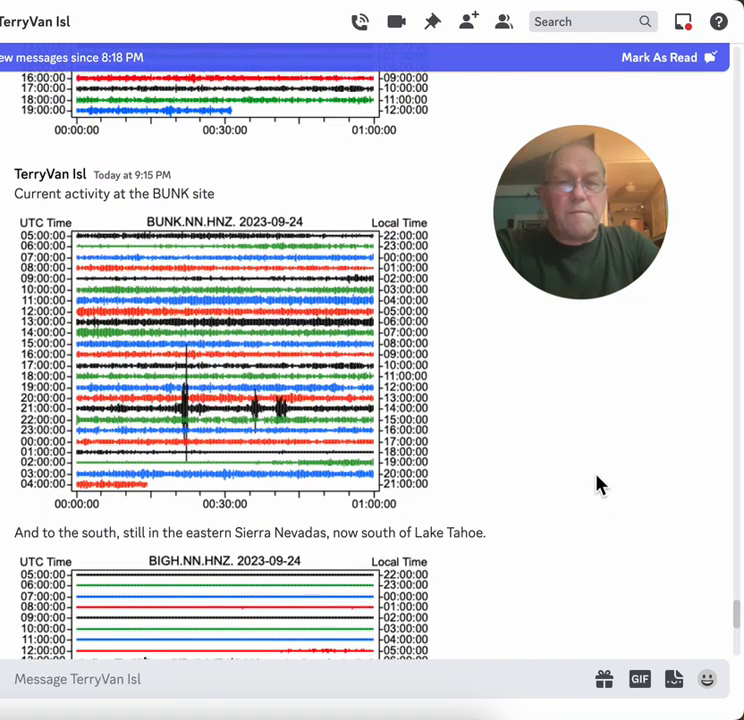
Step: Scroll to the full BIGH 2023-09-24 seismogram and the Placerville low-amplitude WEBR post
scroll("down", 3)
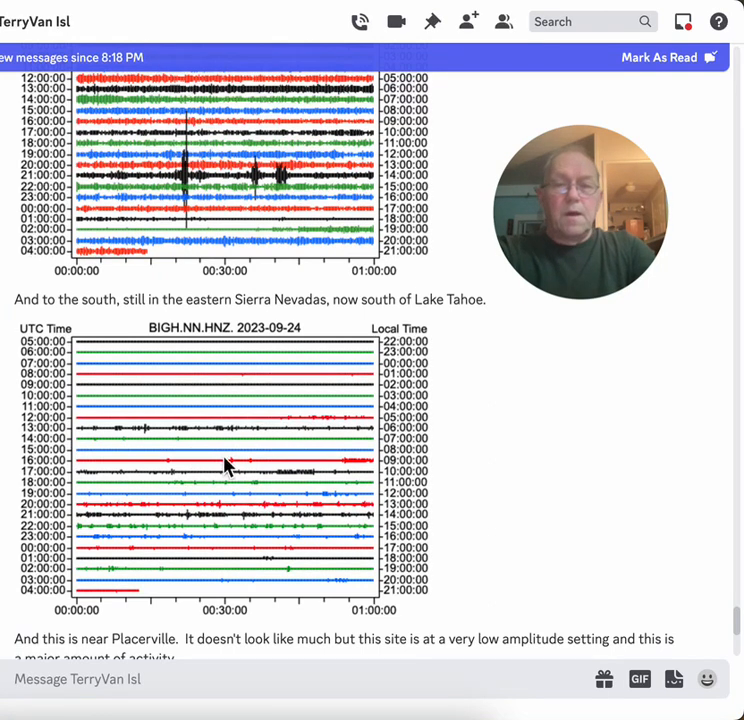
mouse_move(262, 524)
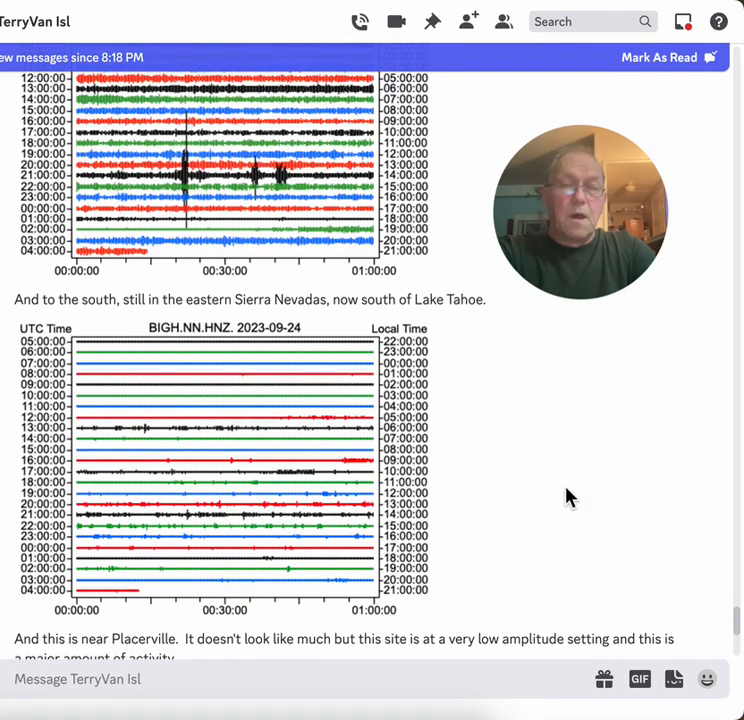
scroll("down", 3)
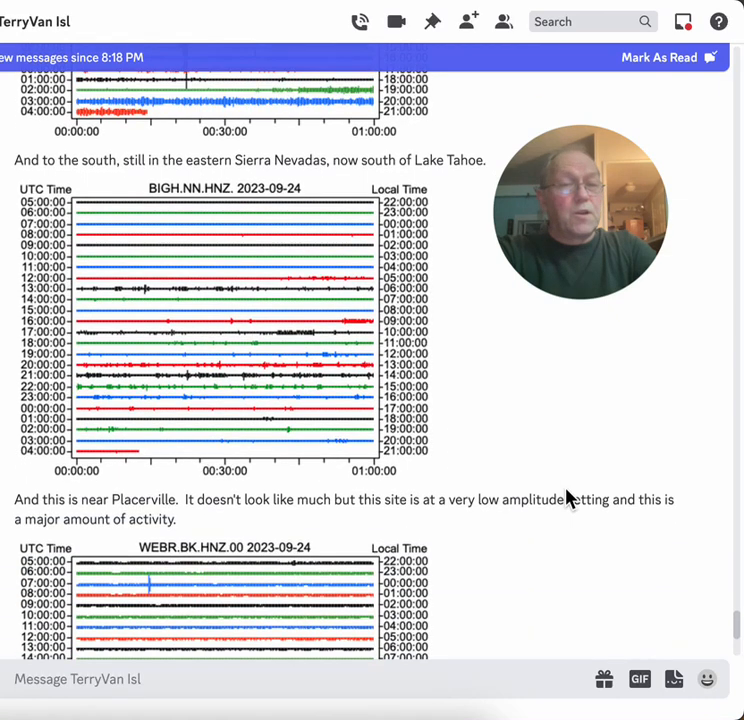
Step: Scroll to the full WEBR.BK.HNZ.00 2023-09-24 seismogram and the Columbia CMB post below it
scroll("down", 3)
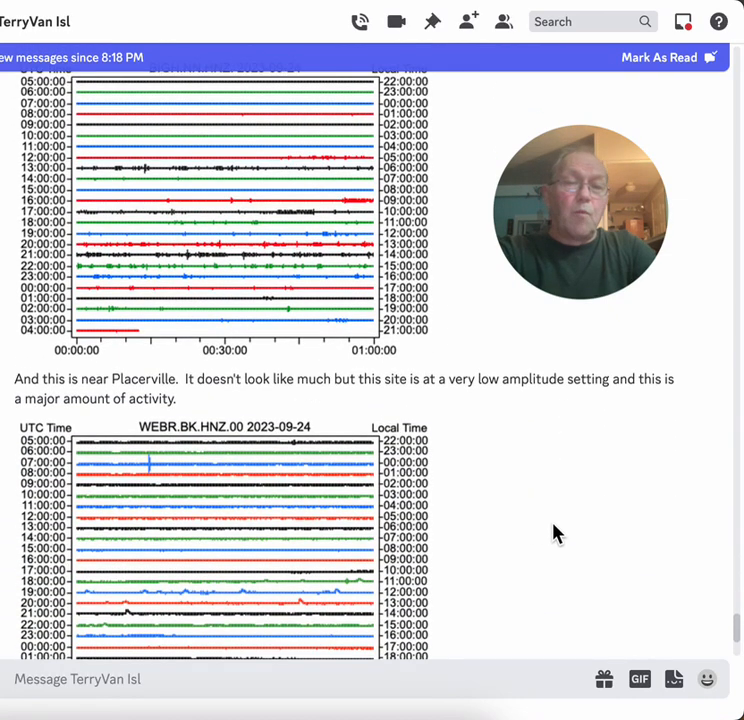
scroll("down", 3)
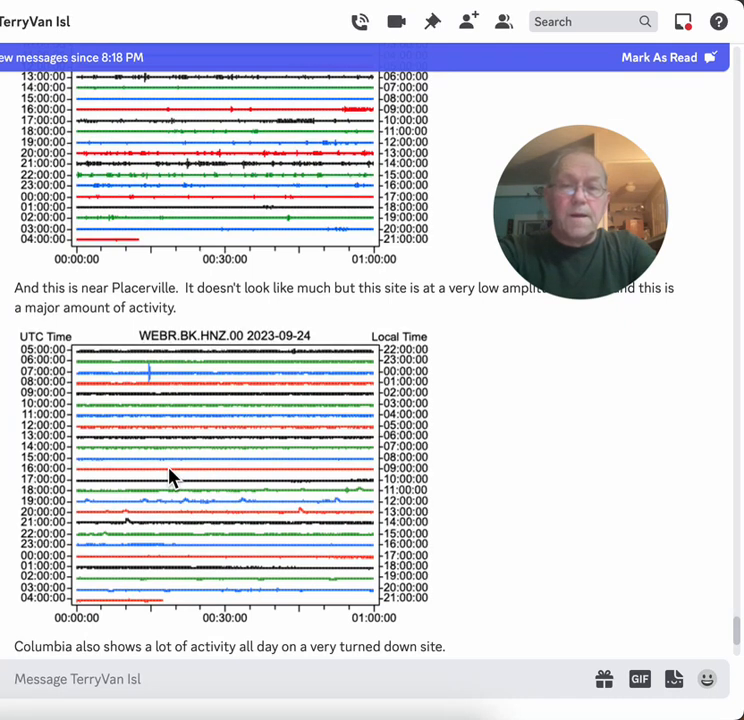
mouse_move(100, 372)
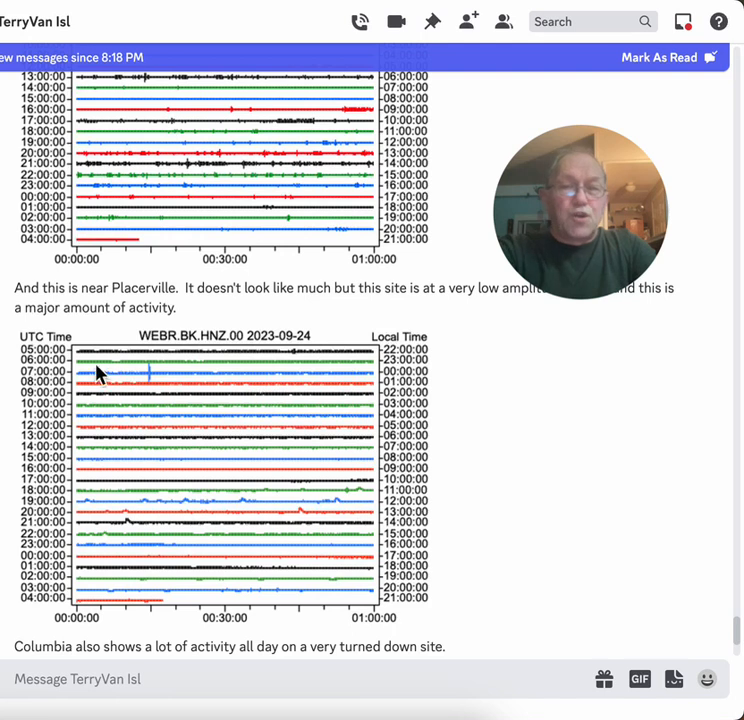
mouse_move(310, 556)
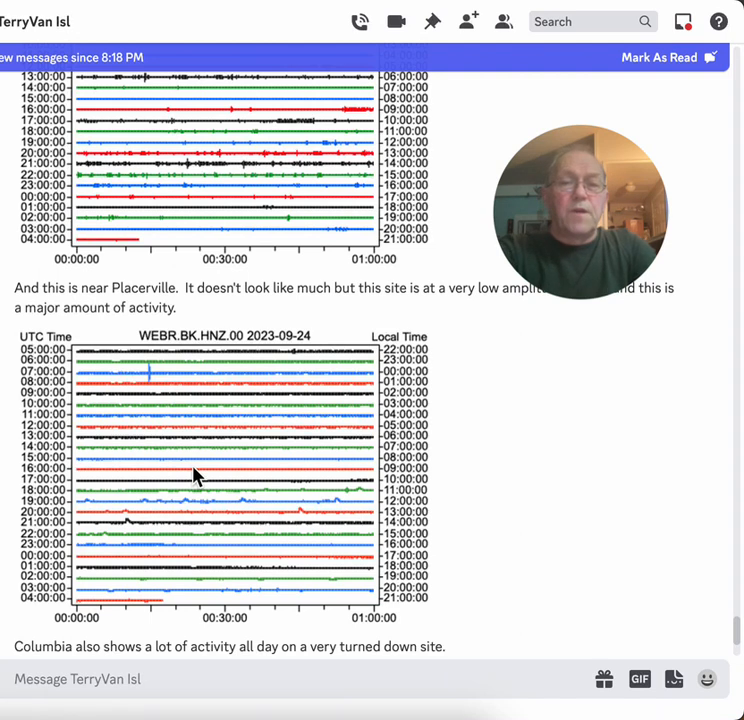
mouse_move(258, 480)
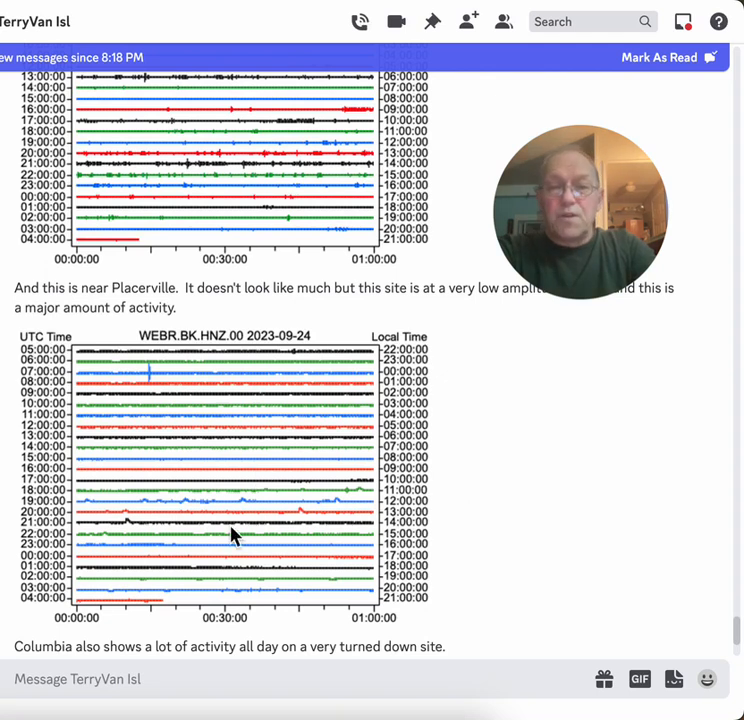
mouse_move(556, 516)
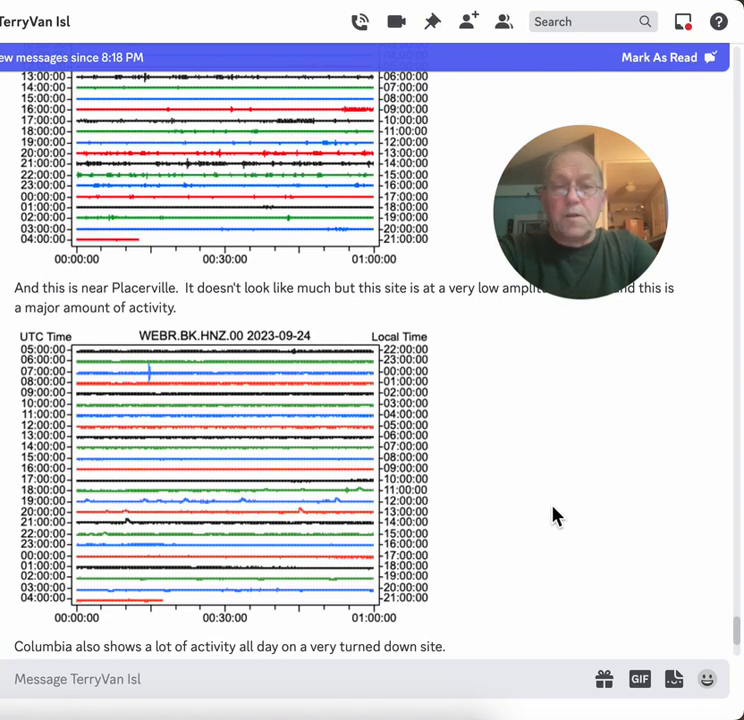
scroll("down", 3)
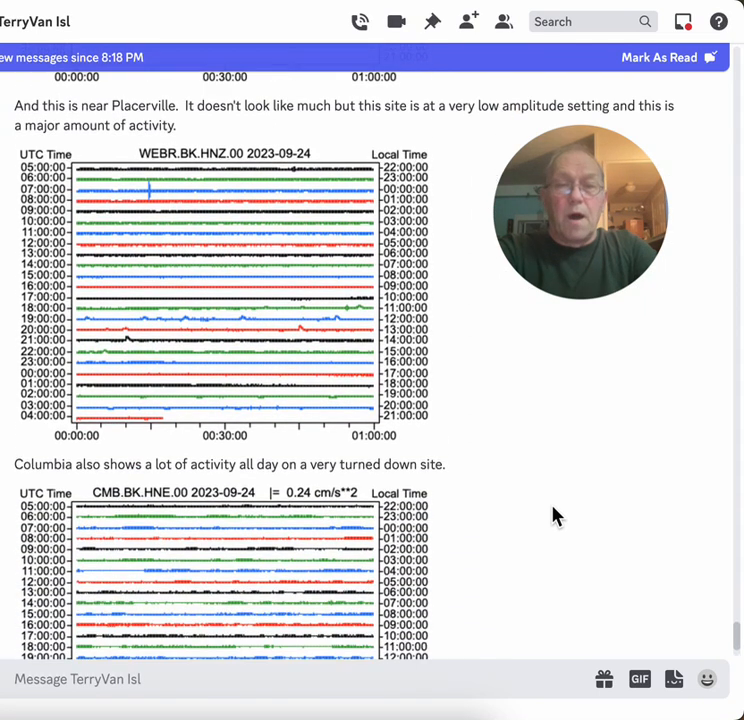
scroll("down", 3)
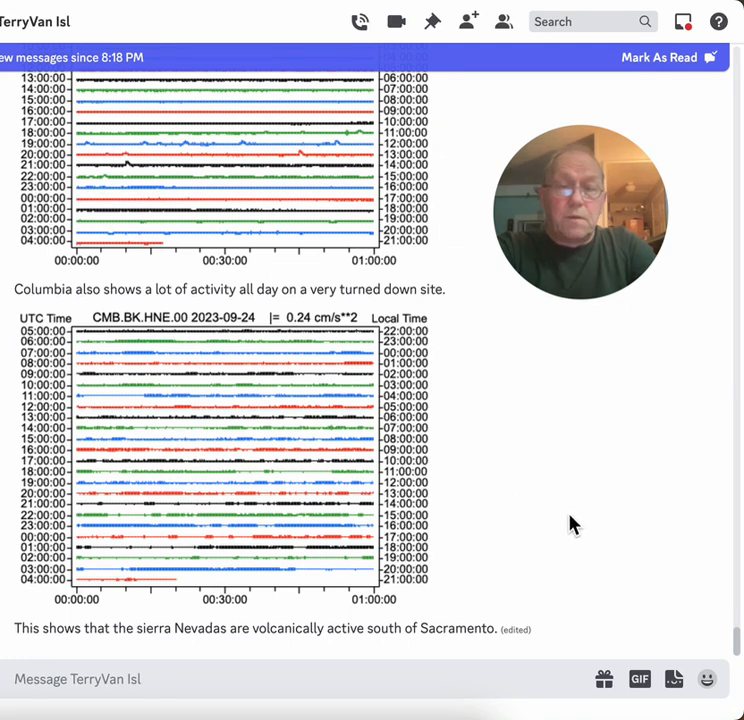
mouse_move(616, 544)
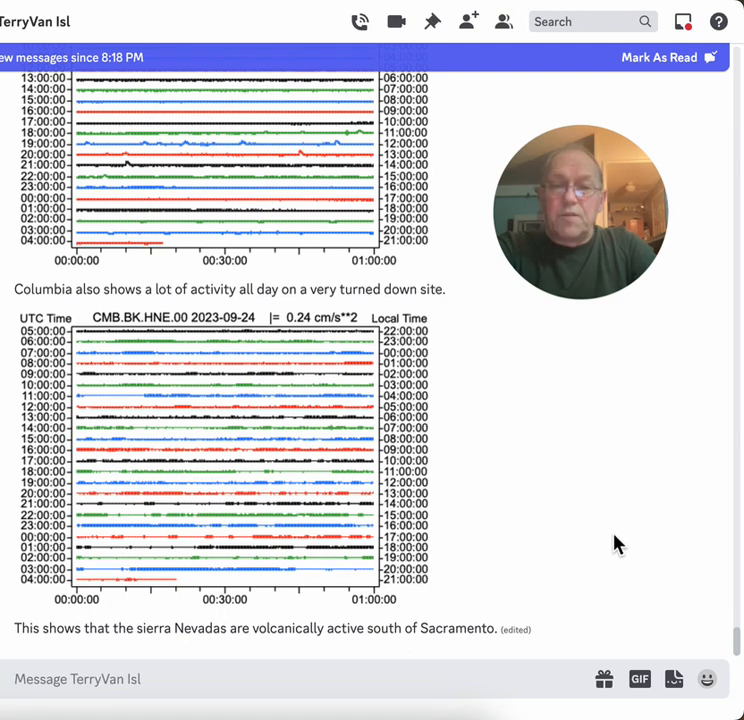
mouse_move(568, 544)
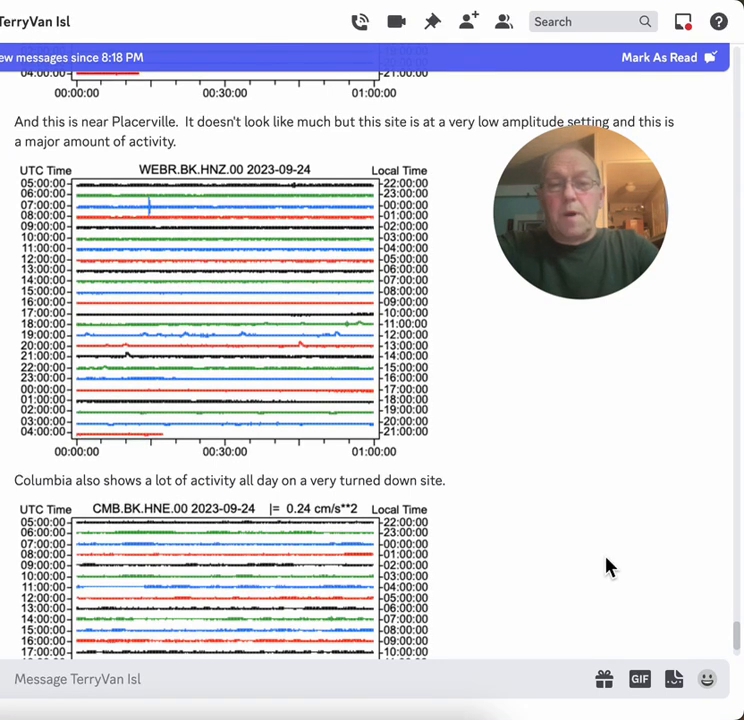
mouse_move(536, 648)
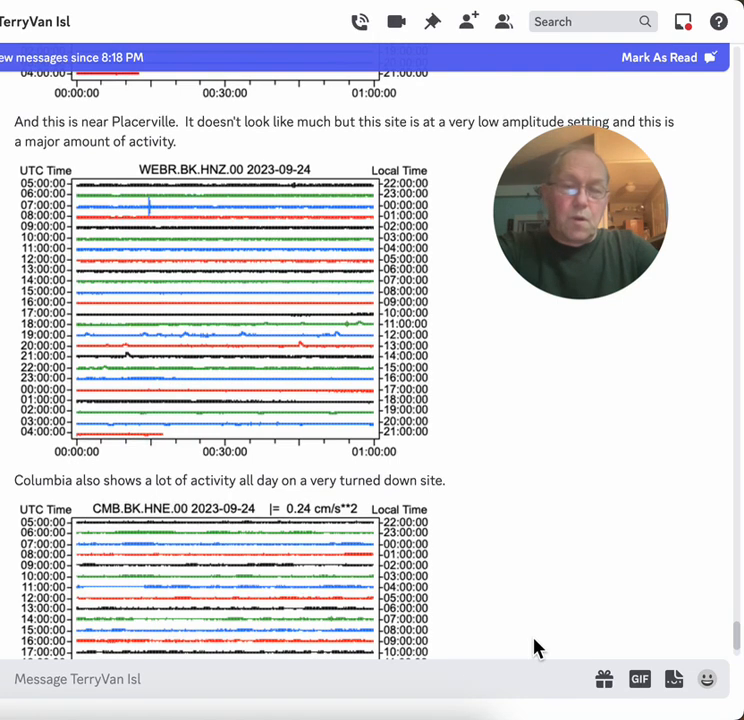
mouse_move(560, 536)
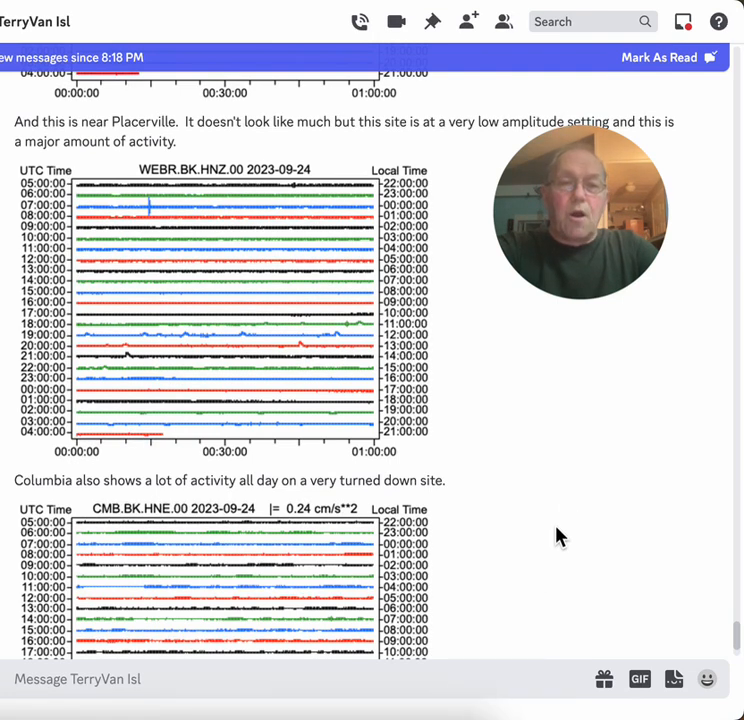
Step: Scroll back to the 'Current activity at the BUNK site' post and its 2023-09-24 seismogram
scroll("down", 3)
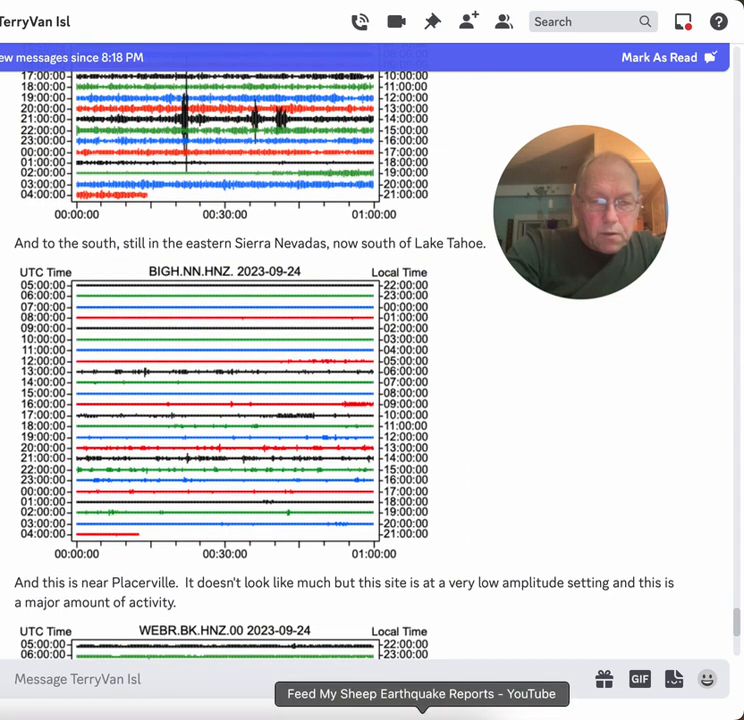
scroll("down", 3)
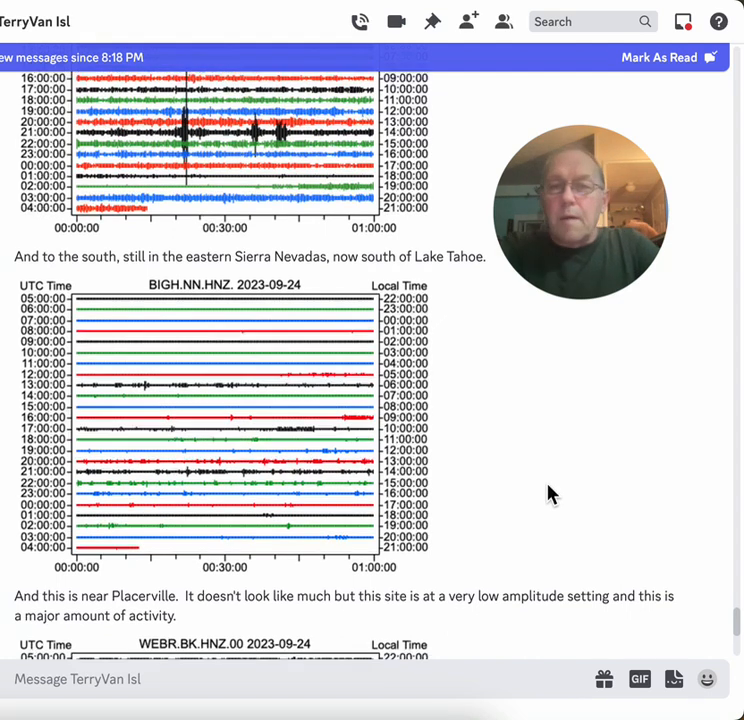
scroll("down", 3)
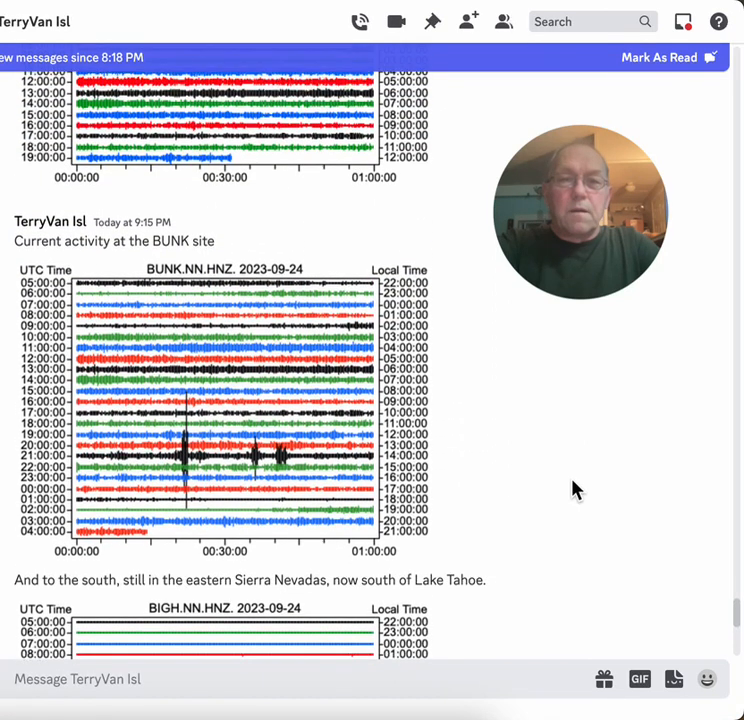
scroll("down", 3)
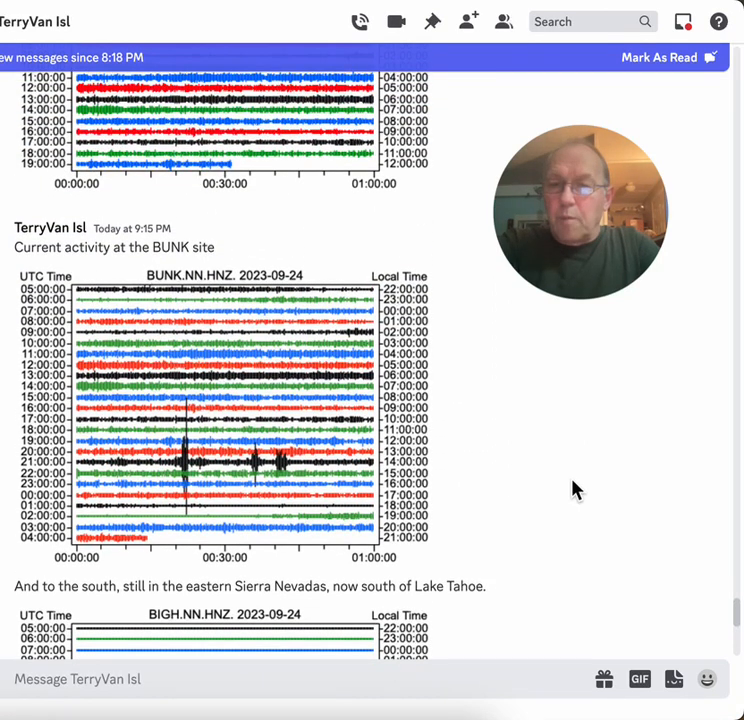